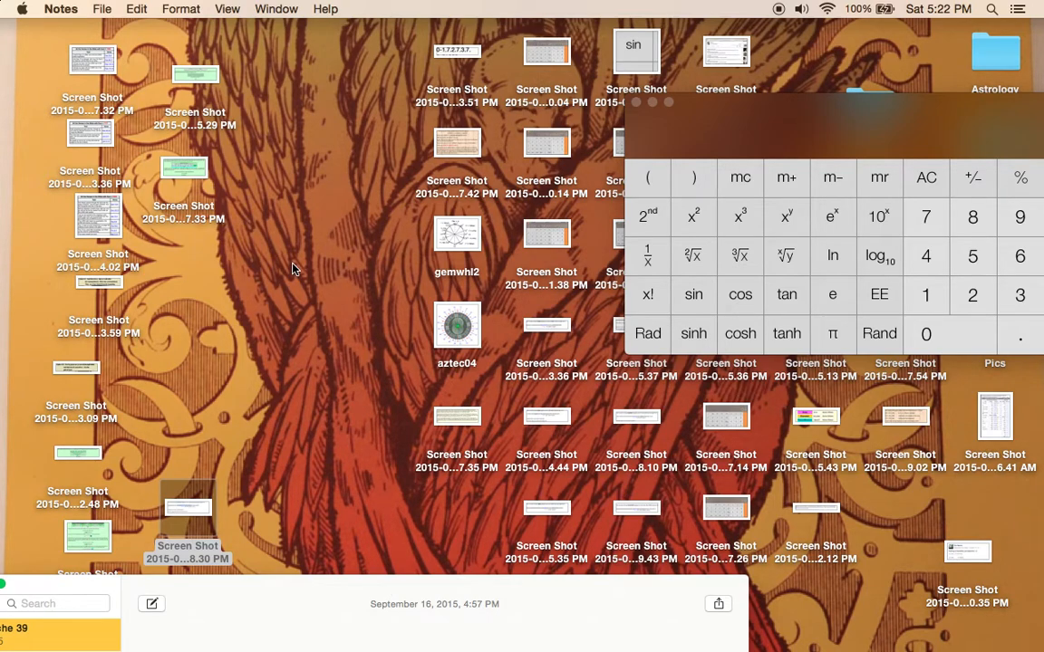
mouse_move(467, 337)
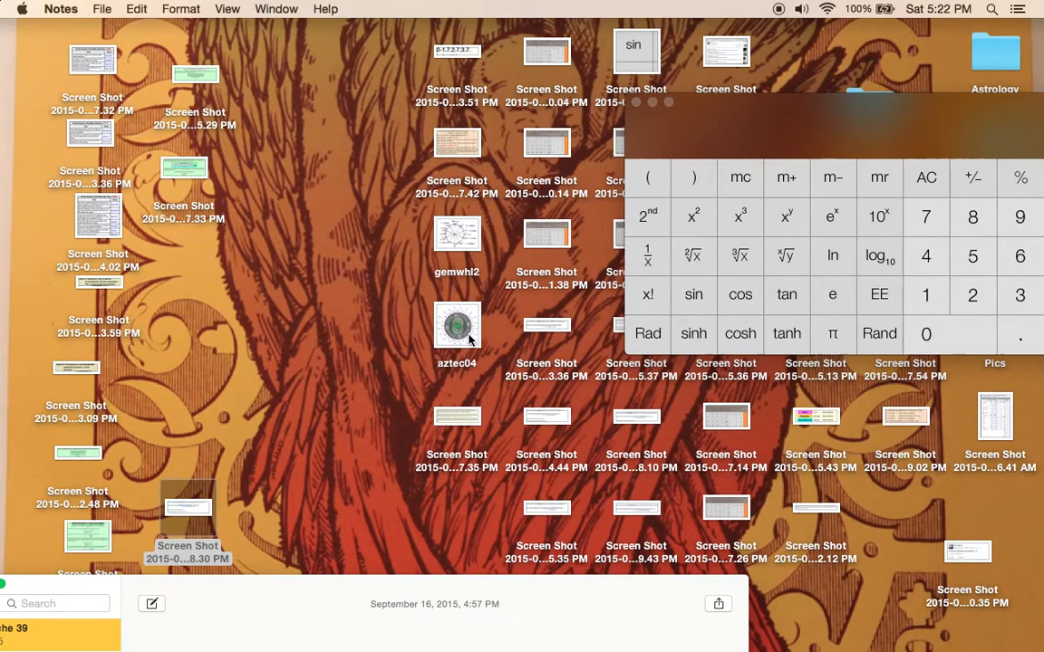
Quick Look the screenshot table of Bible verses with Sum = 1000 and their Psalm references
click(457, 327)
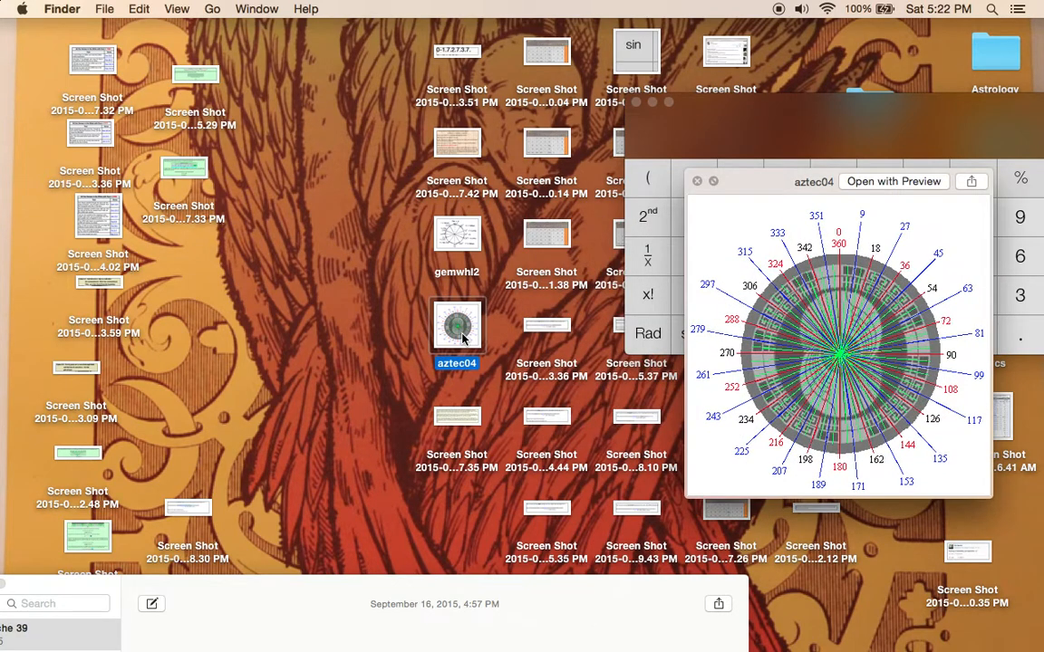
mouse_move(928, 464)
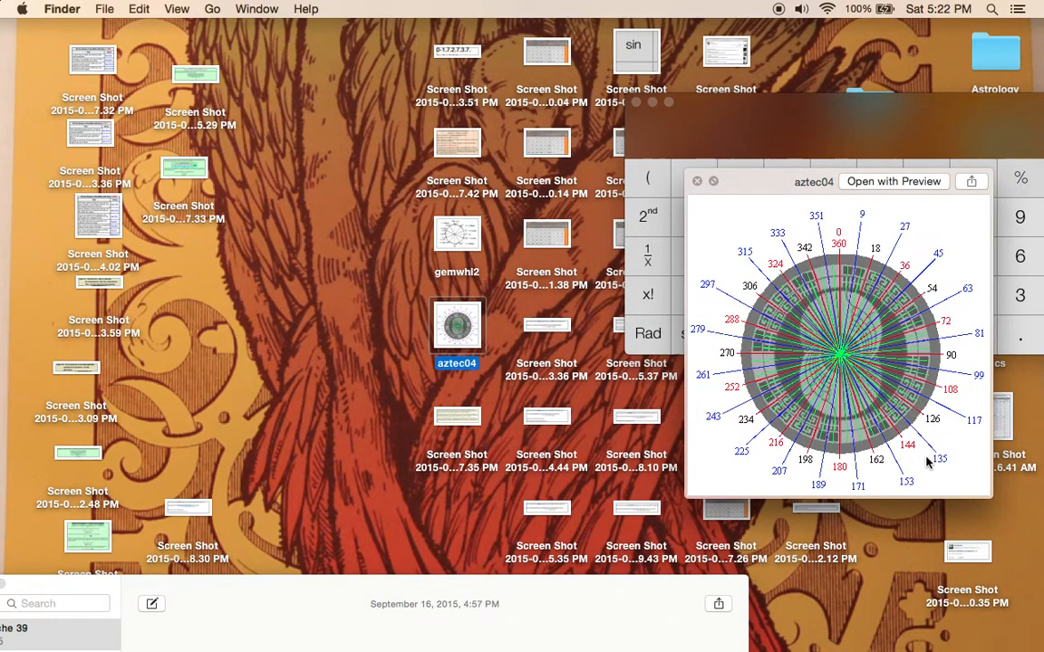
mouse_move(845, 232)
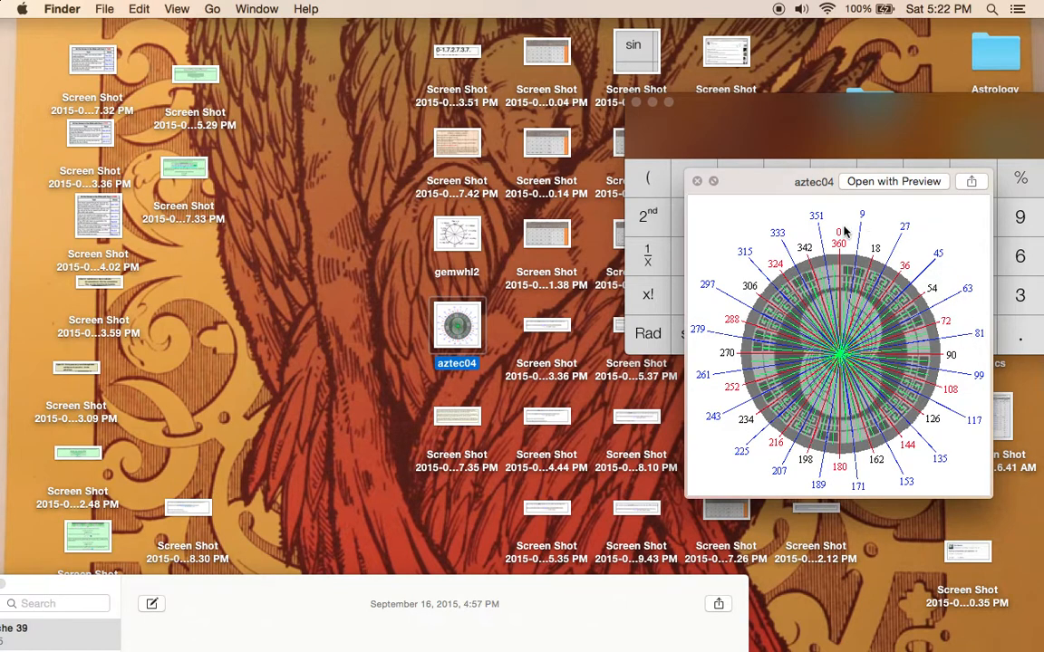
mouse_move(840, 475)
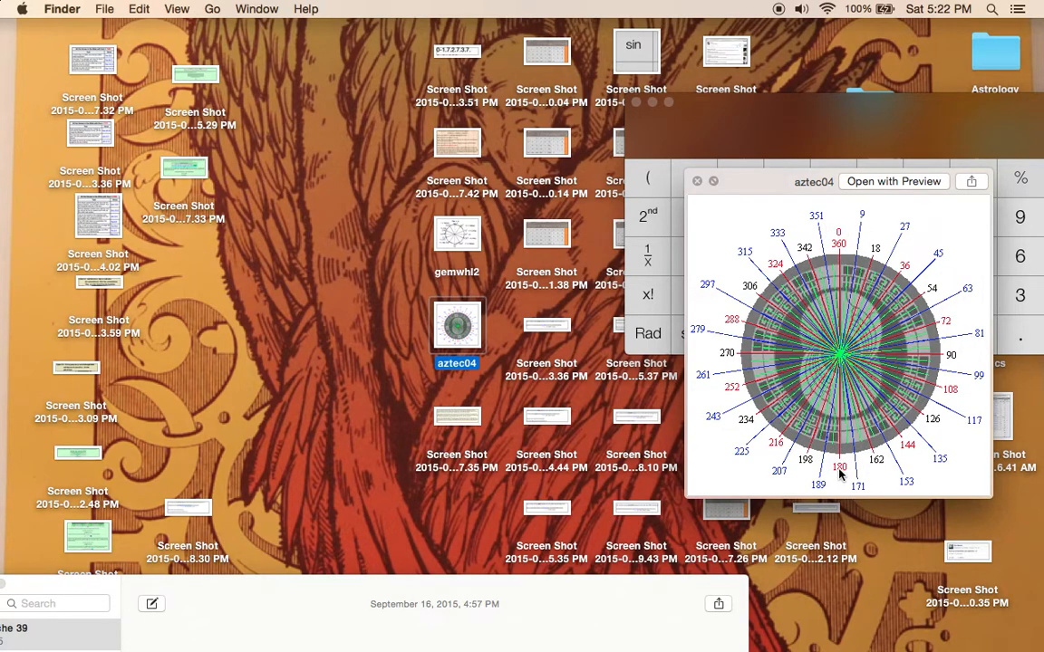
mouse_move(845, 279)
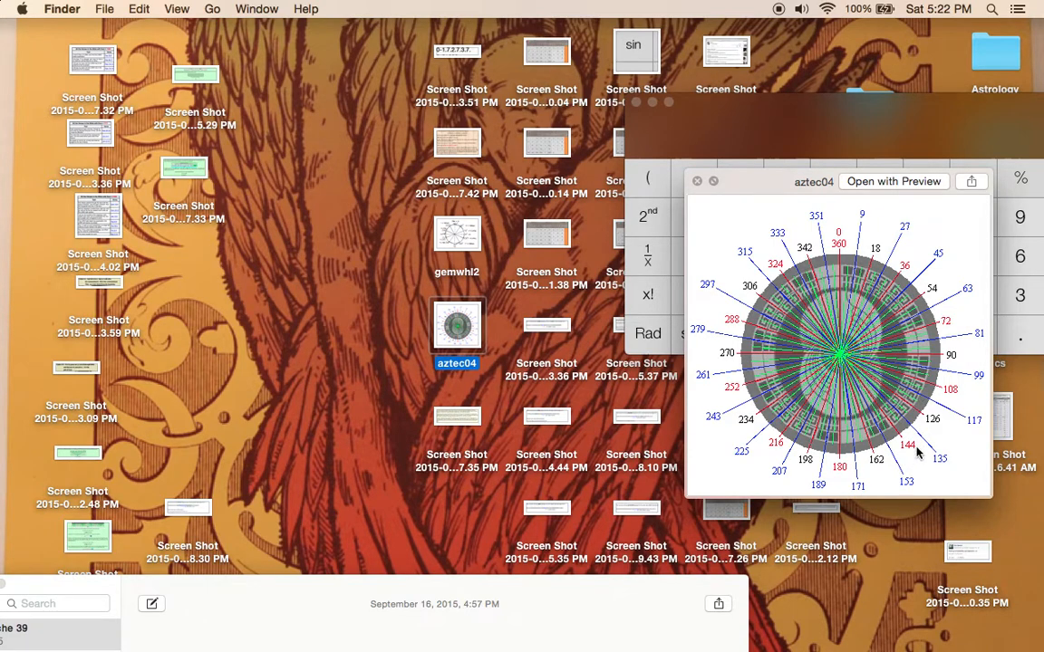
mouse_move(841, 379)
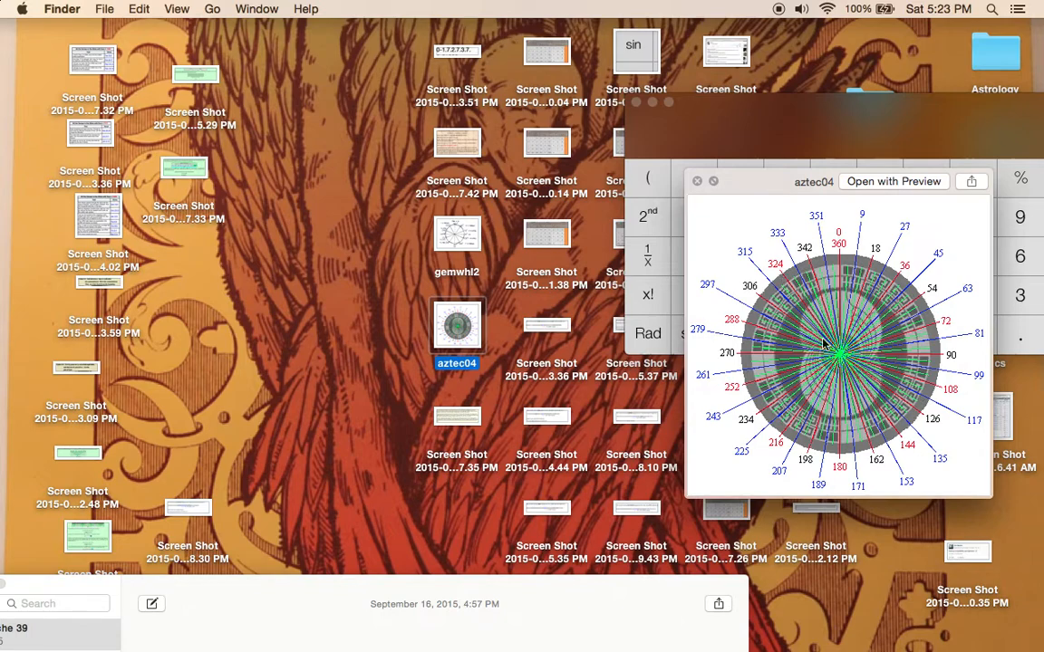
mouse_move(961, 468)
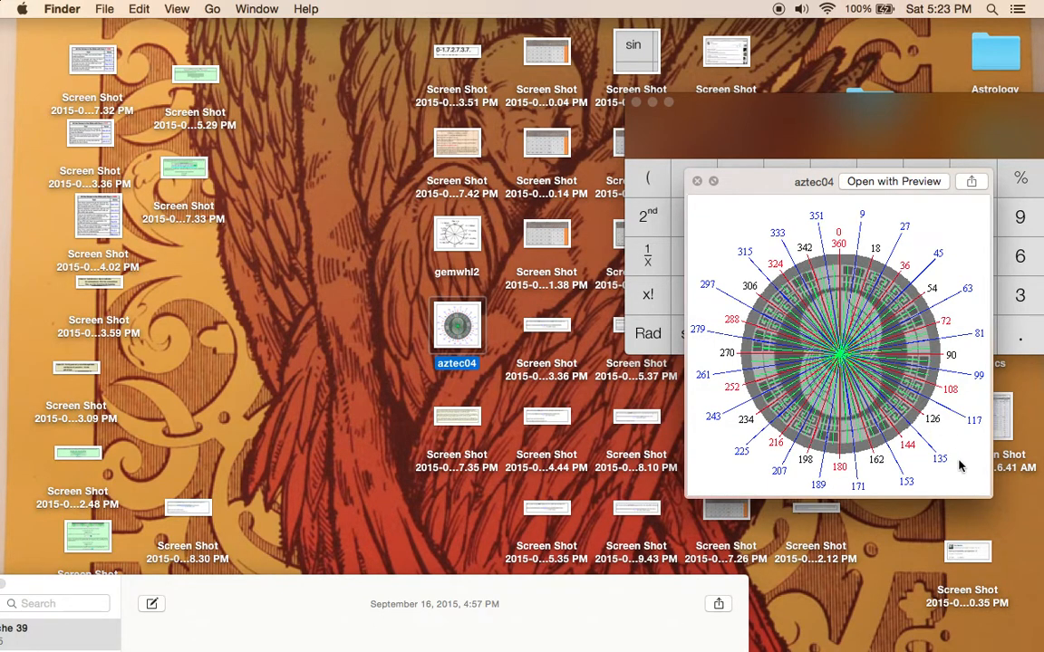
mouse_move(895, 477)
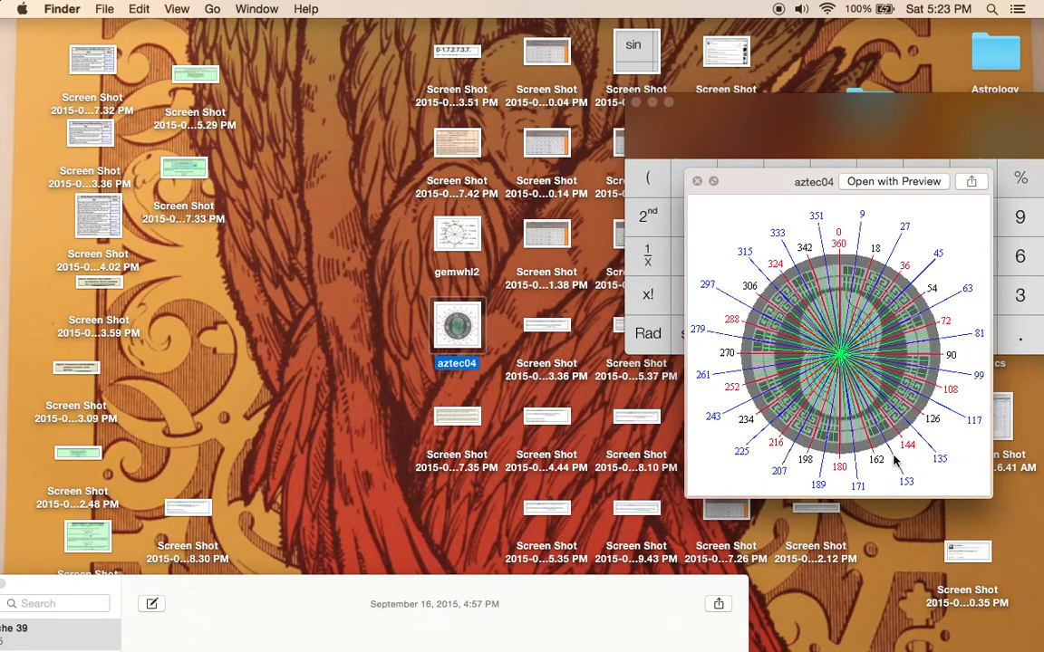
mouse_move(867, 450)
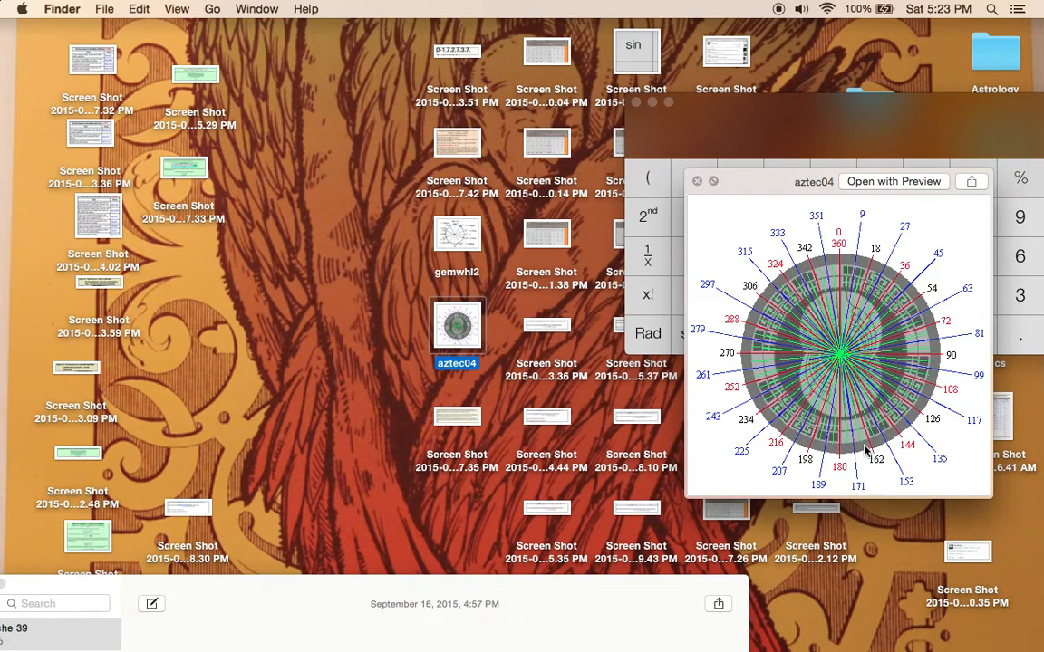
mouse_move(880, 482)
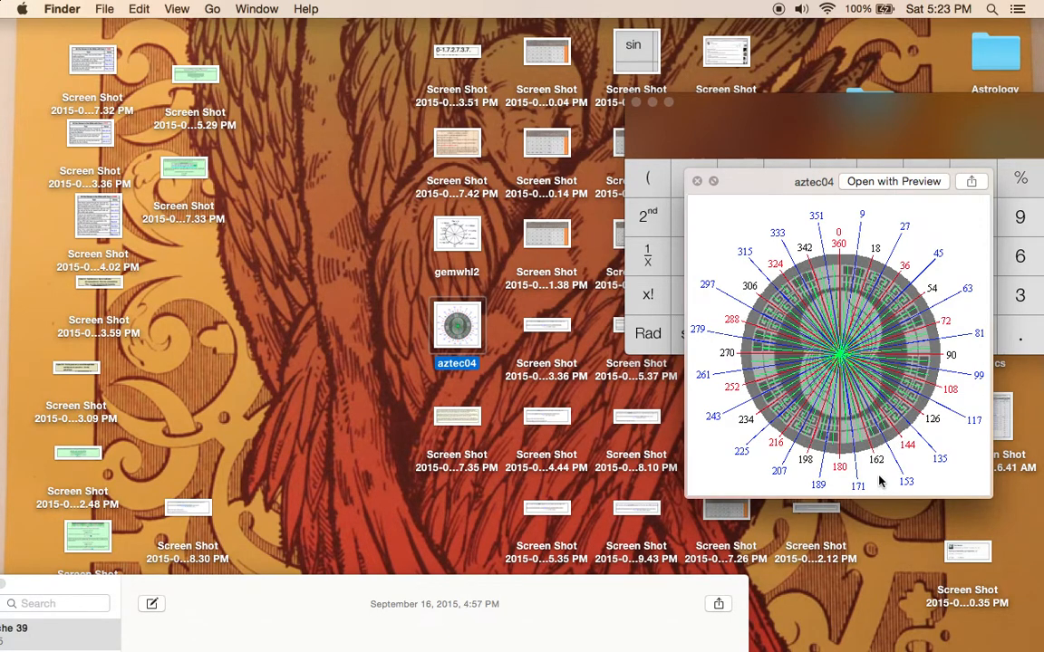
mouse_move(874, 462)
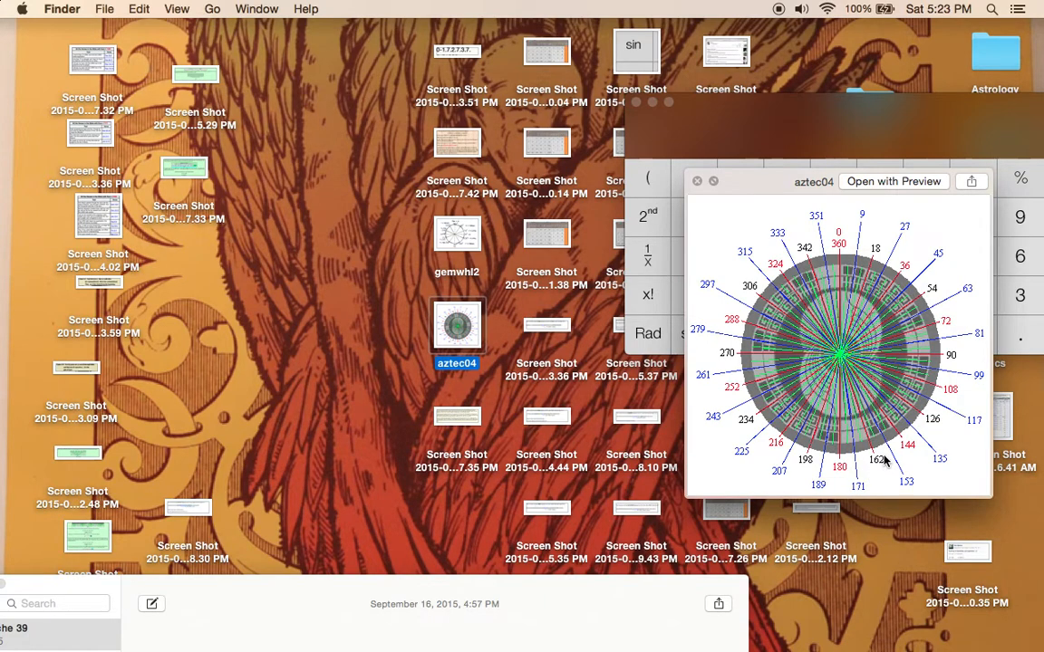
mouse_move(891, 464)
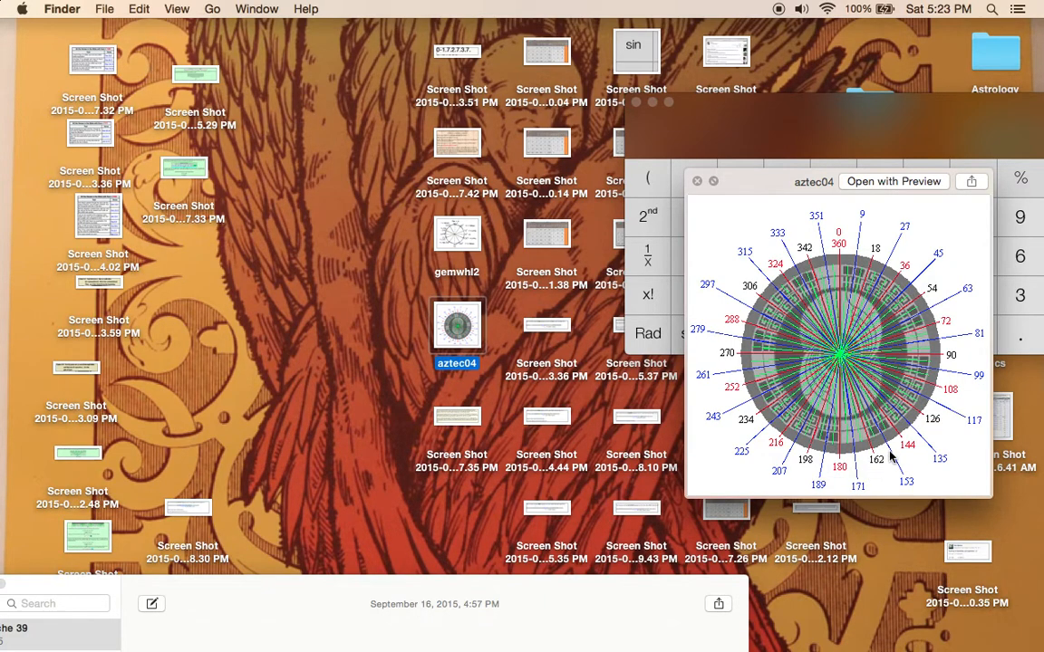
mouse_move(896, 482)
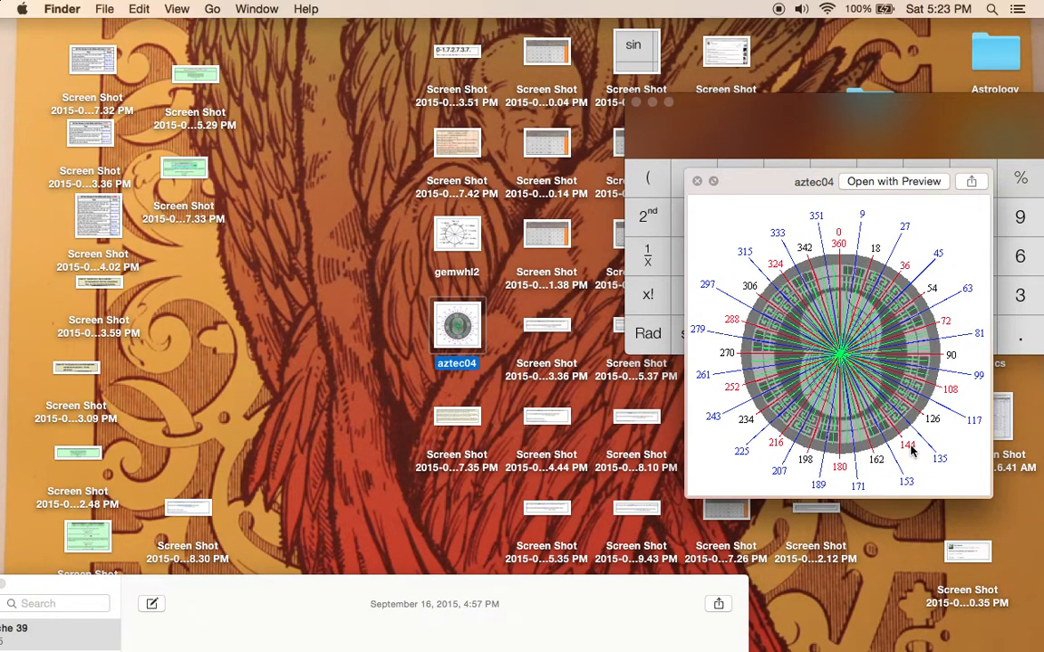
mouse_move(943, 306)
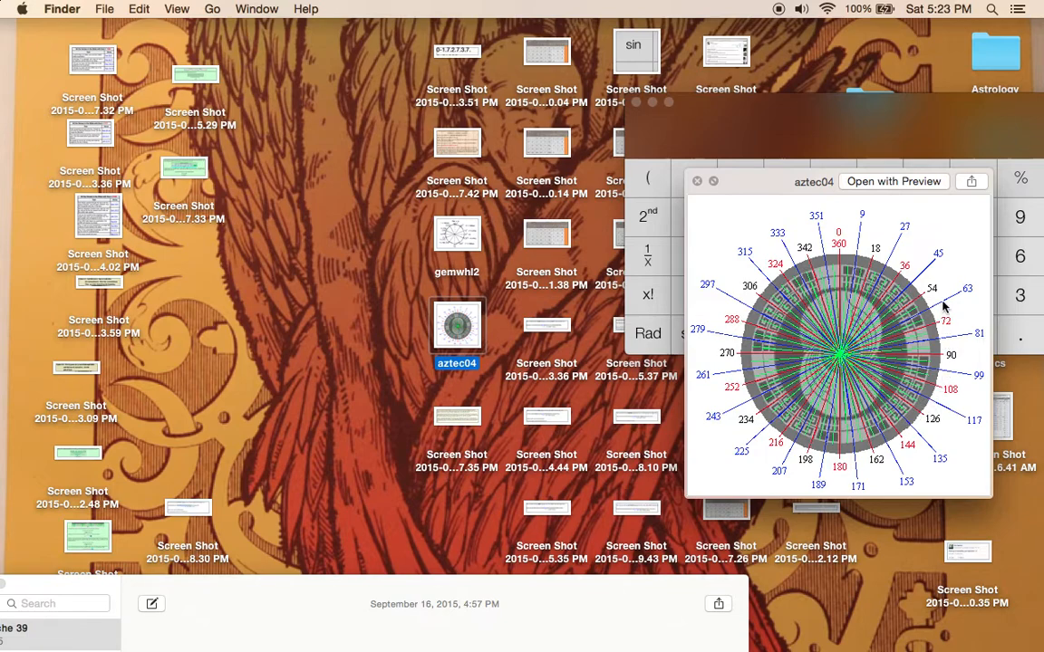
mouse_move(957, 332)
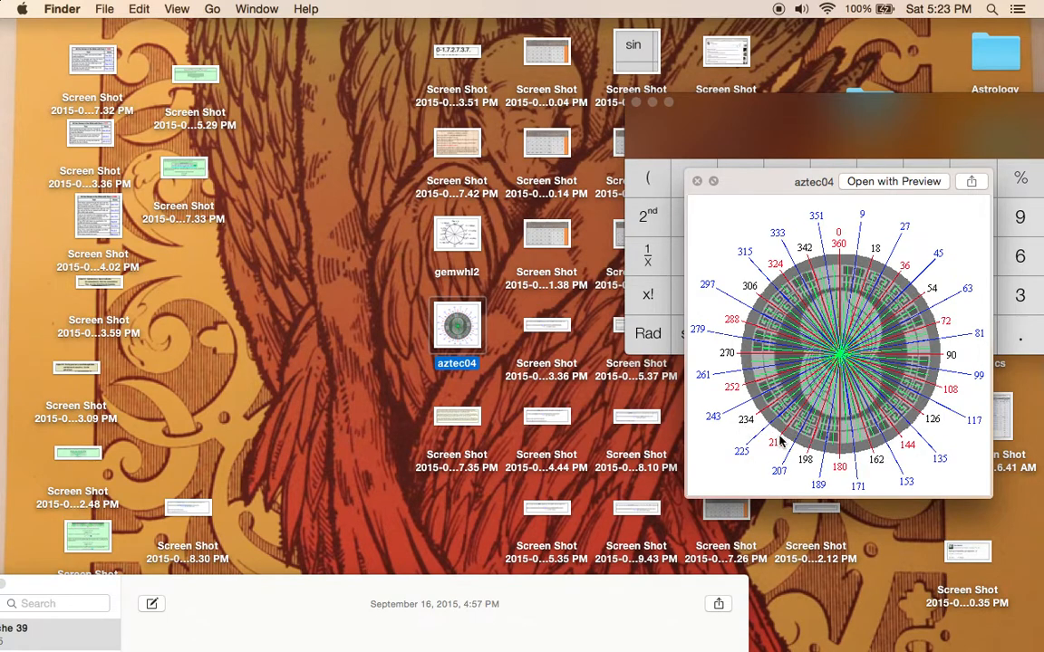
mouse_move(769, 456)
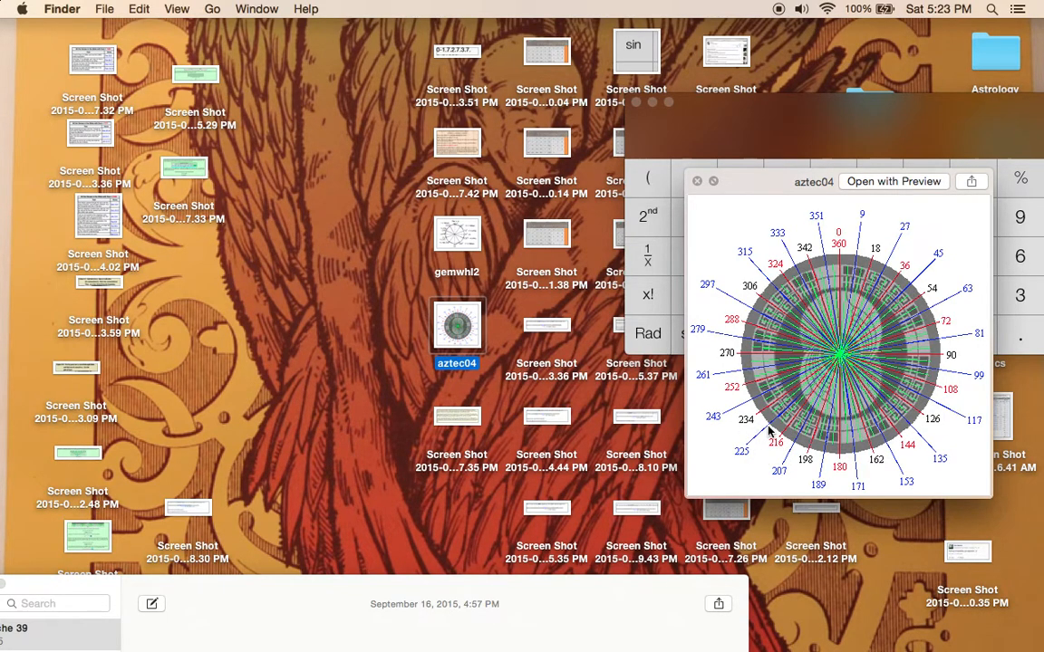
click(696, 182)
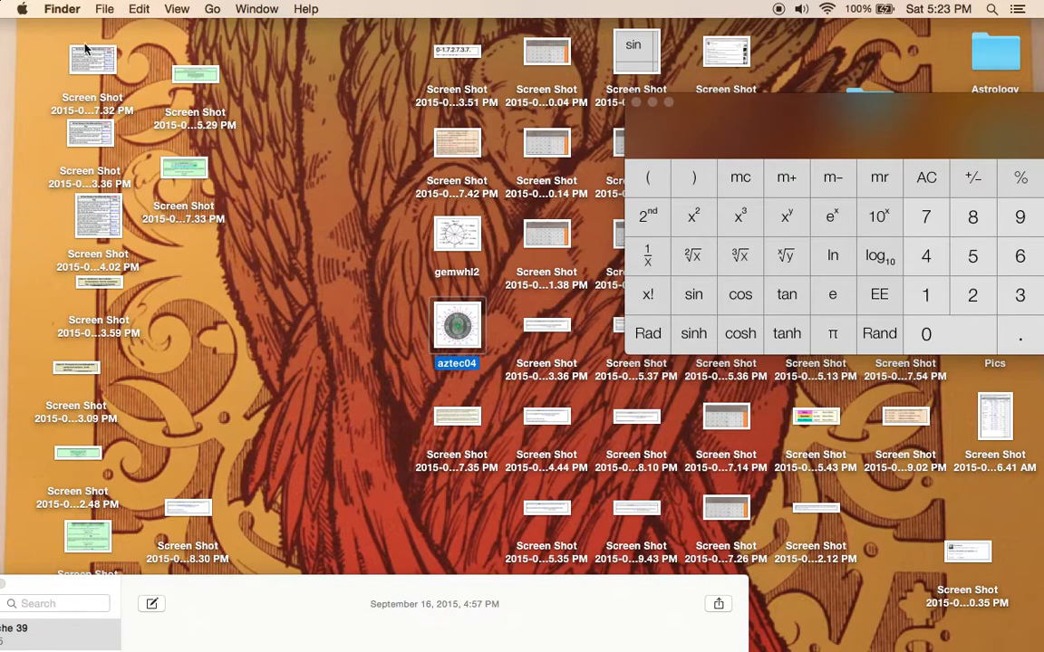
double_click(87, 61)
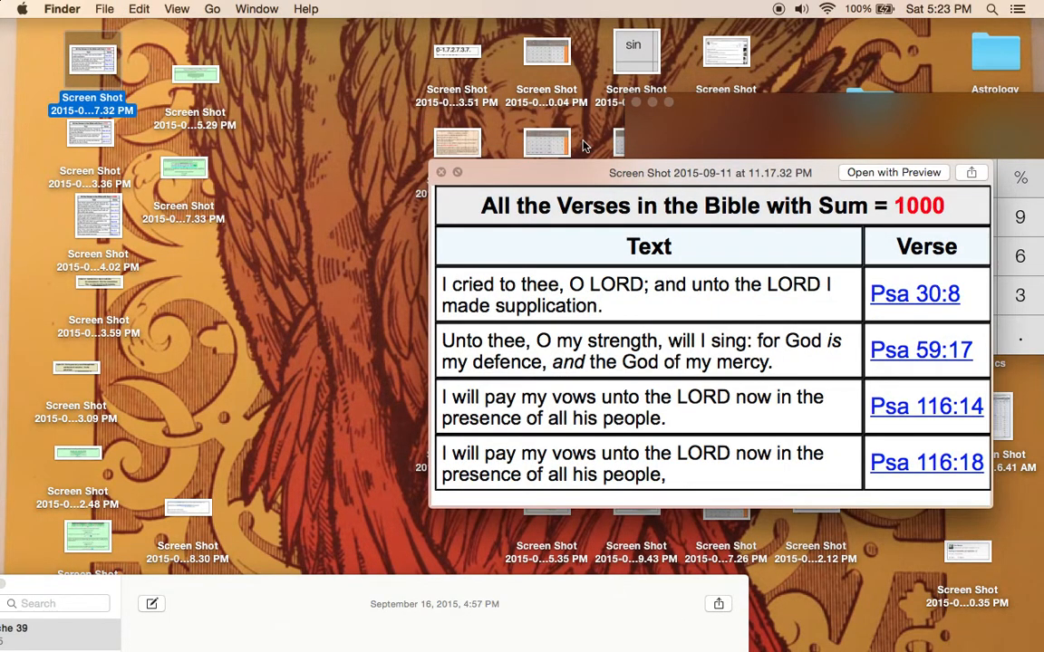
mouse_move(975, 322)
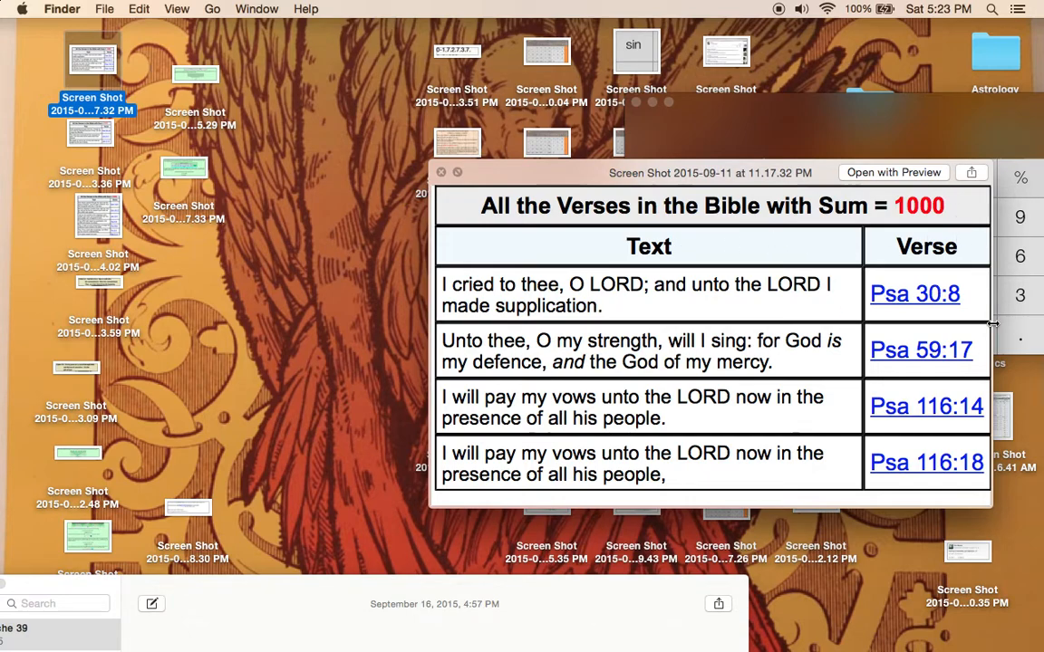
mouse_move(790, 246)
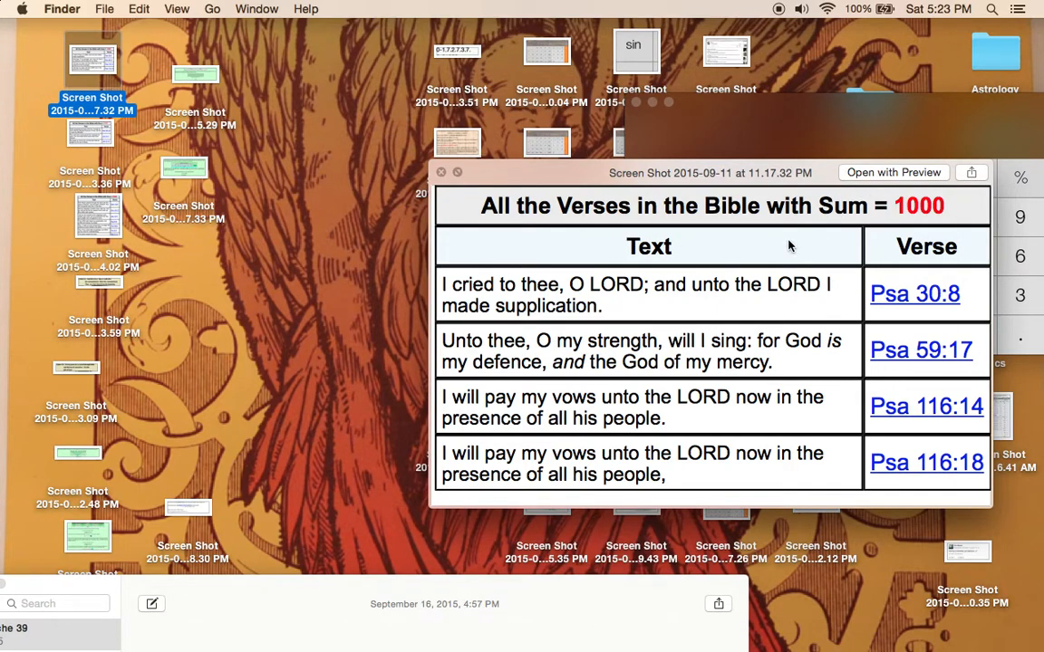
mouse_move(809, 239)
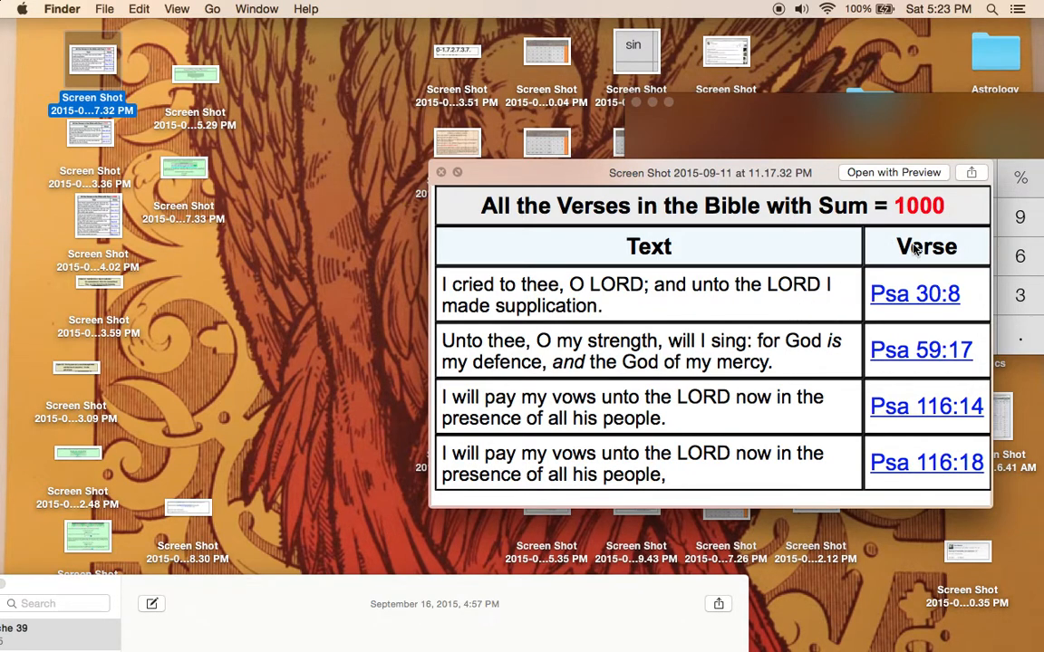
mouse_move(521, 315)
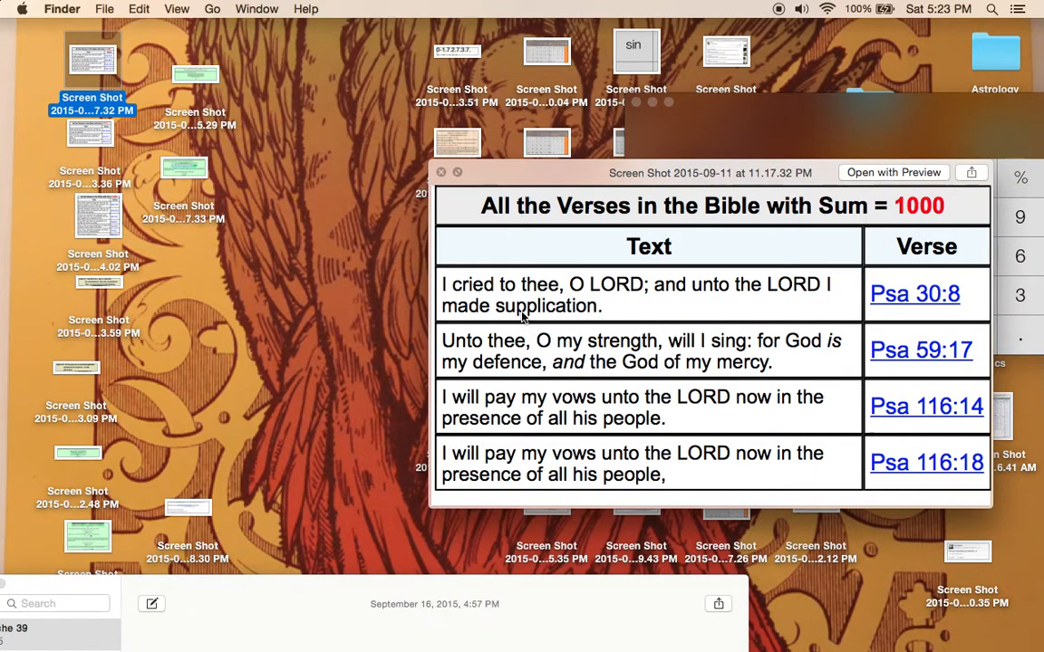
mouse_move(497, 322)
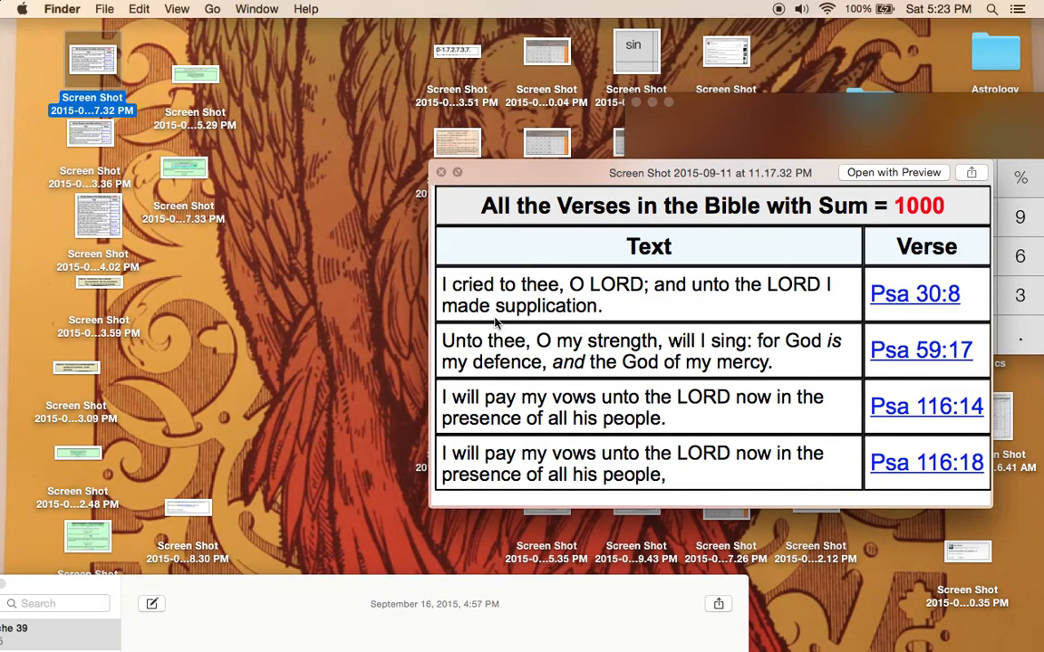
mouse_move(503, 369)
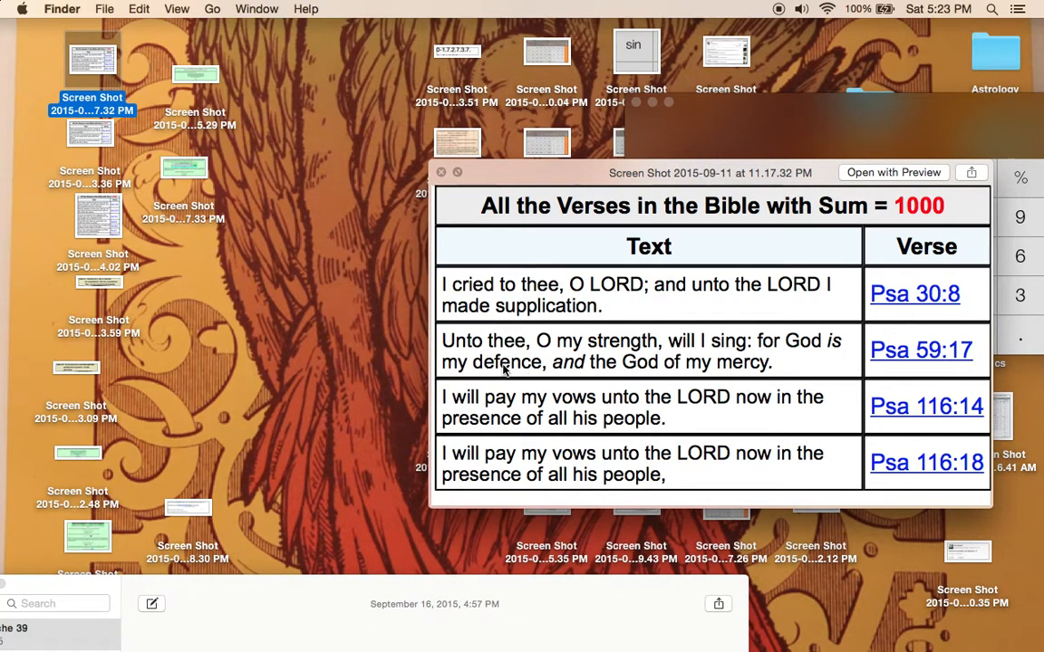
mouse_move(737, 358)
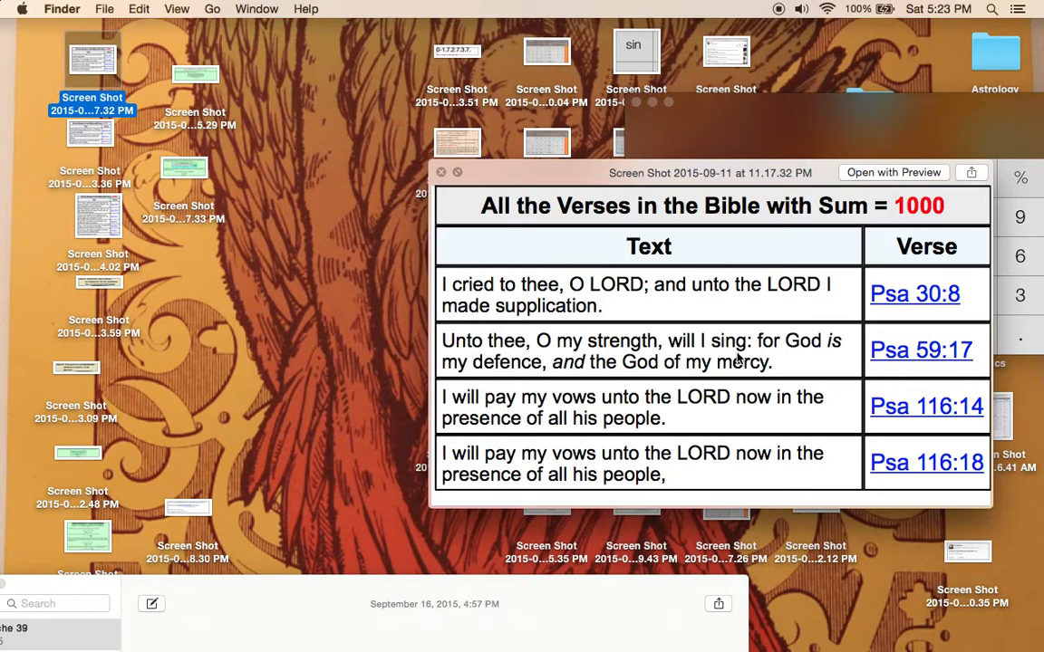
mouse_move(780, 391)
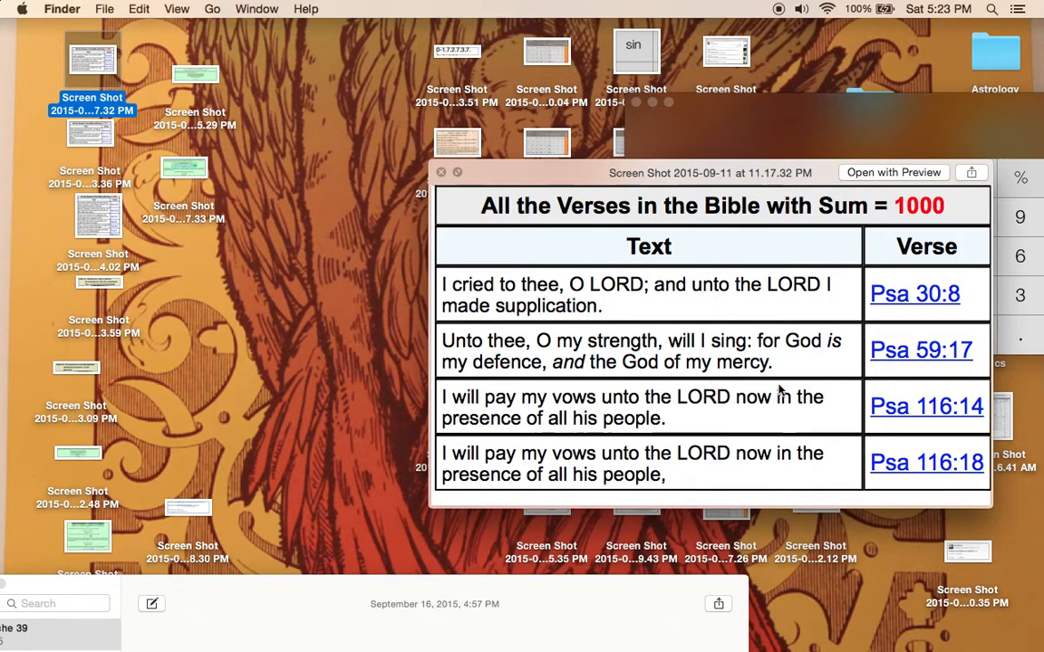
mouse_move(696, 420)
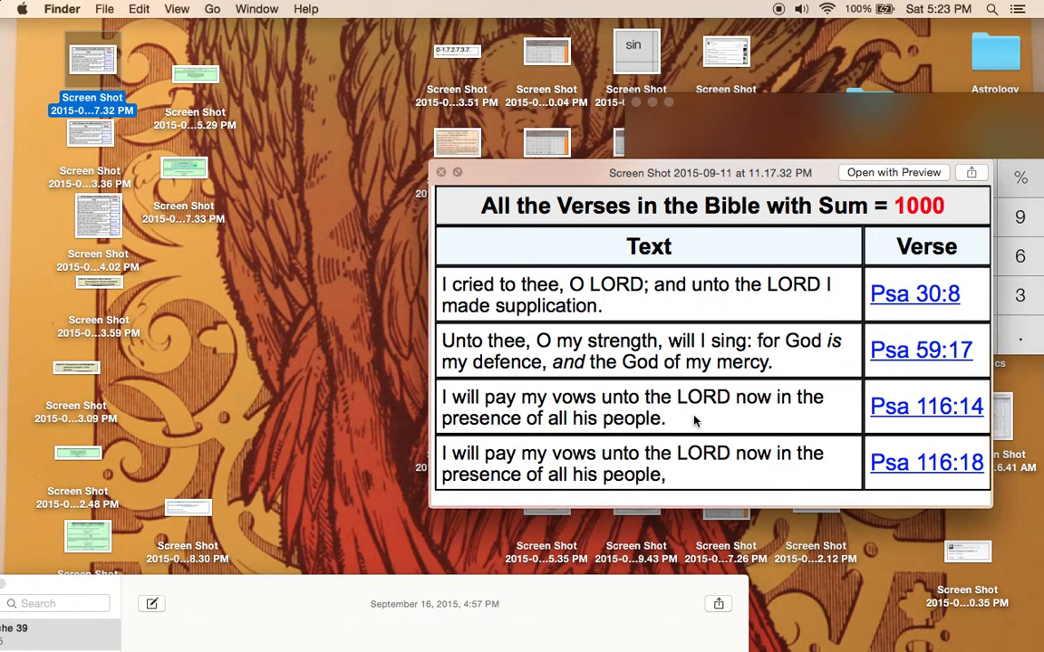
mouse_move(628, 440)
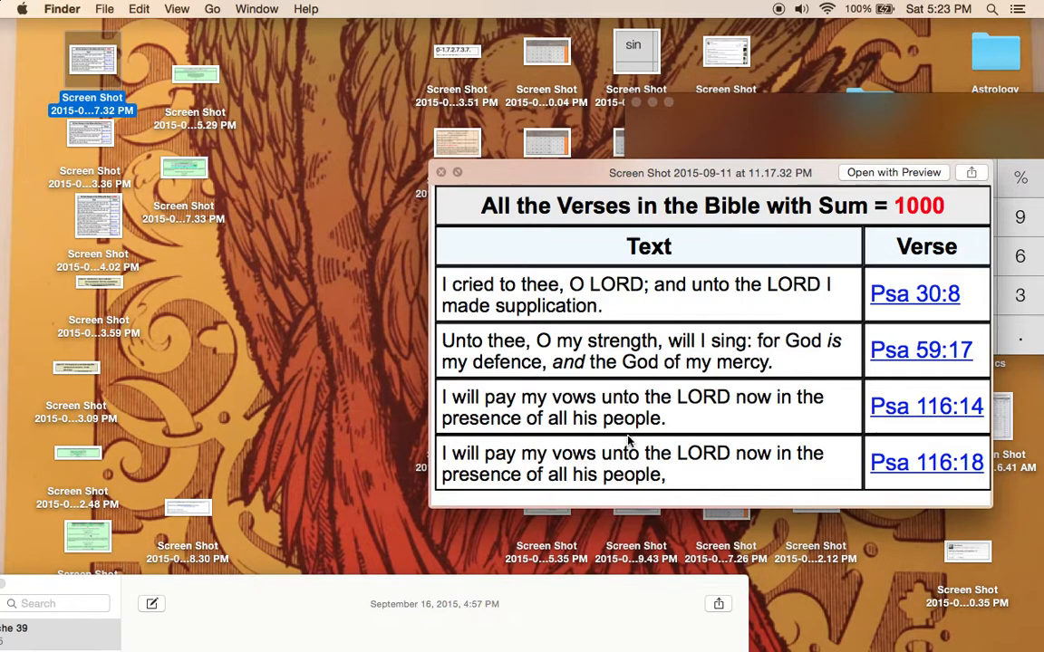
mouse_move(949, 357)
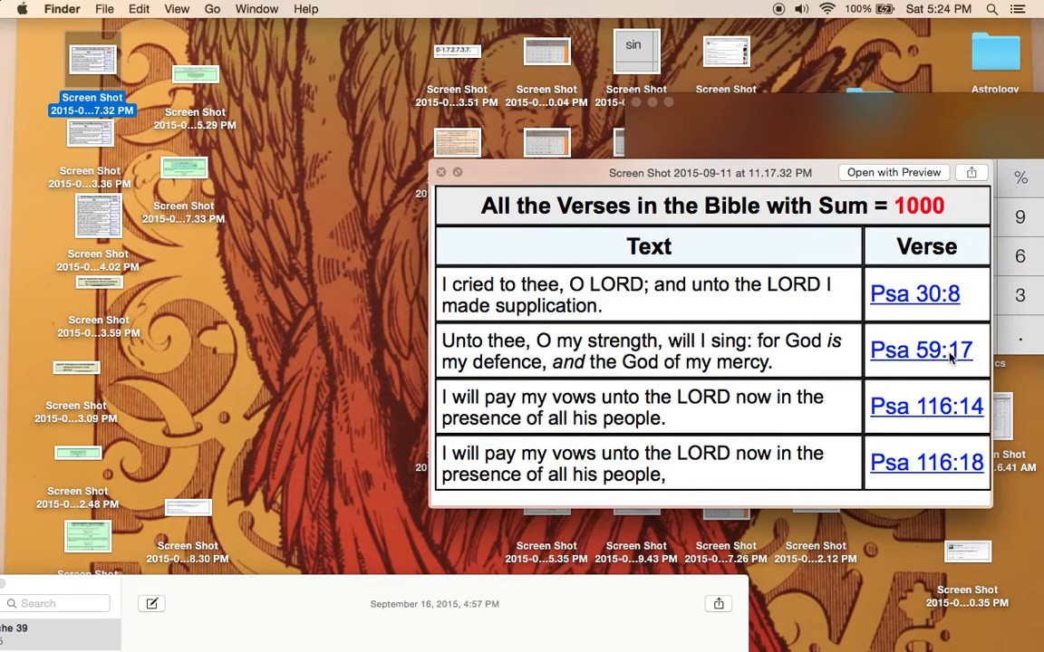
mouse_move(746, 390)
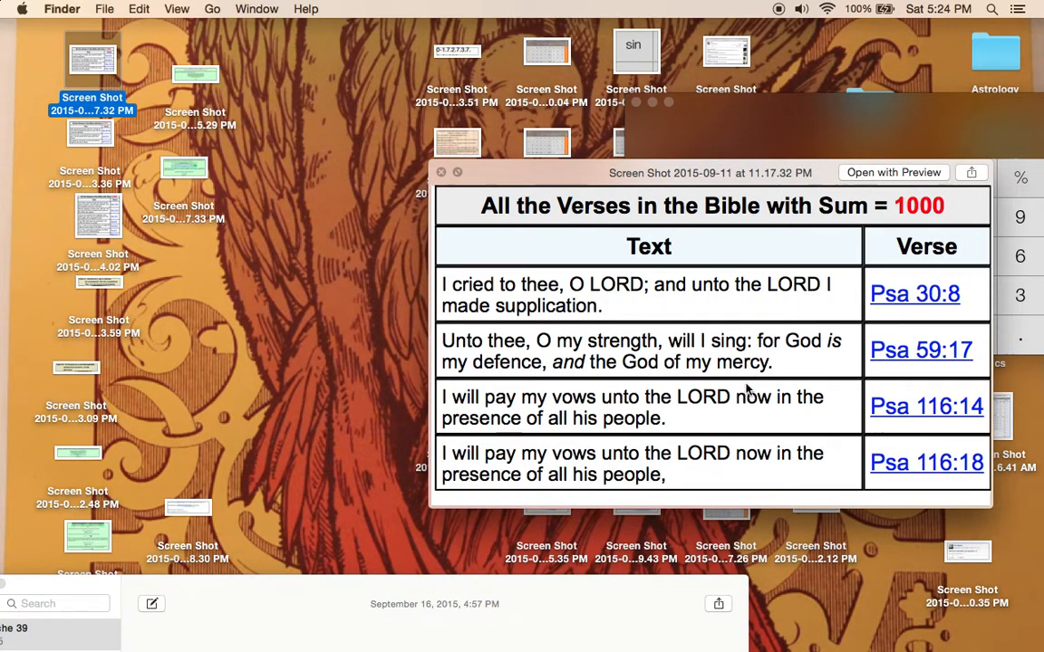
mouse_move(884, 244)
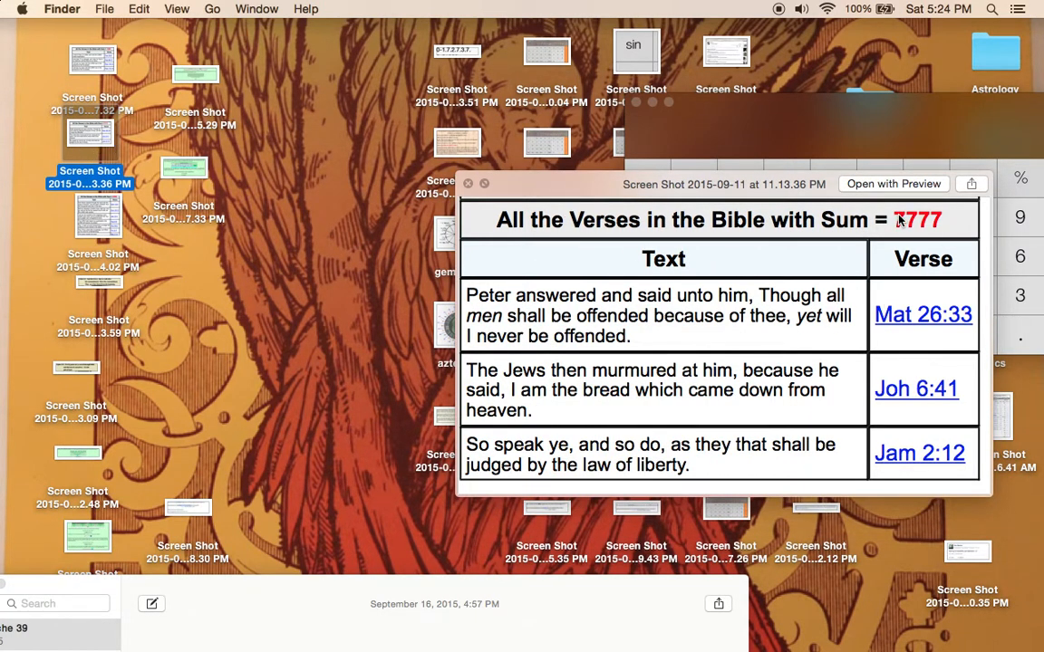
mouse_move(609, 335)
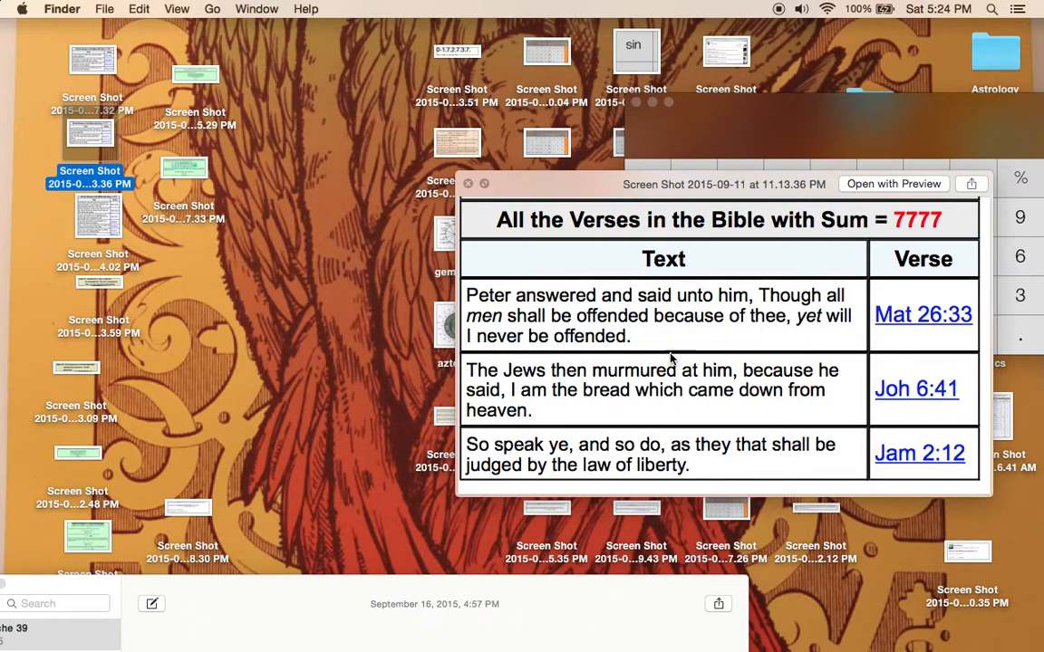
mouse_move(760, 380)
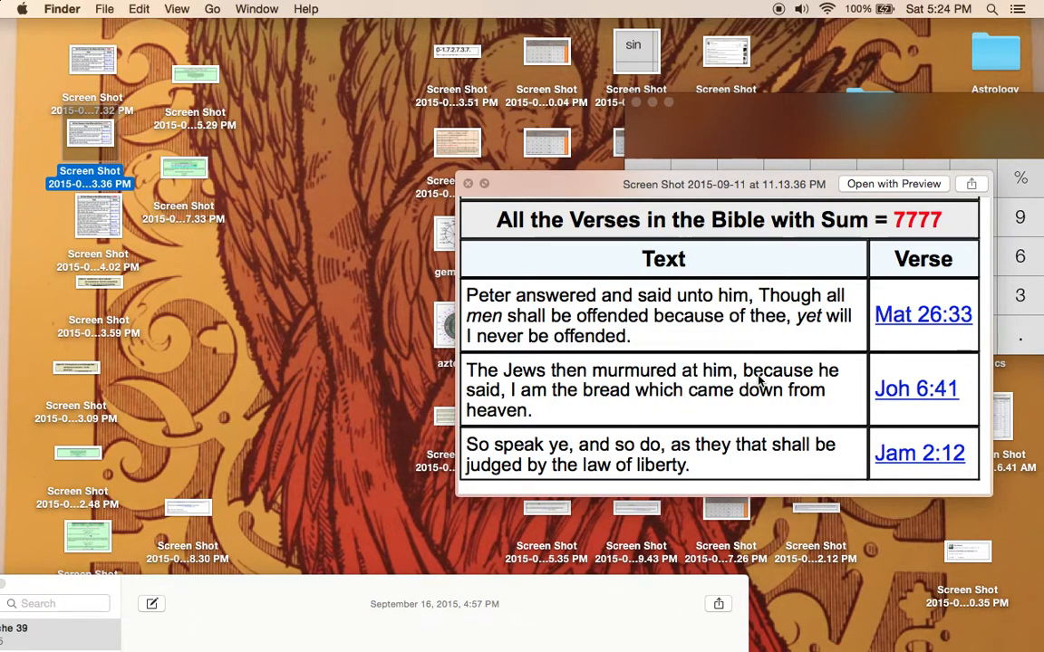
mouse_move(631, 415)
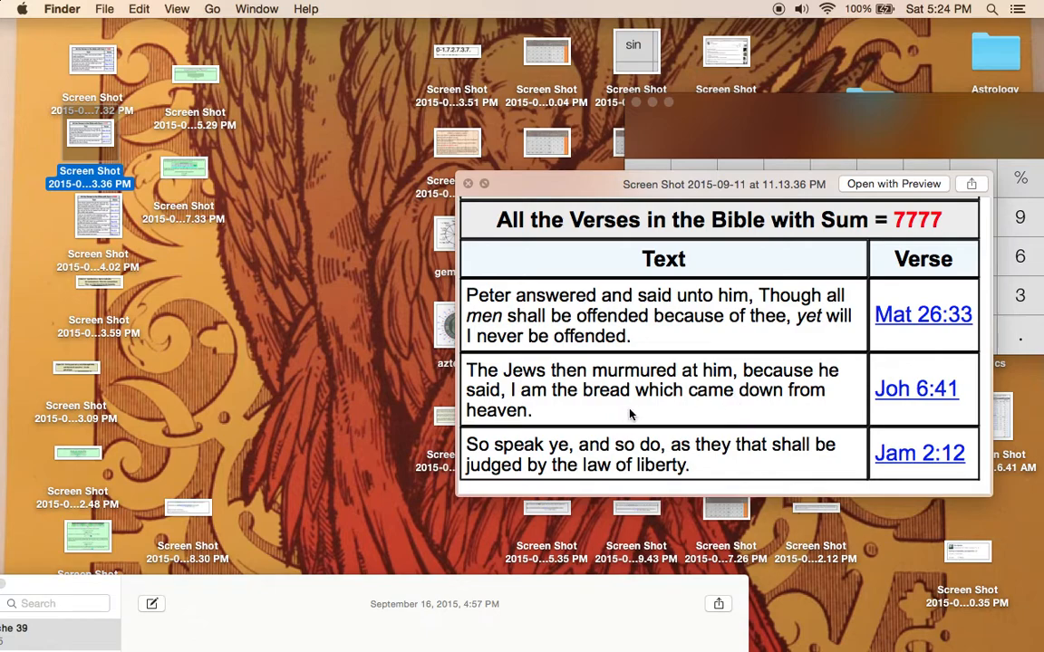
mouse_move(560, 486)
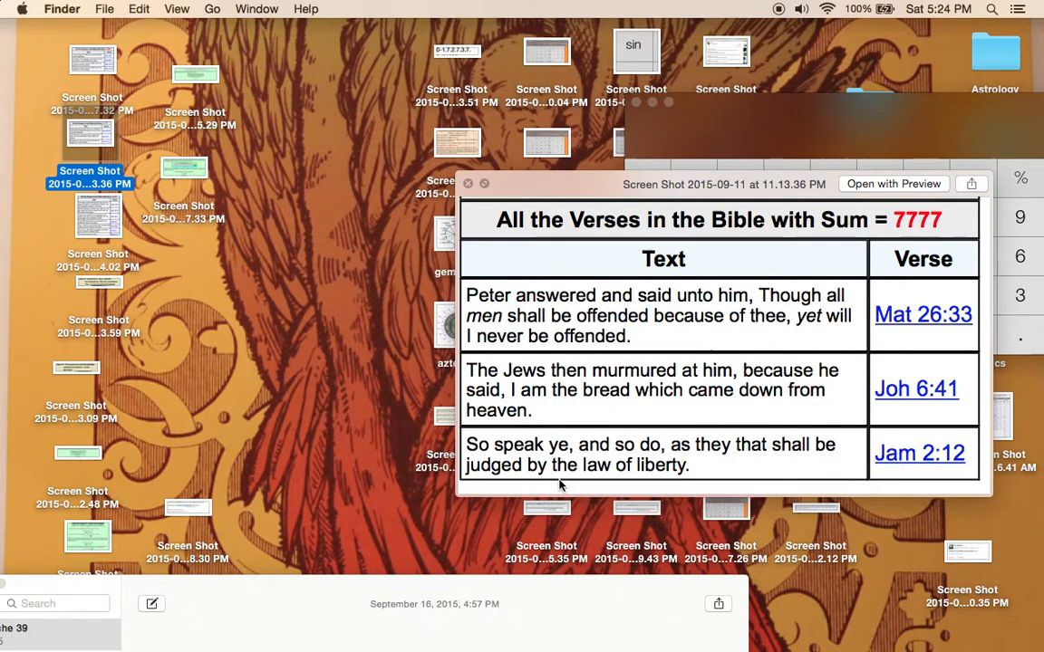
mouse_move(732, 464)
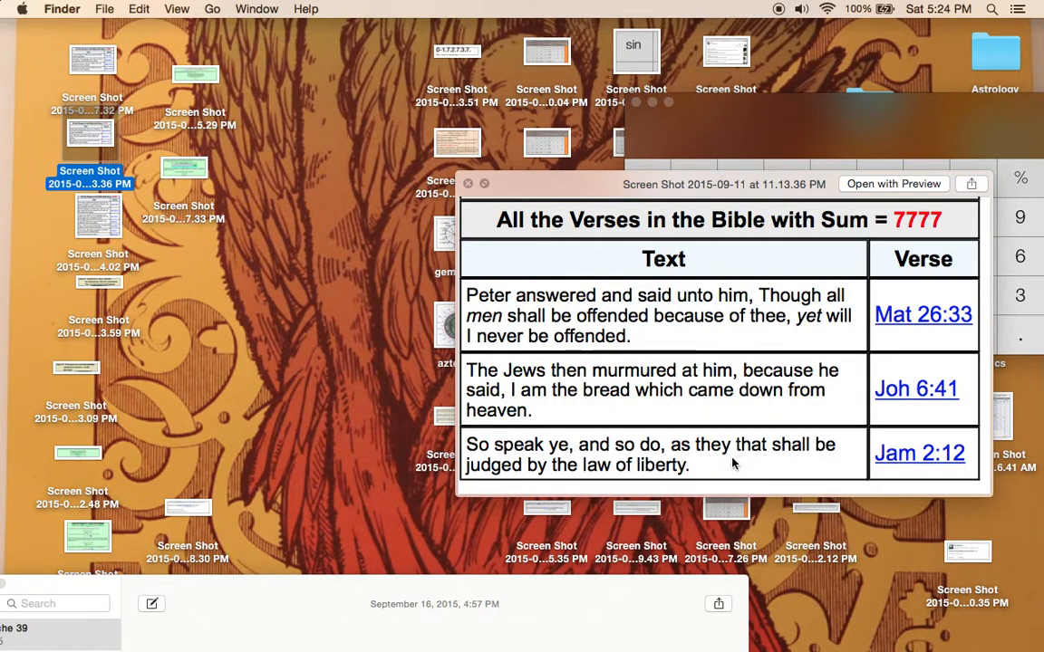
mouse_move(739, 464)
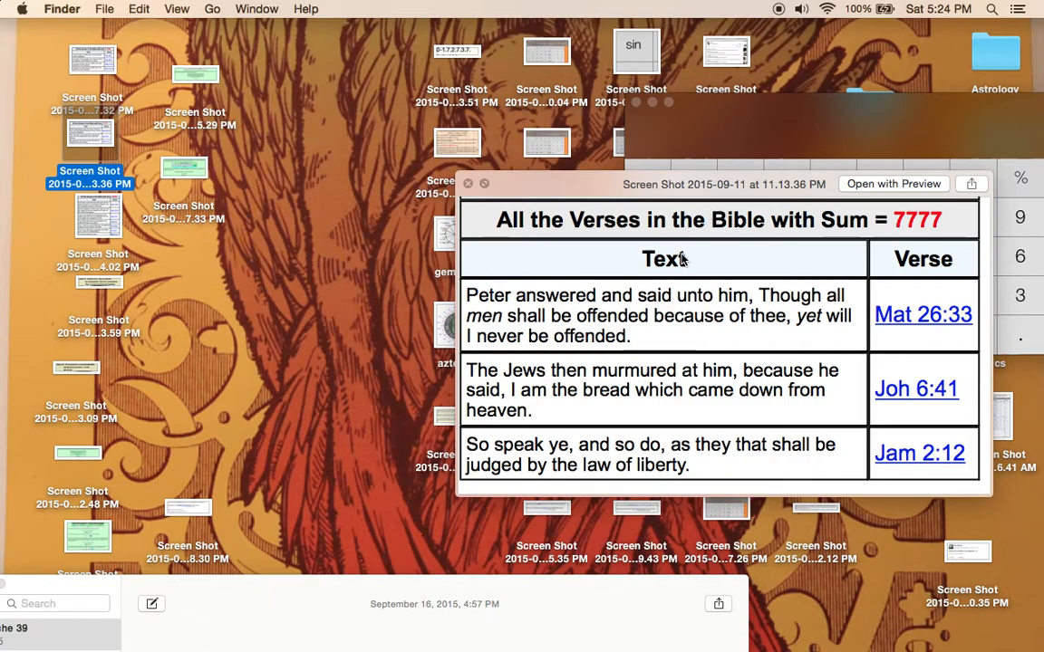
mouse_move(689, 296)
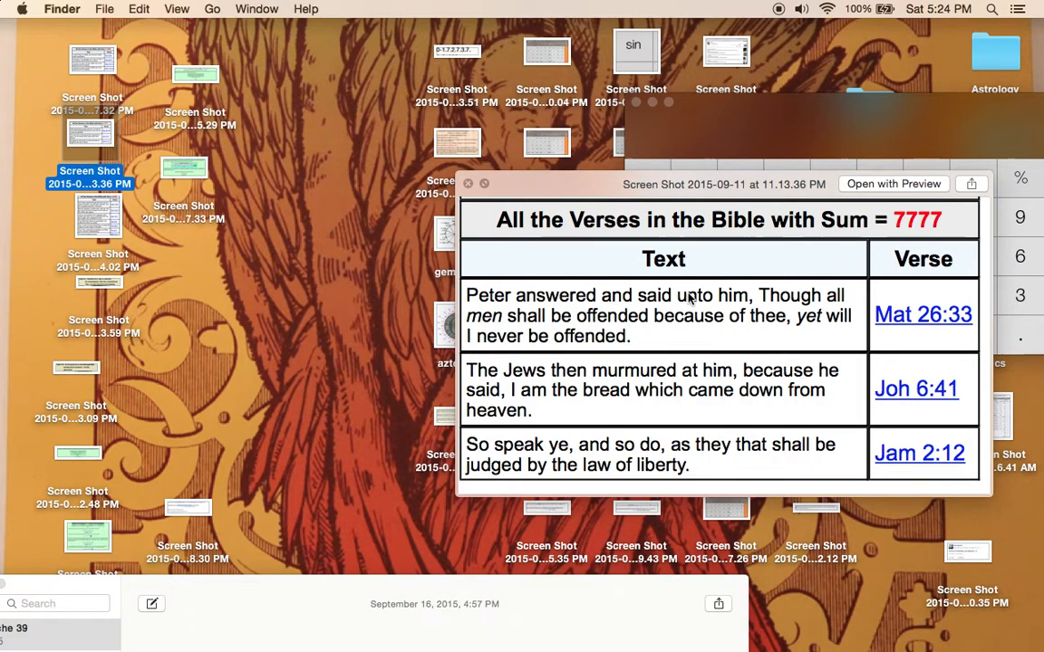
mouse_move(816, 349)
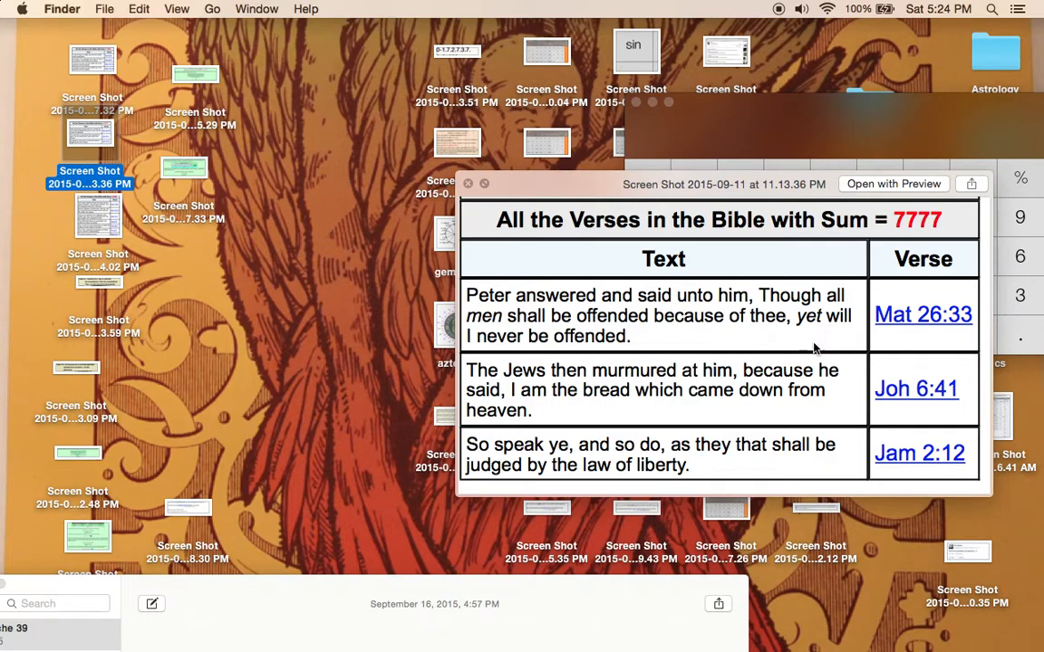
mouse_move(758, 363)
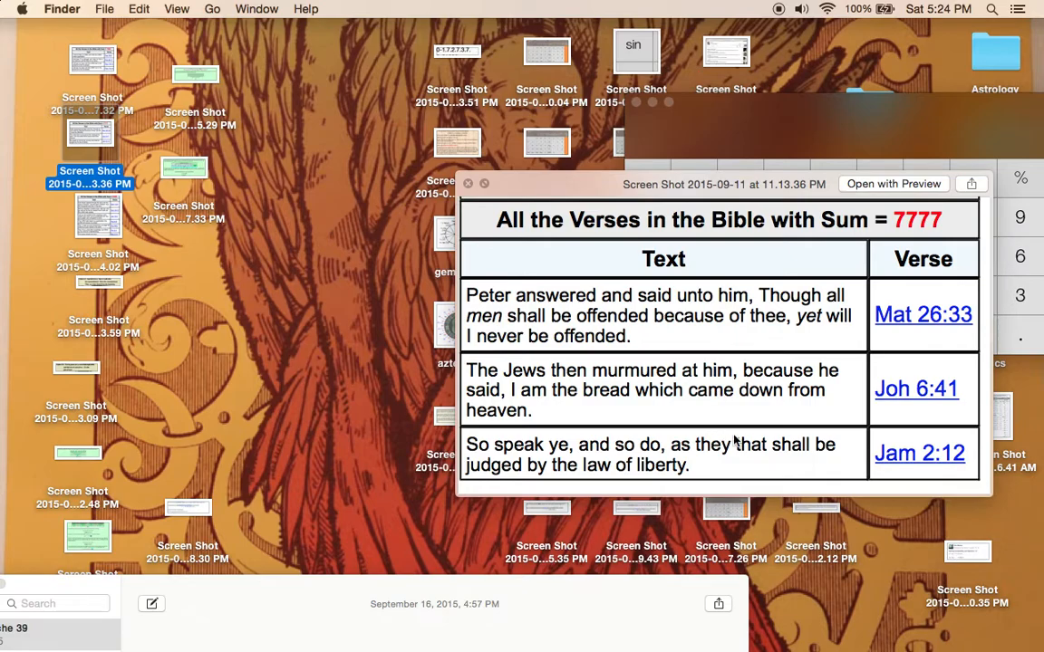
mouse_move(754, 432)
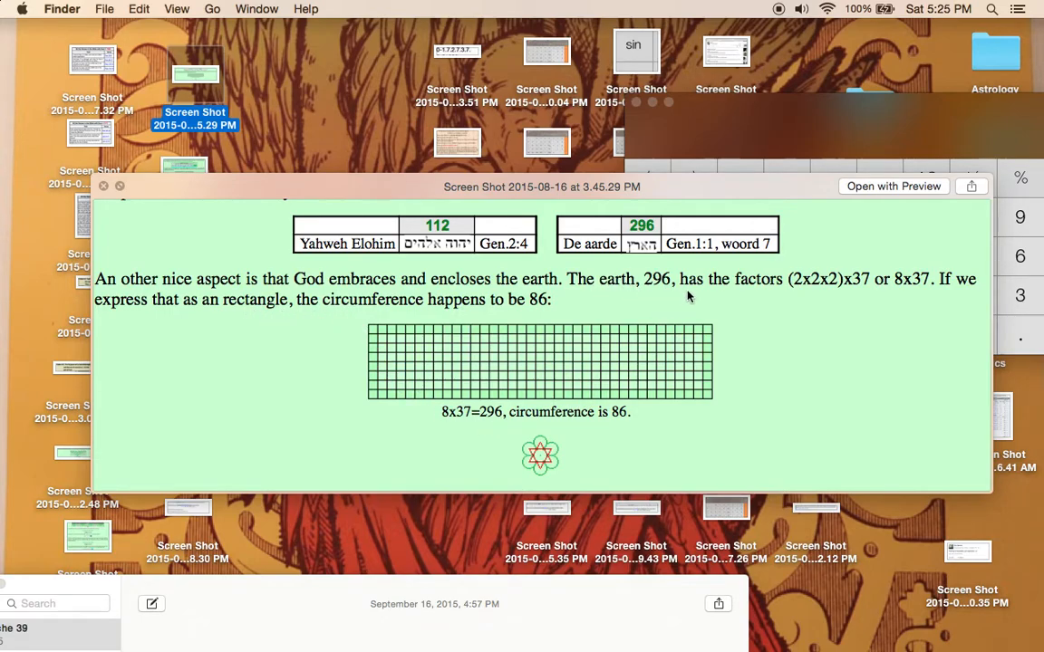
mouse_move(734, 312)
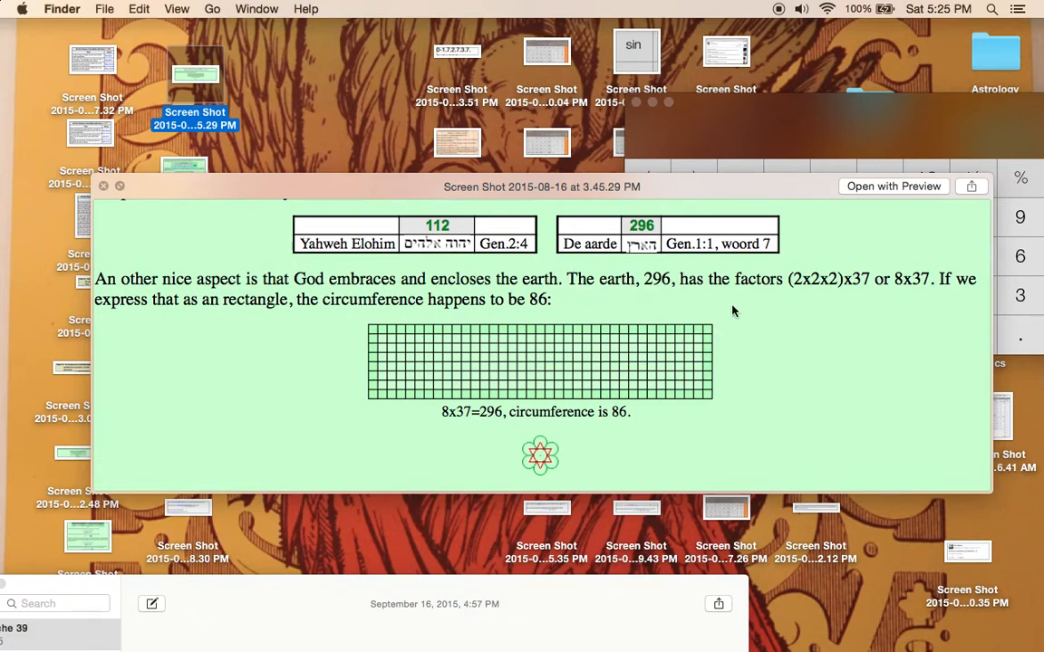
mouse_move(796, 288)
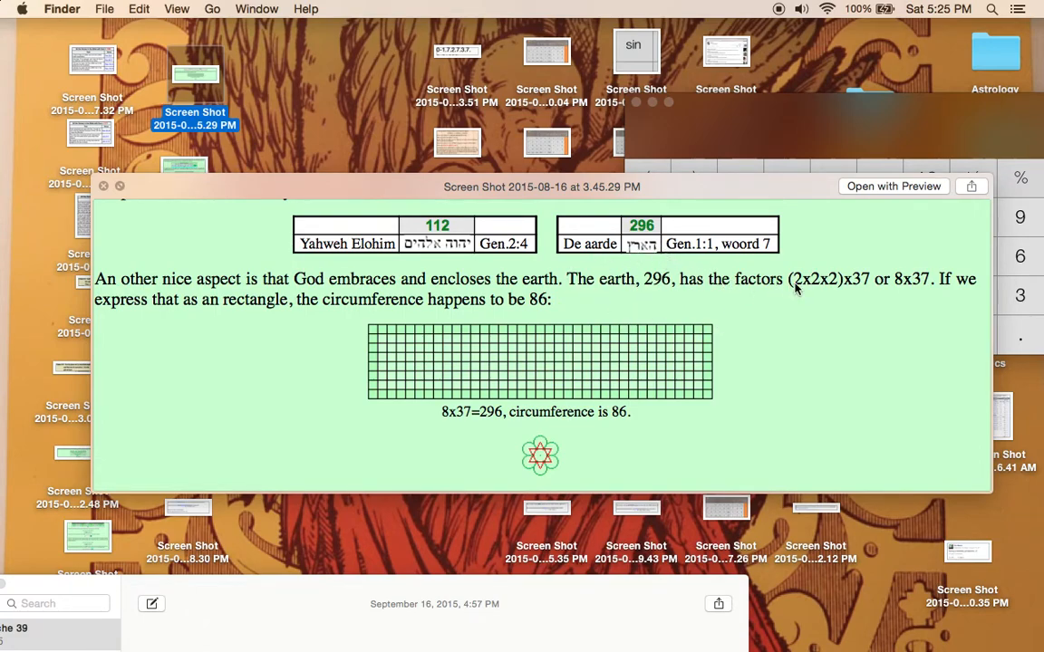
mouse_move(915, 294)
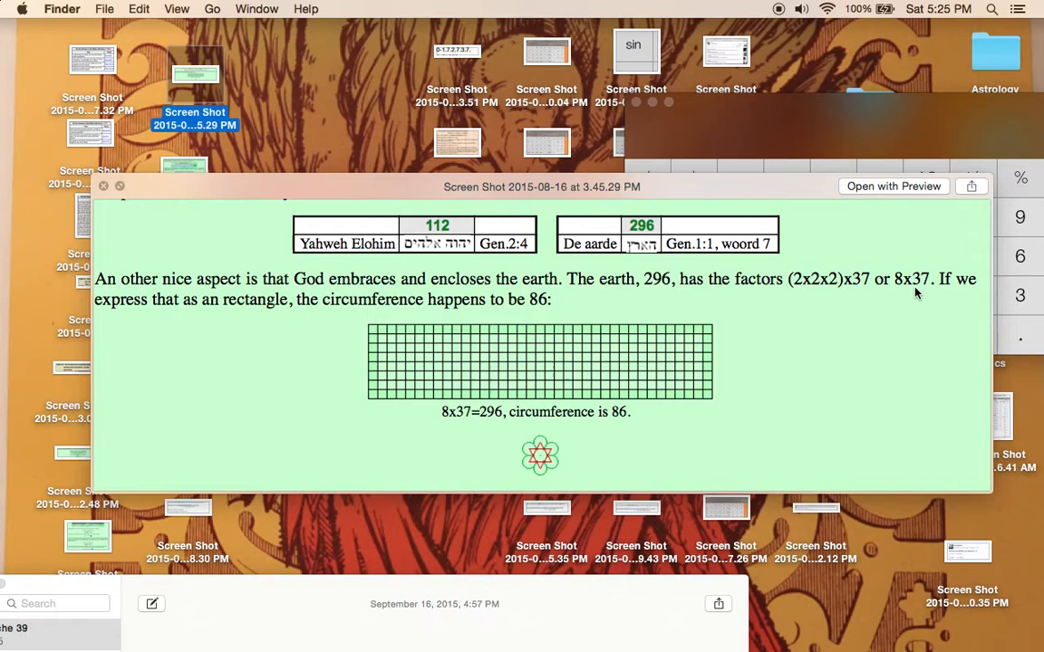
mouse_move(921, 283)
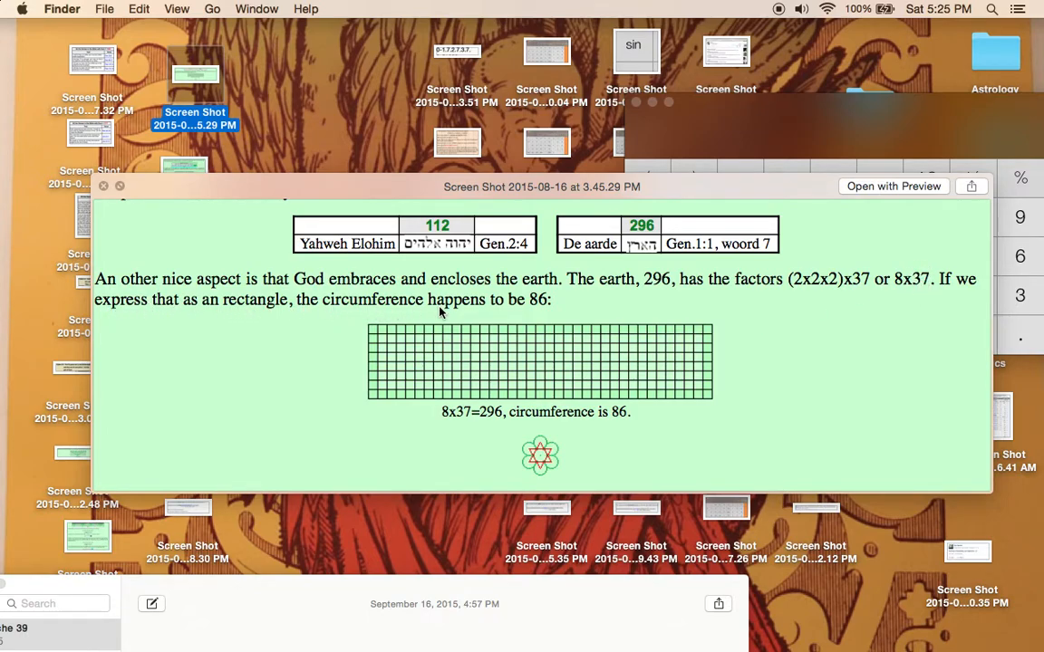
mouse_move(598, 322)
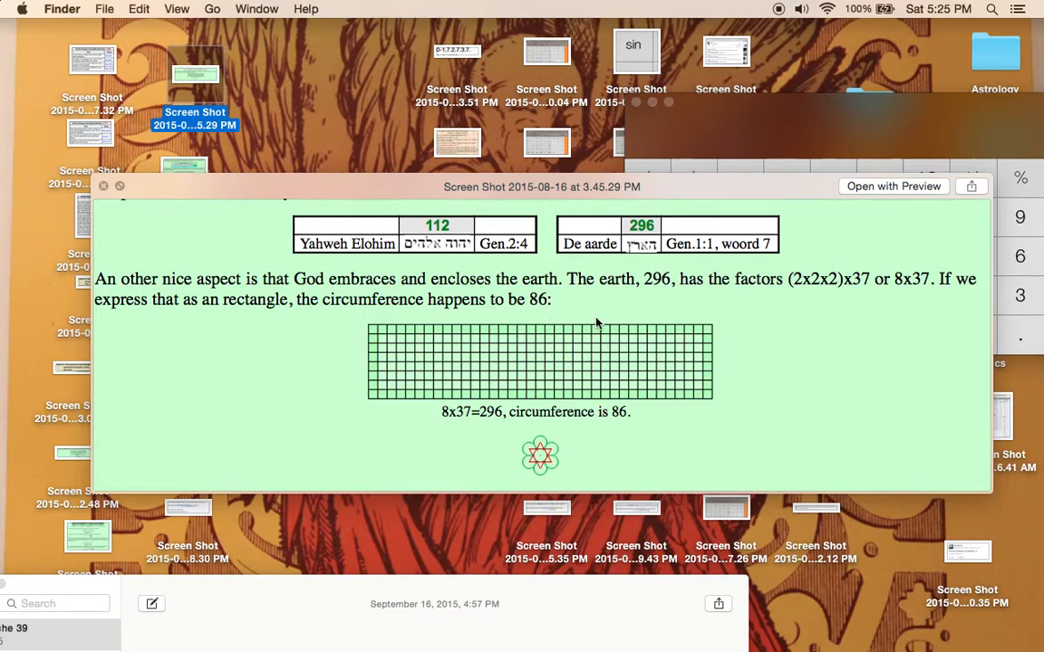
mouse_move(653, 526)
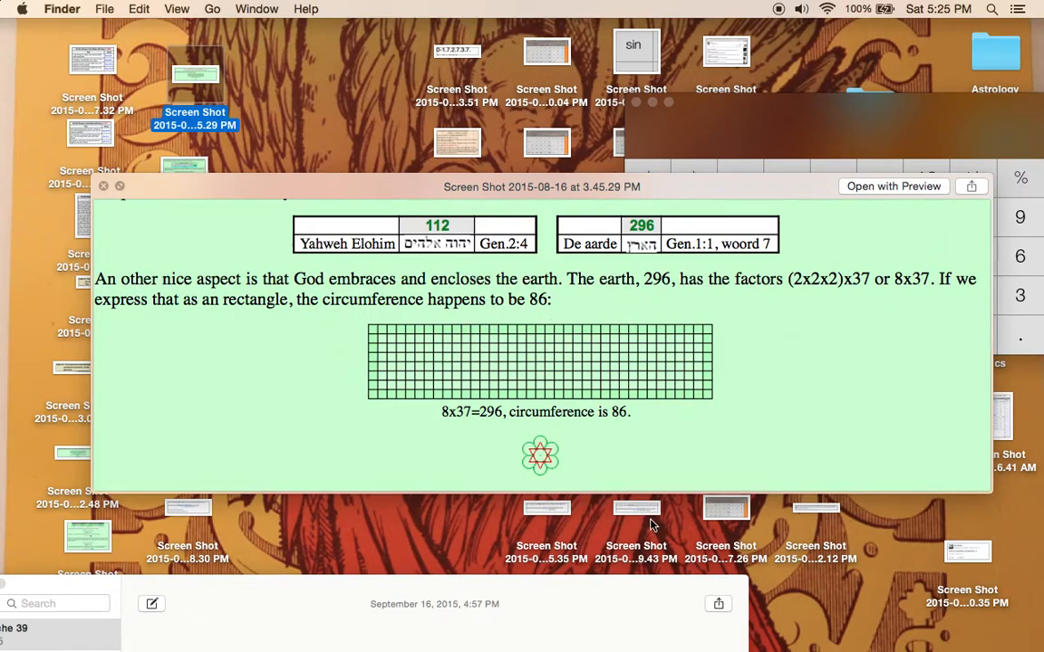
mouse_move(724, 380)
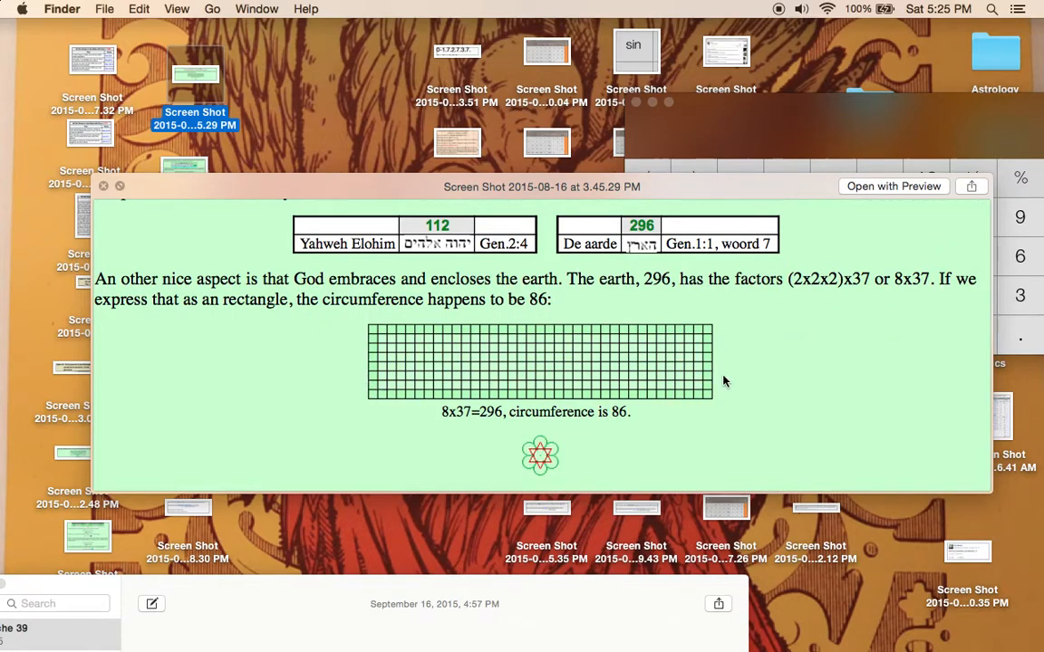
mouse_move(511, 299)
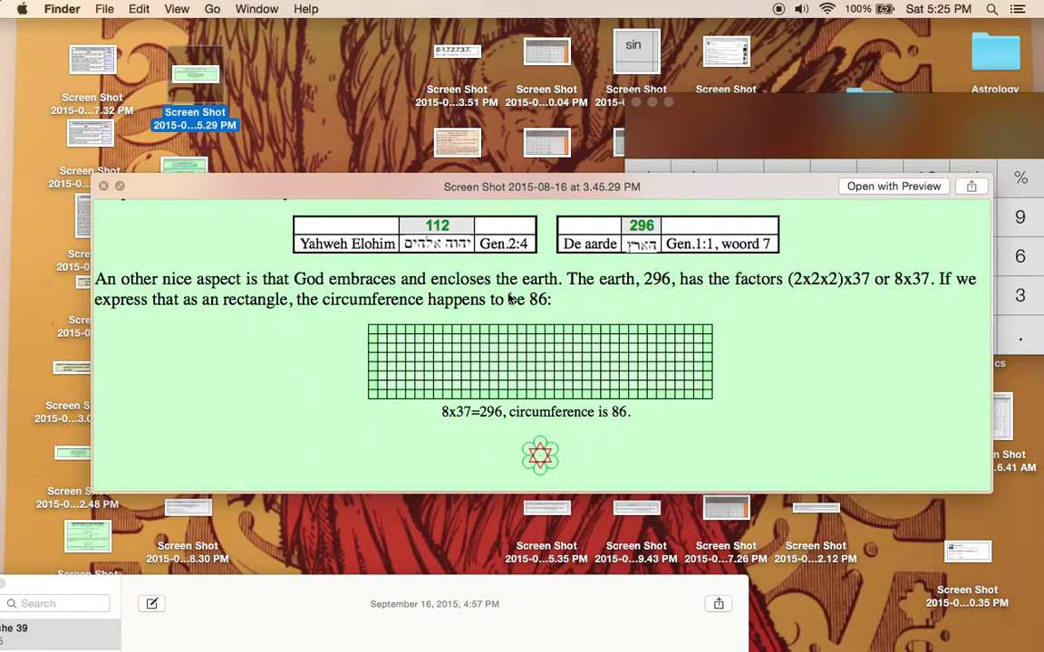
mouse_move(399, 243)
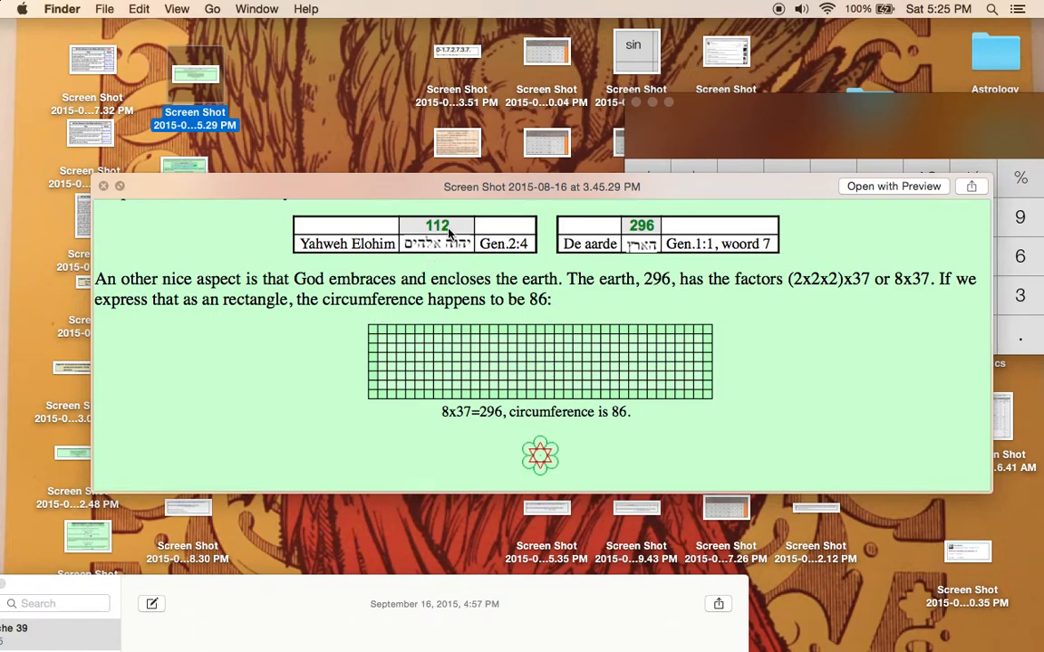
mouse_move(413, 265)
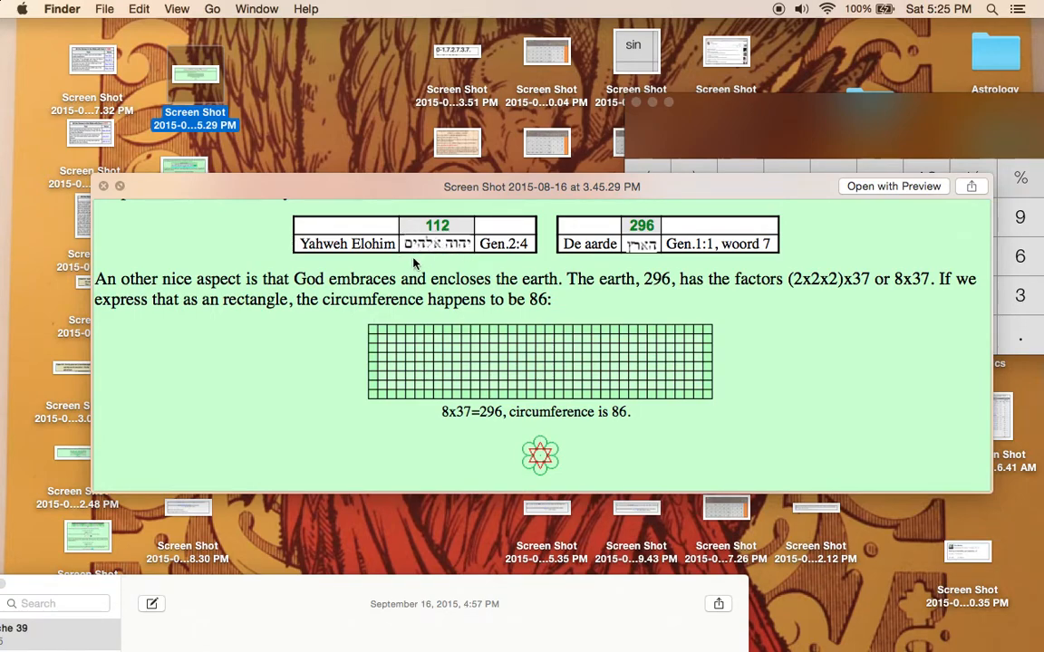
mouse_move(408, 265)
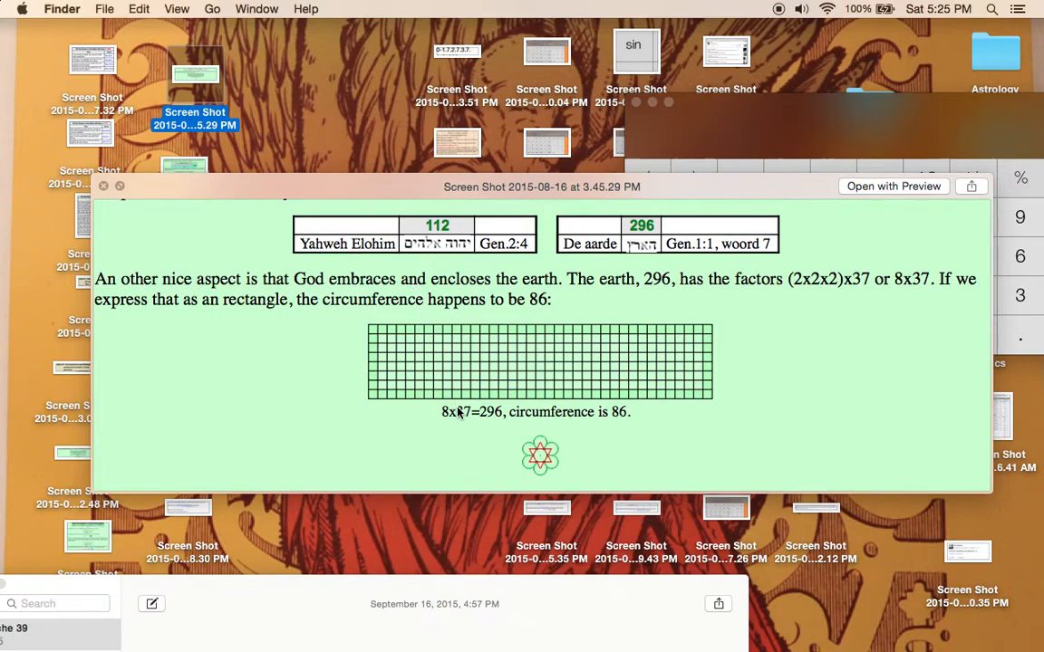
mouse_move(591, 335)
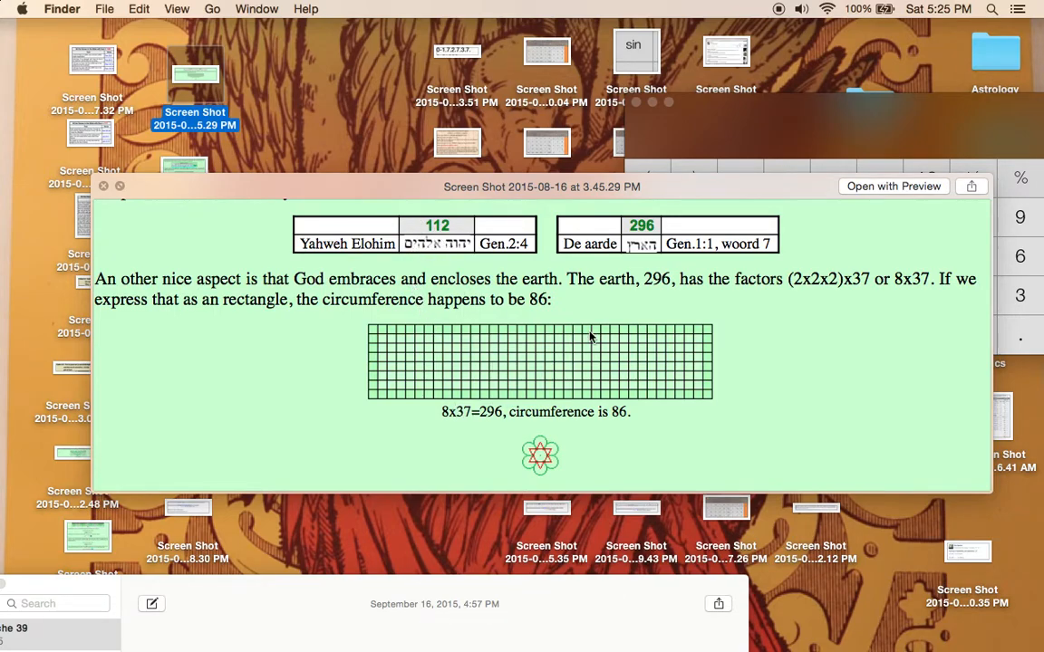
mouse_move(444, 329)
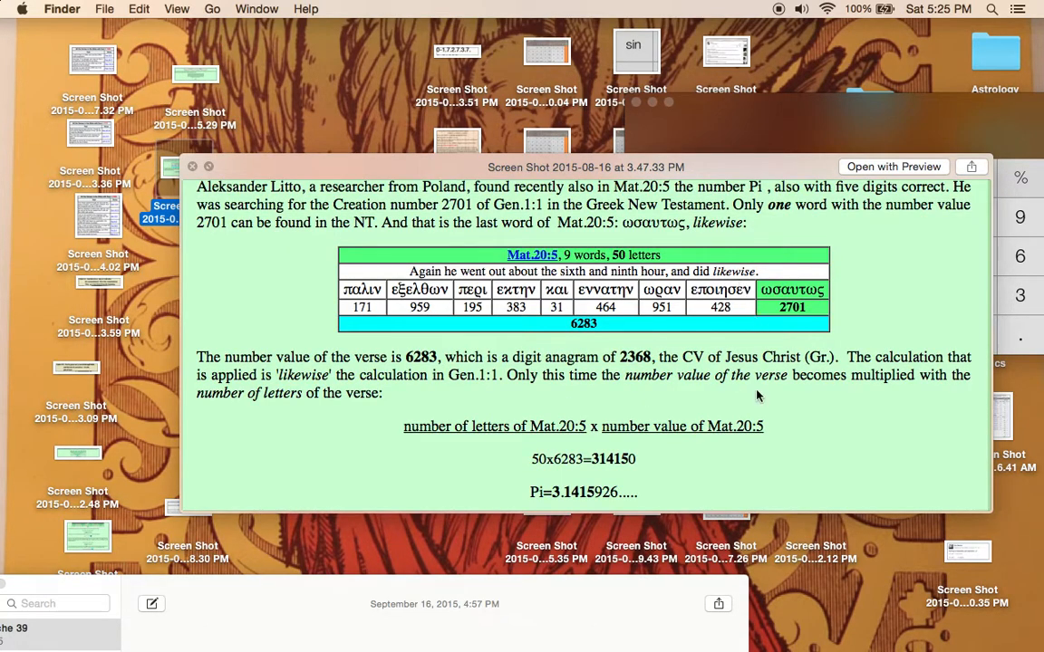
mouse_move(427, 444)
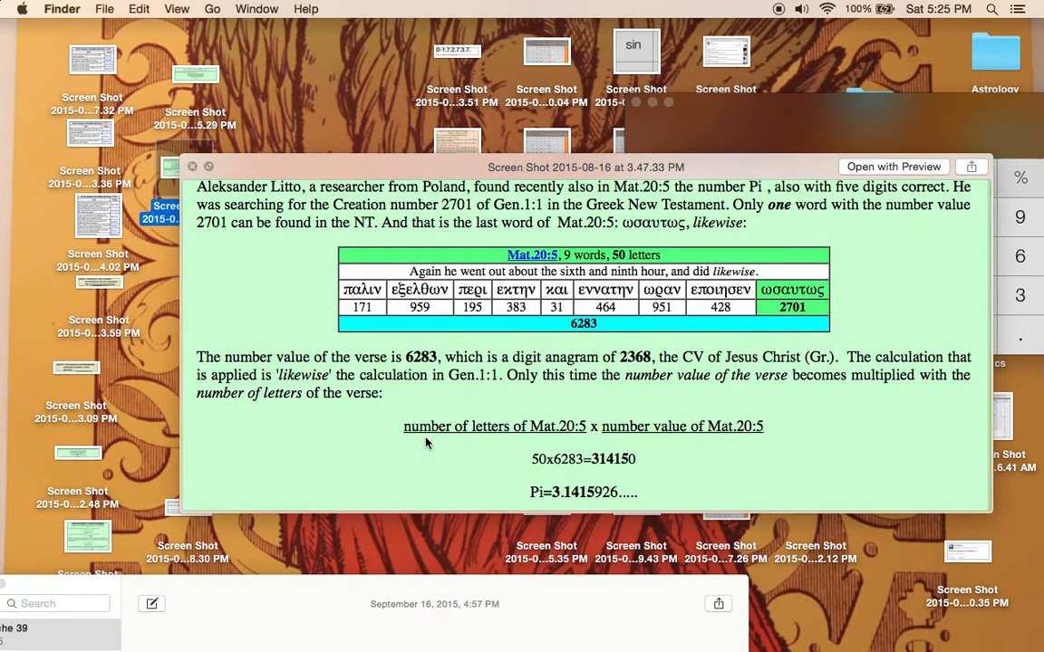
mouse_move(638, 272)
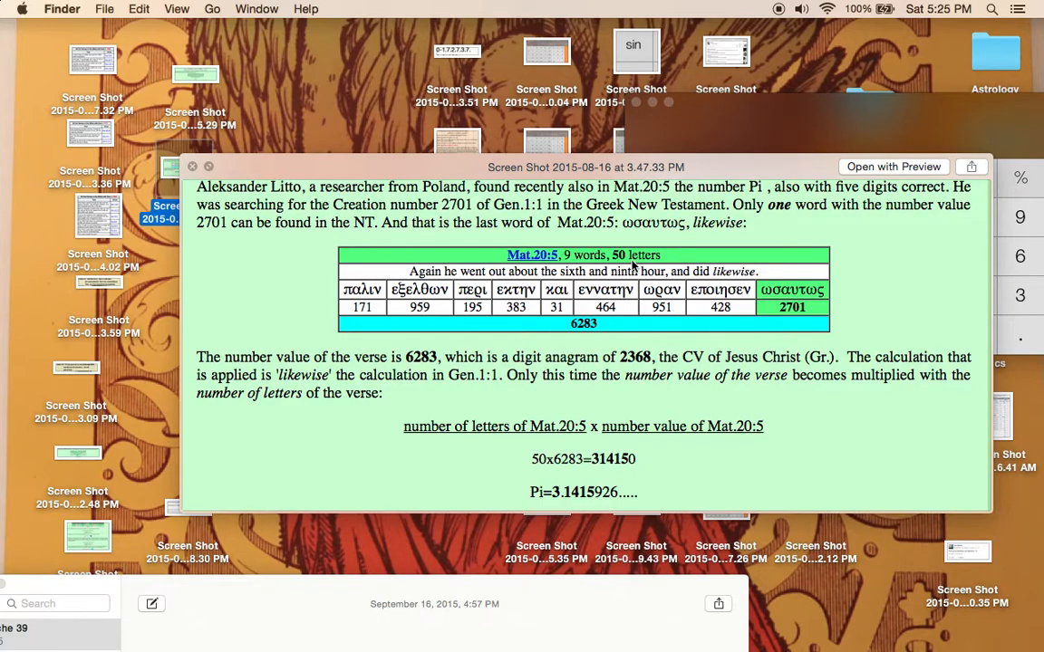
mouse_move(612, 440)
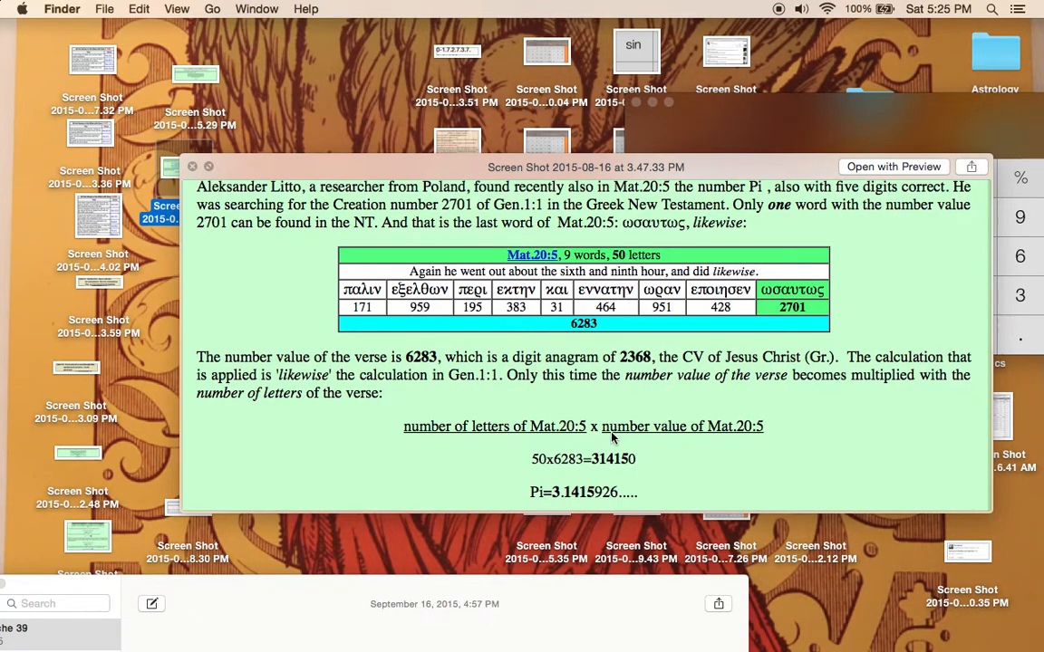
mouse_move(518, 306)
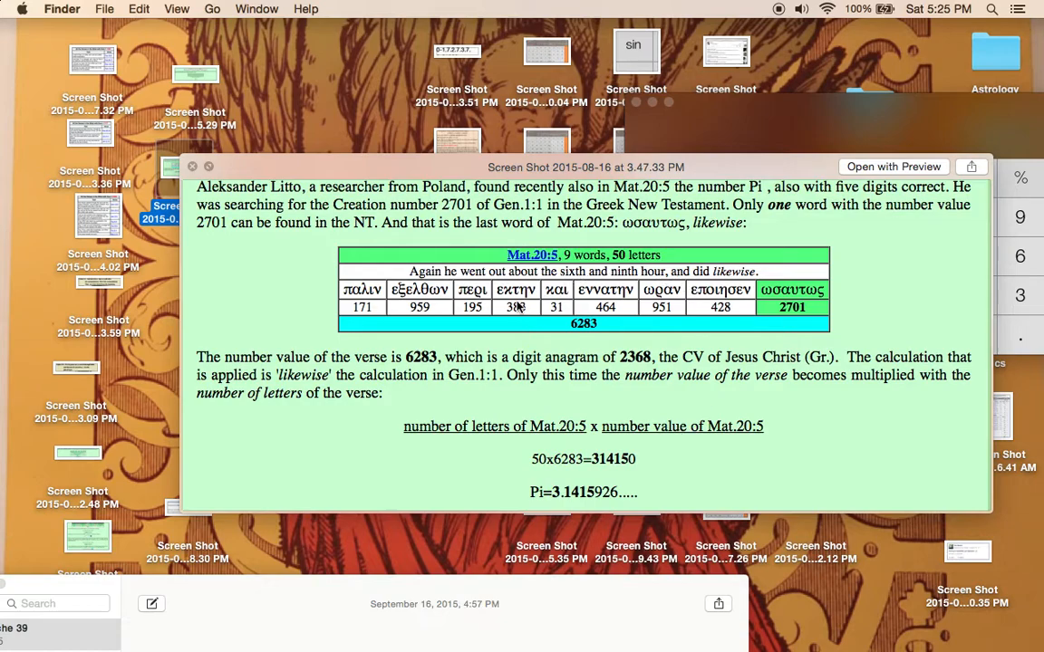
mouse_move(572, 316)
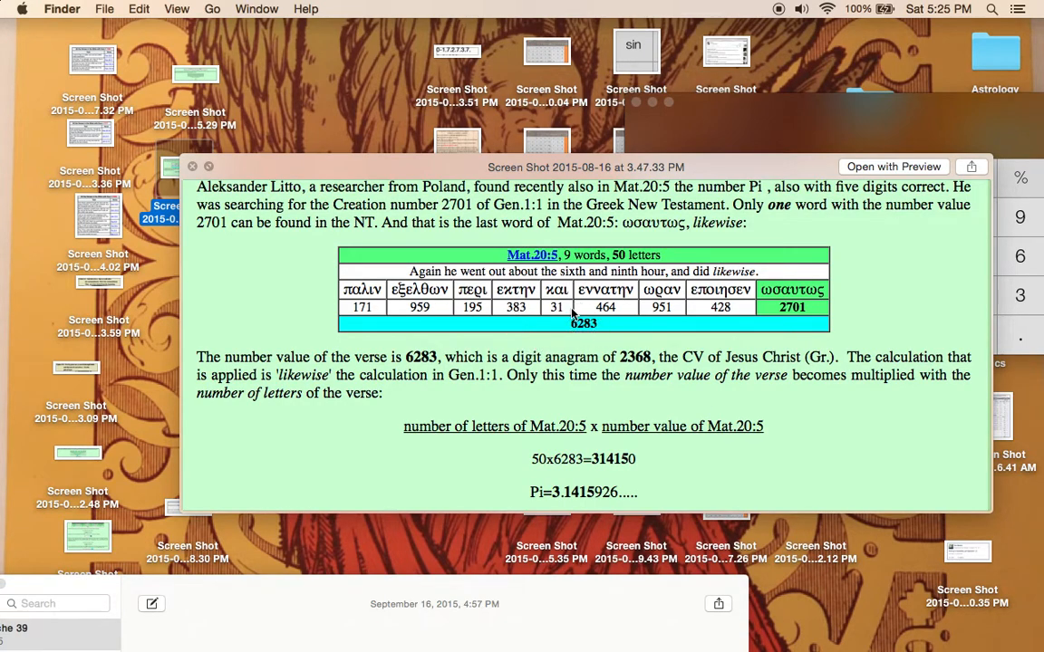
mouse_move(623, 468)
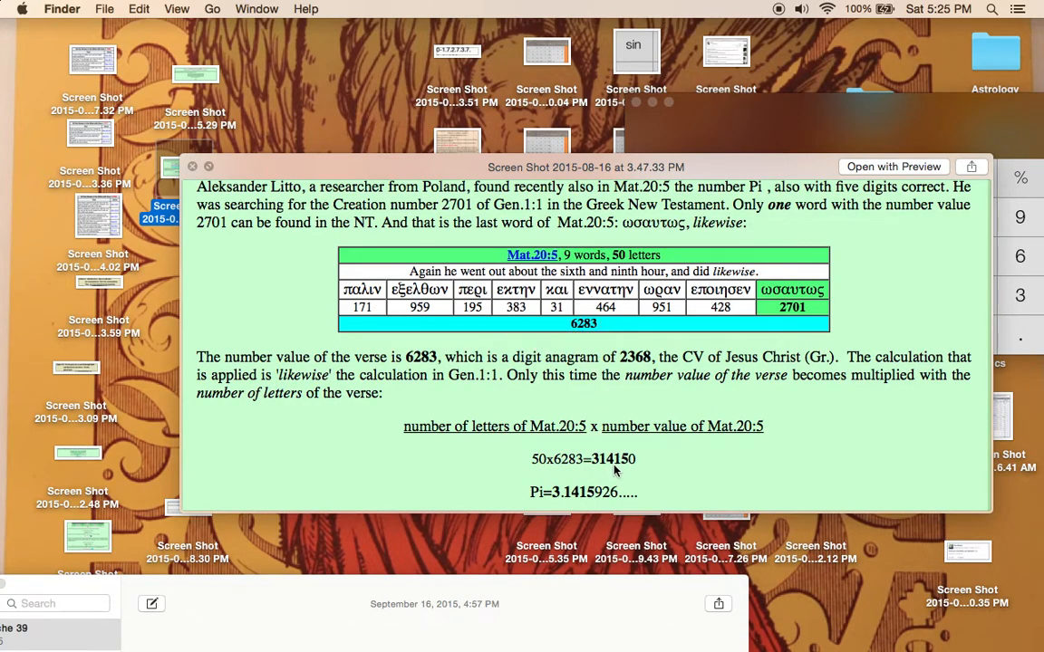
mouse_move(631, 461)
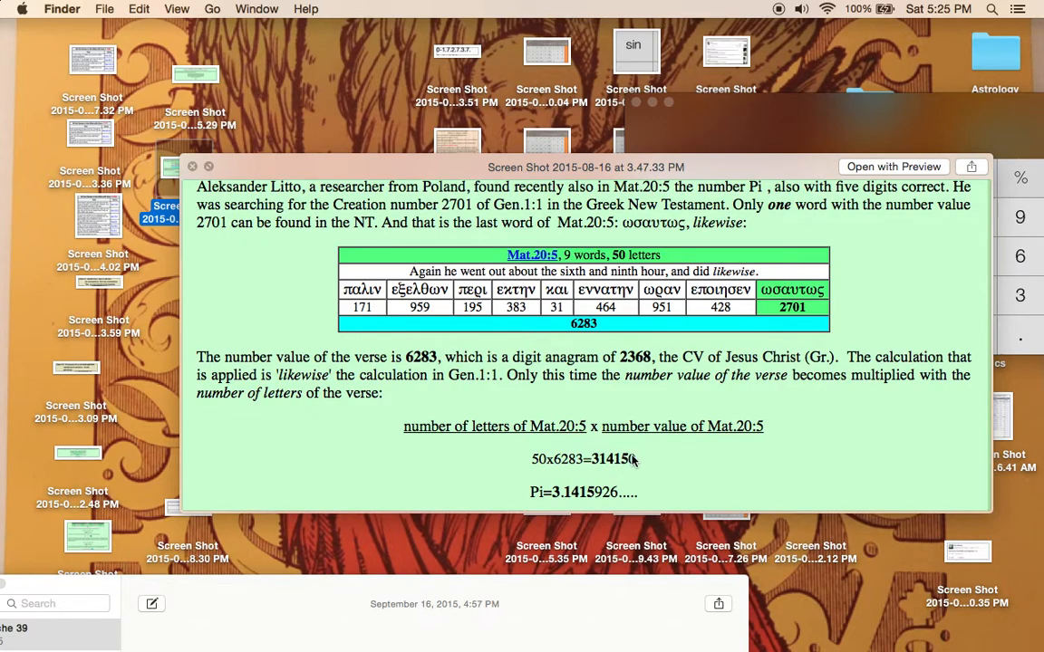
mouse_move(506, 213)
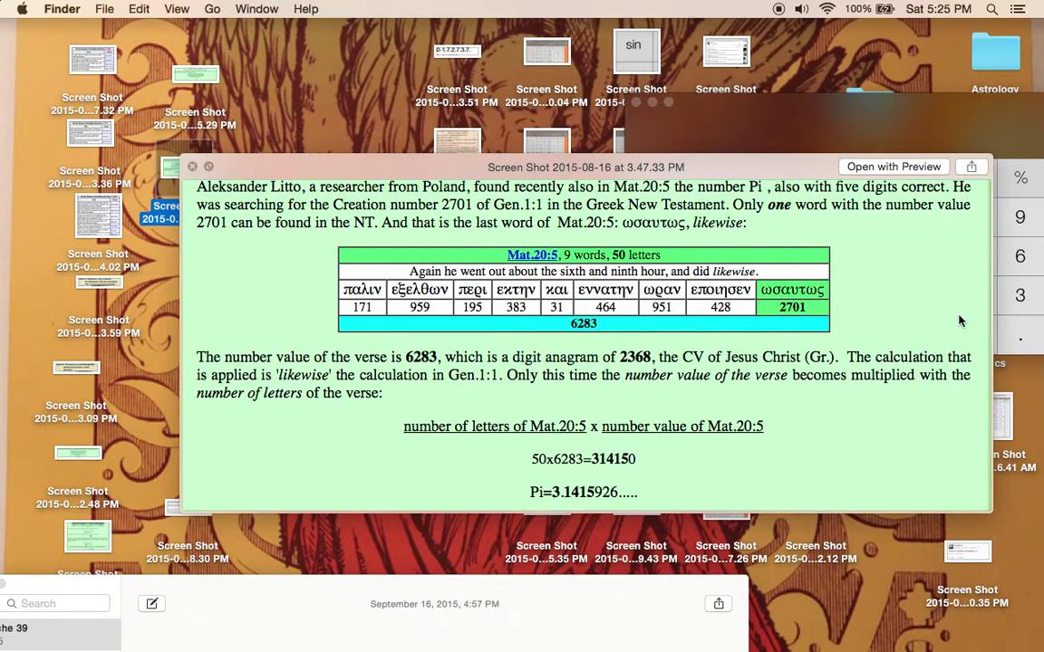
mouse_move(794, 312)
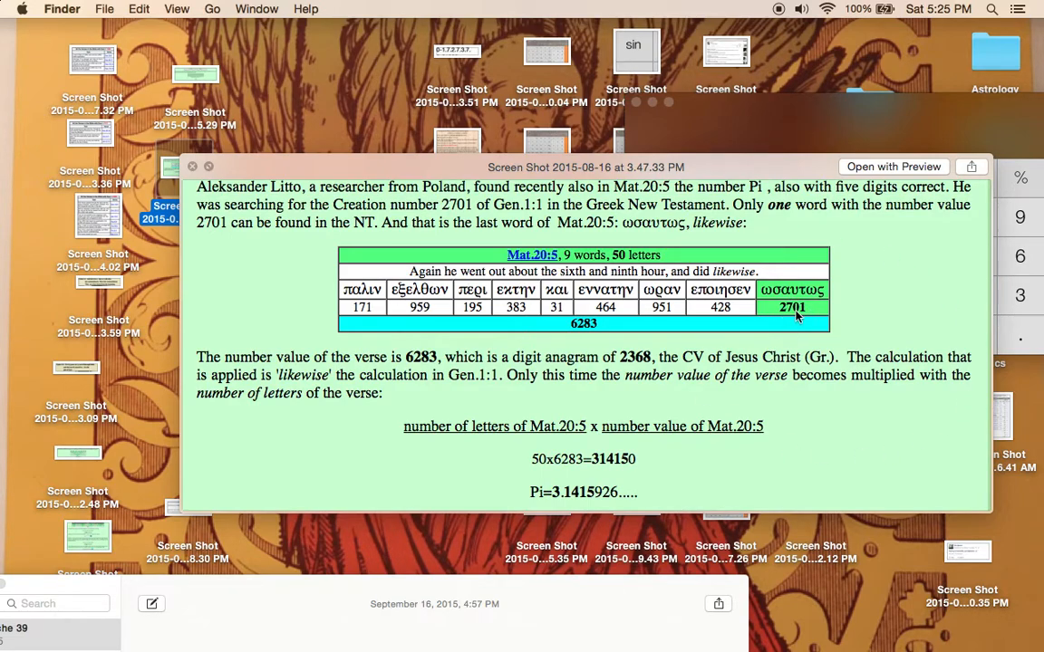
mouse_move(790, 306)
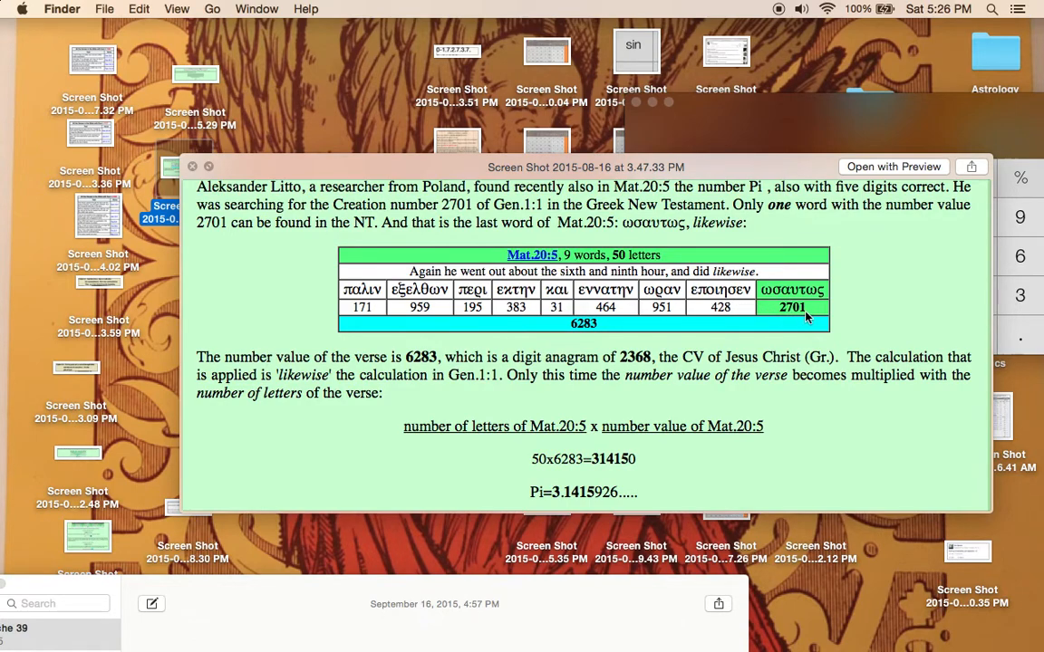
mouse_move(802, 312)
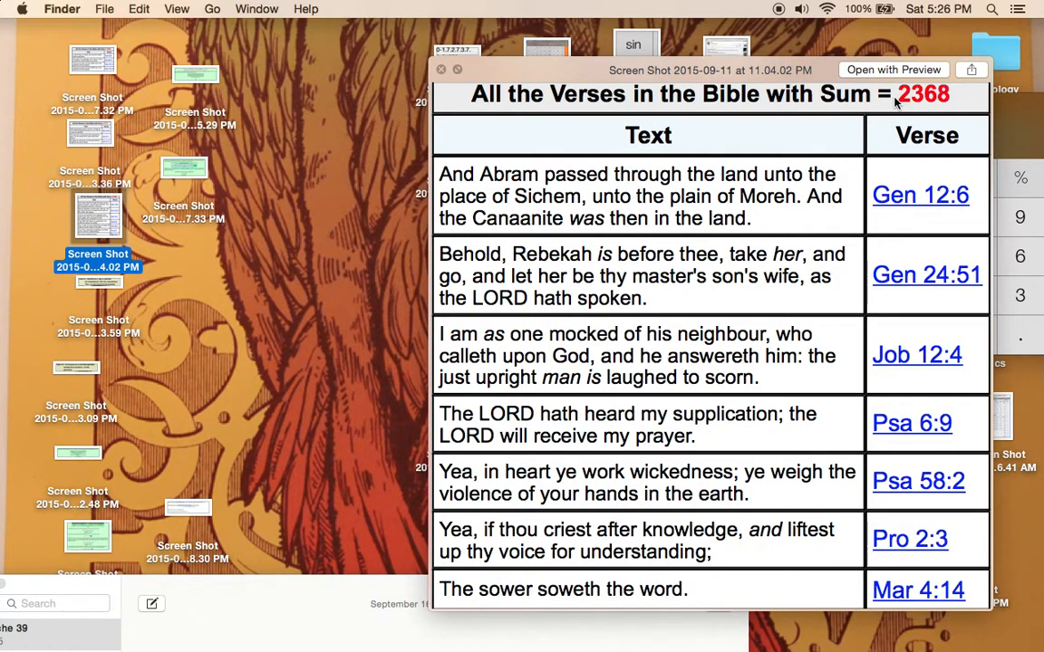
mouse_move(920, 116)
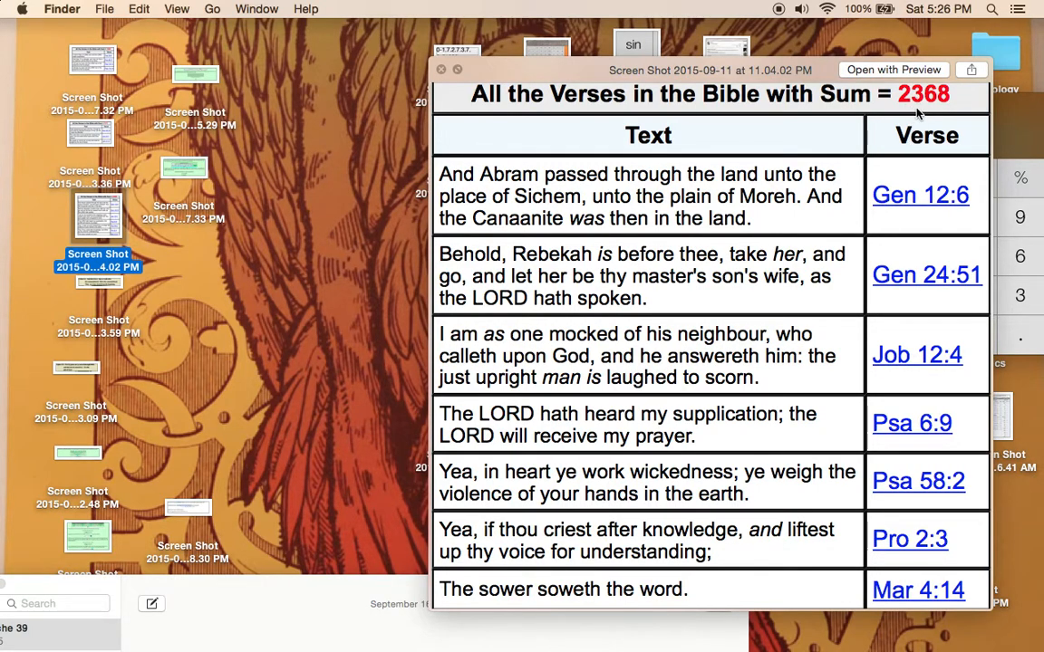
mouse_move(609, 203)
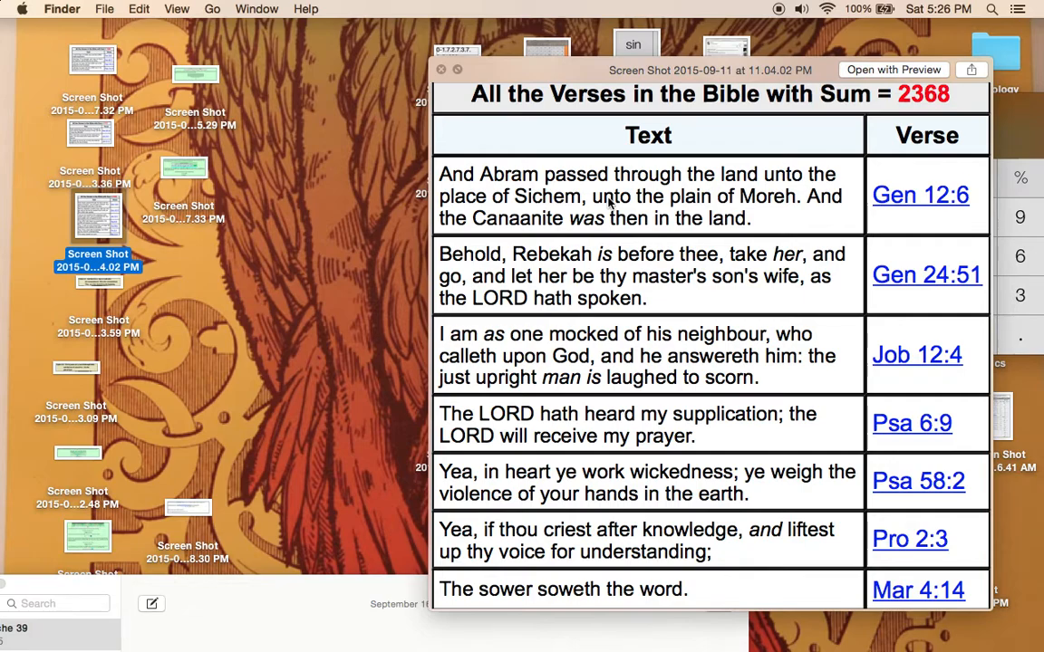
mouse_move(504, 406)
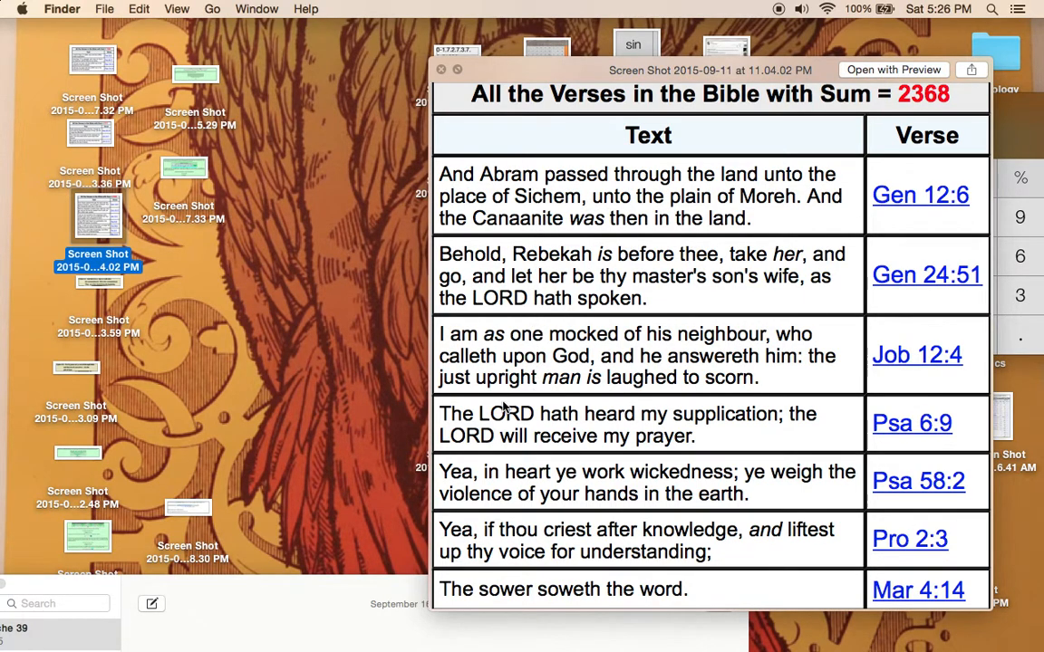
mouse_move(774, 366)
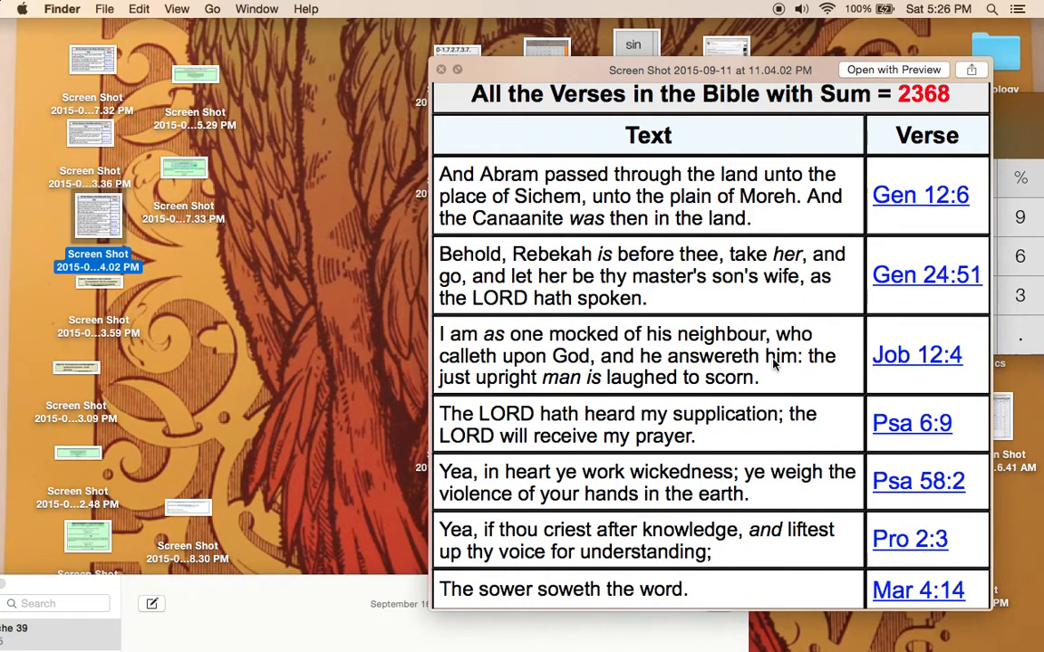
mouse_move(823, 384)
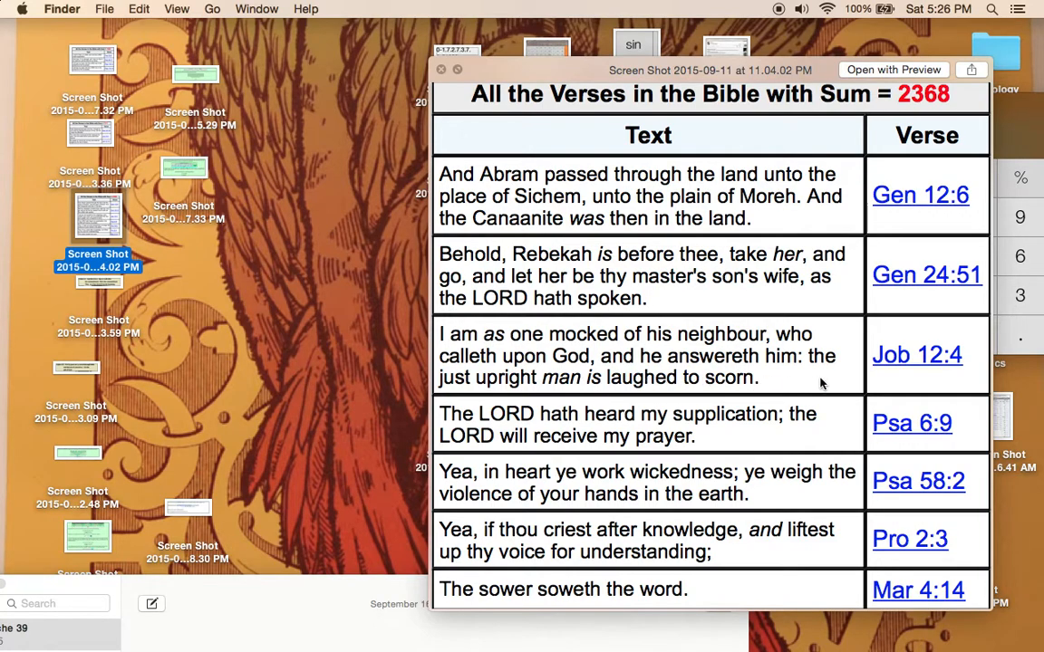
mouse_move(569, 390)
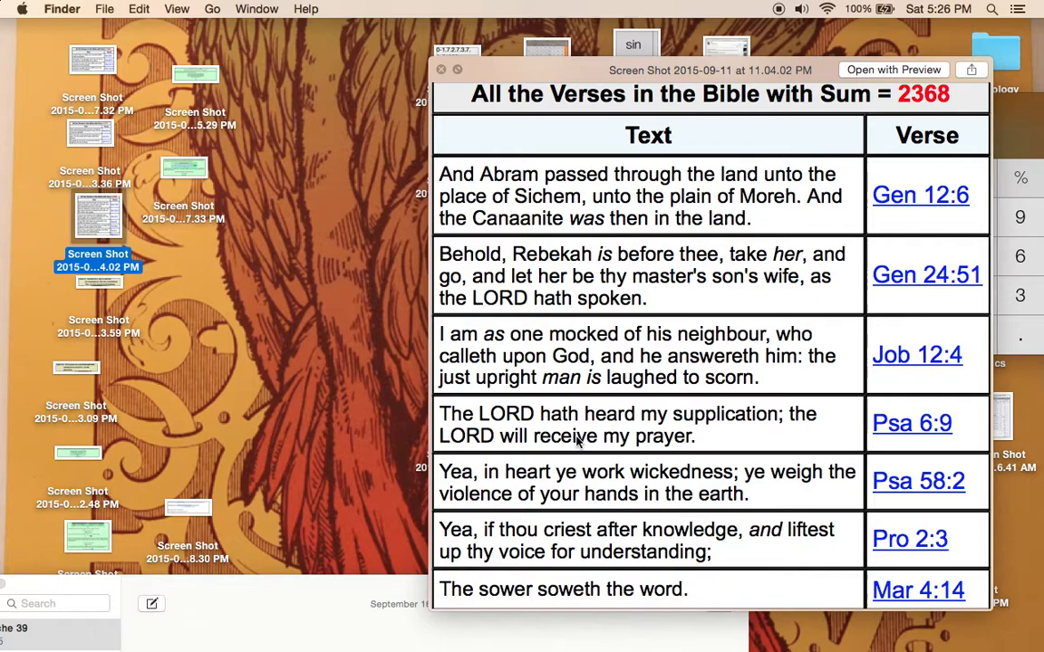
mouse_move(655, 486)
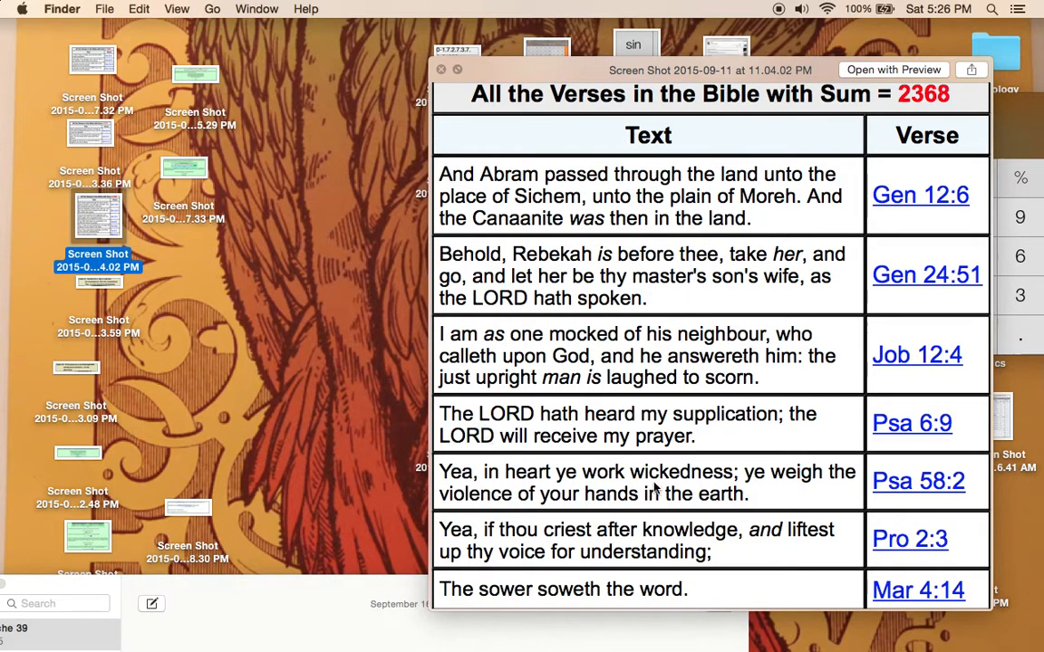
mouse_move(783, 433)
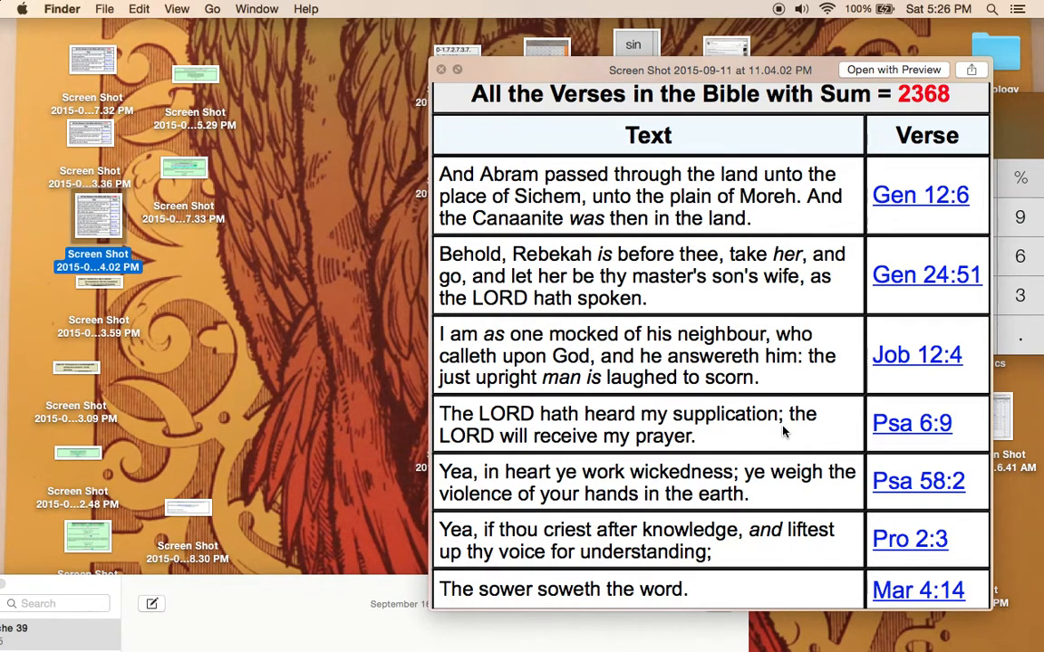
mouse_move(566, 494)
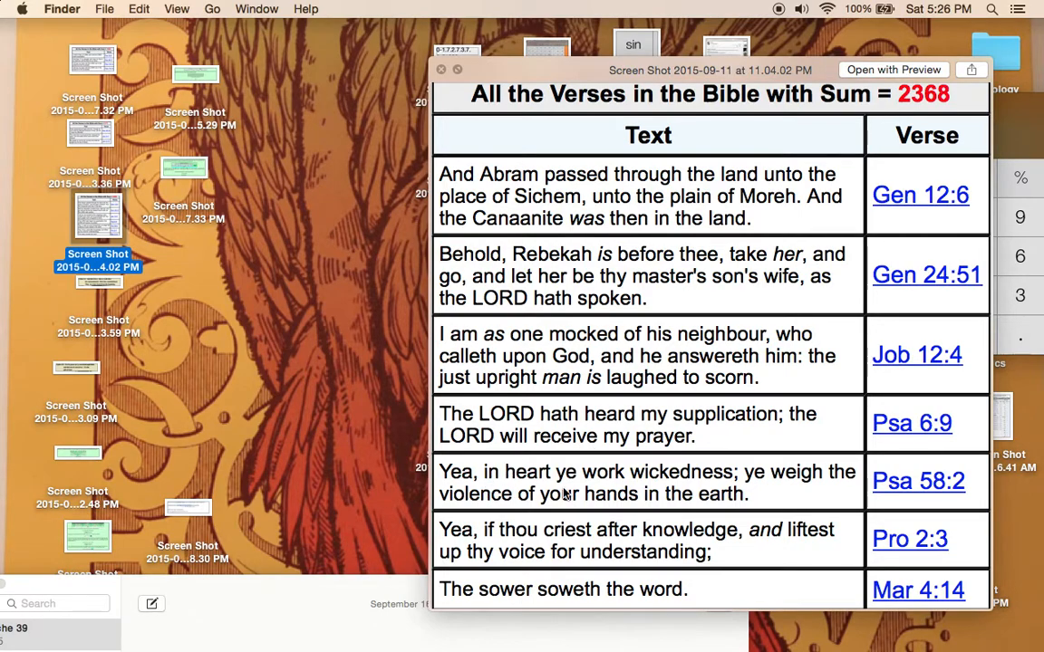
mouse_move(797, 497)
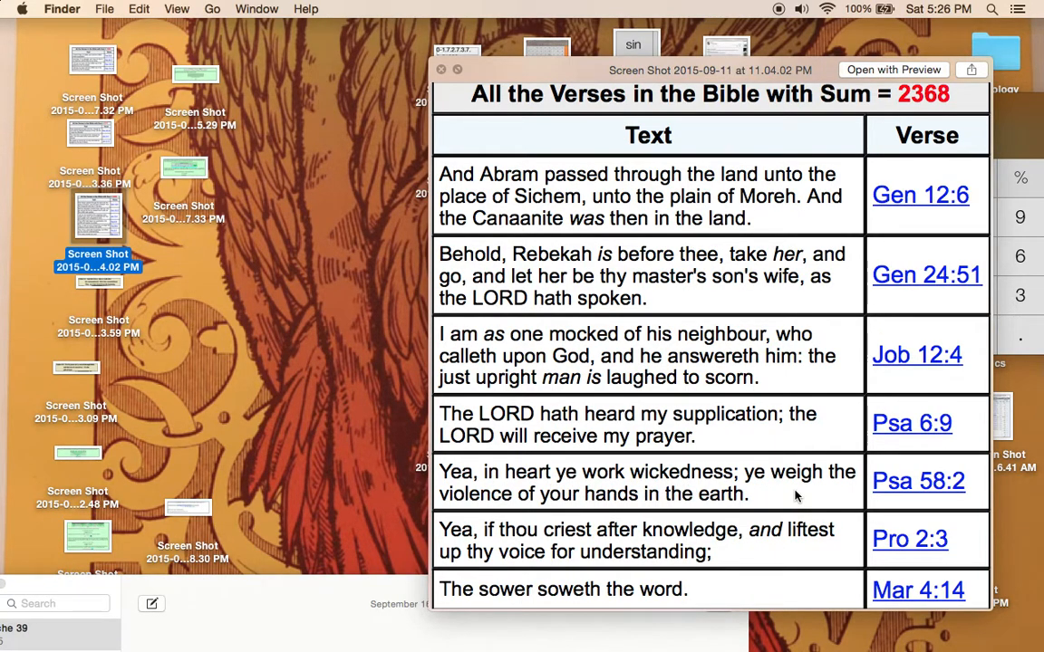
mouse_move(834, 482)
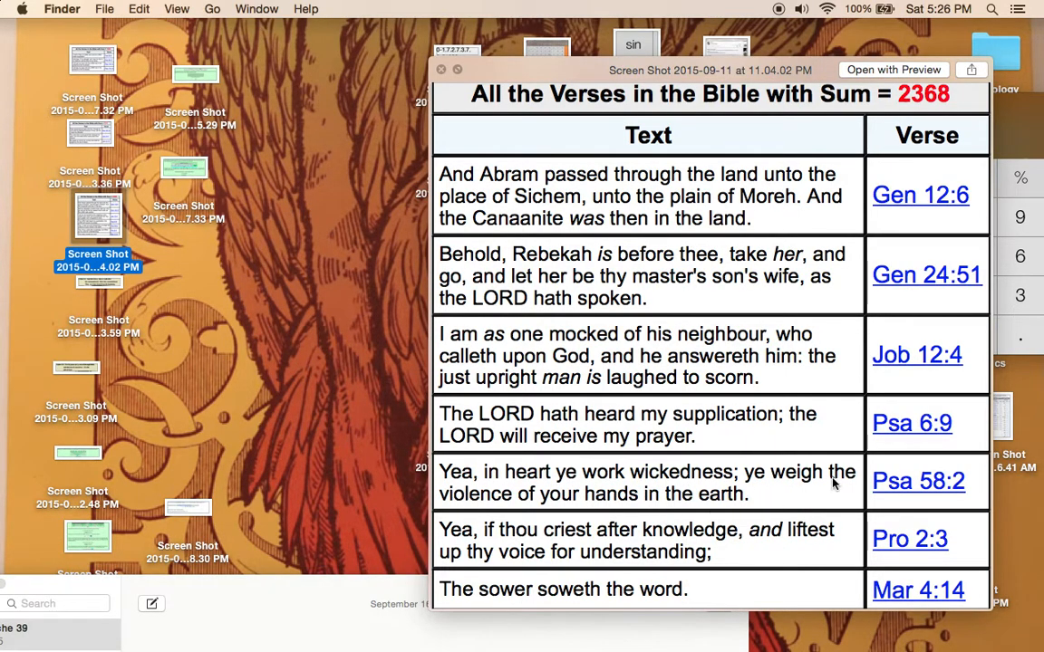
mouse_move(544, 543)
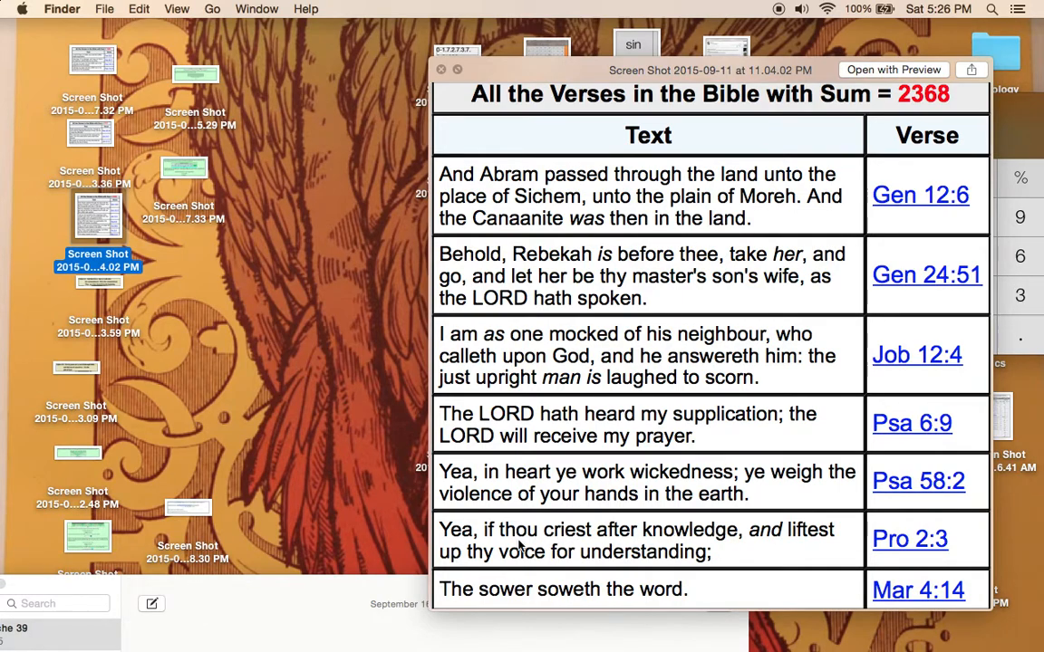
mouse_move(462, 560)
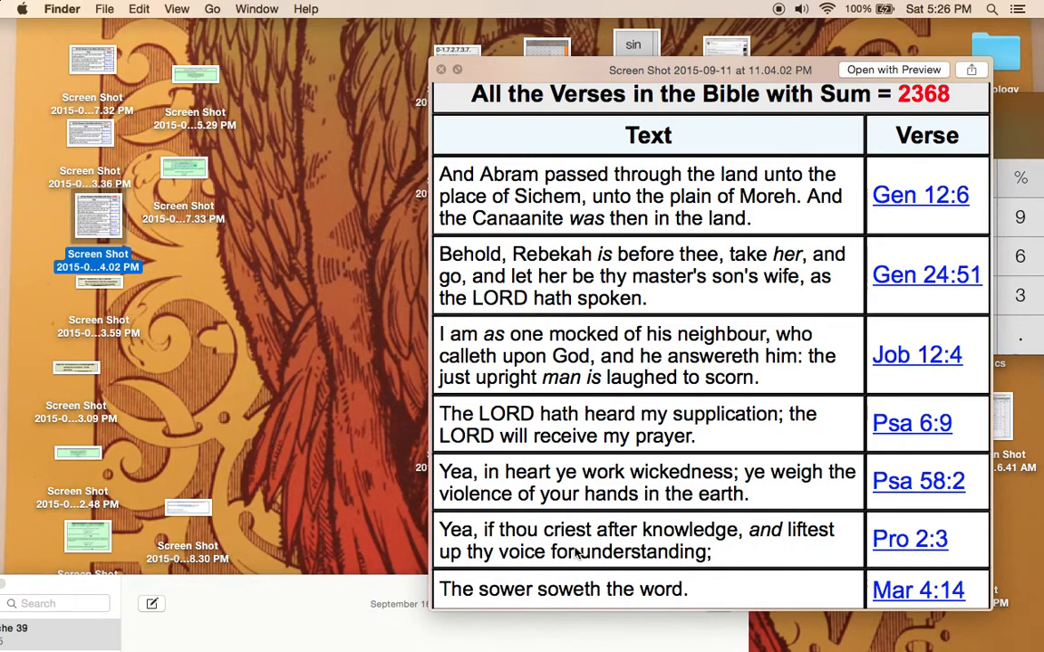
mouse_move(714, 573)
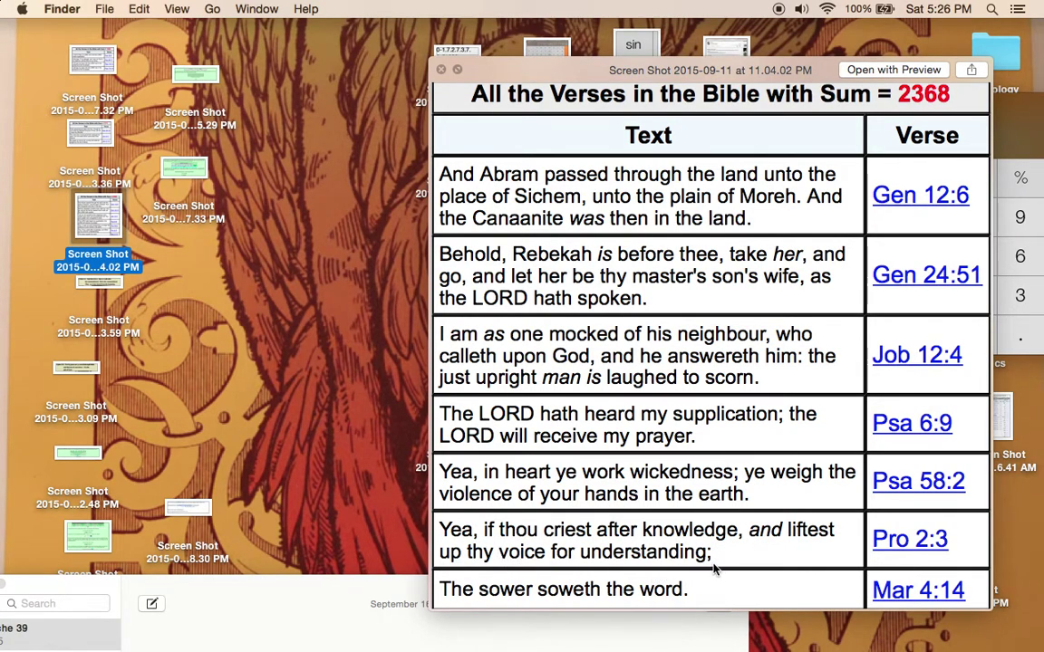
mouse_move(783, 551)
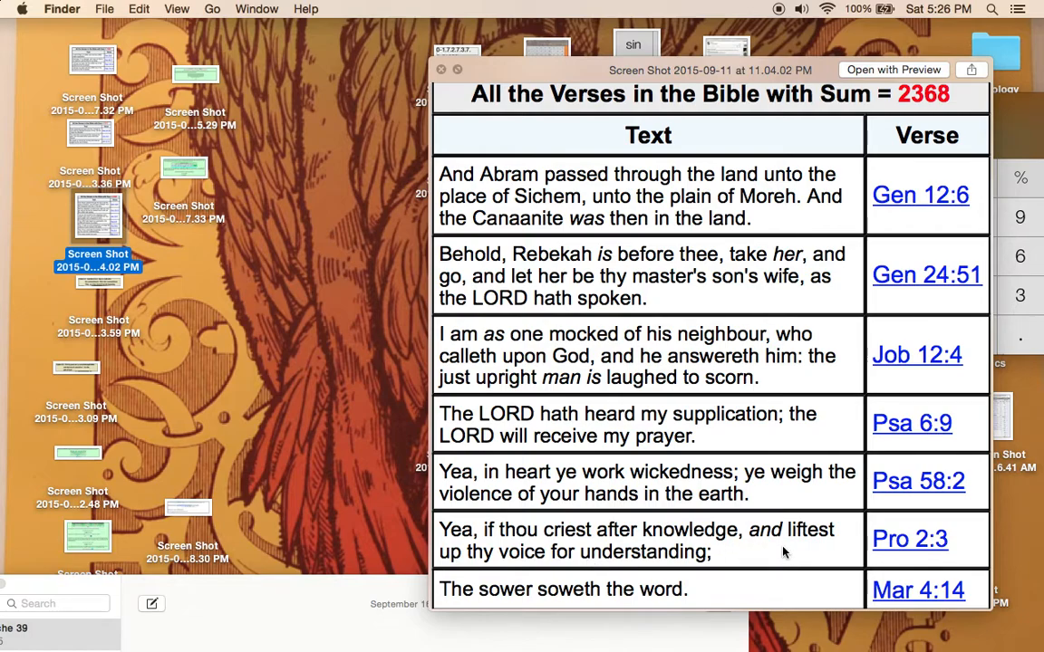
mouse_move(536, 594)
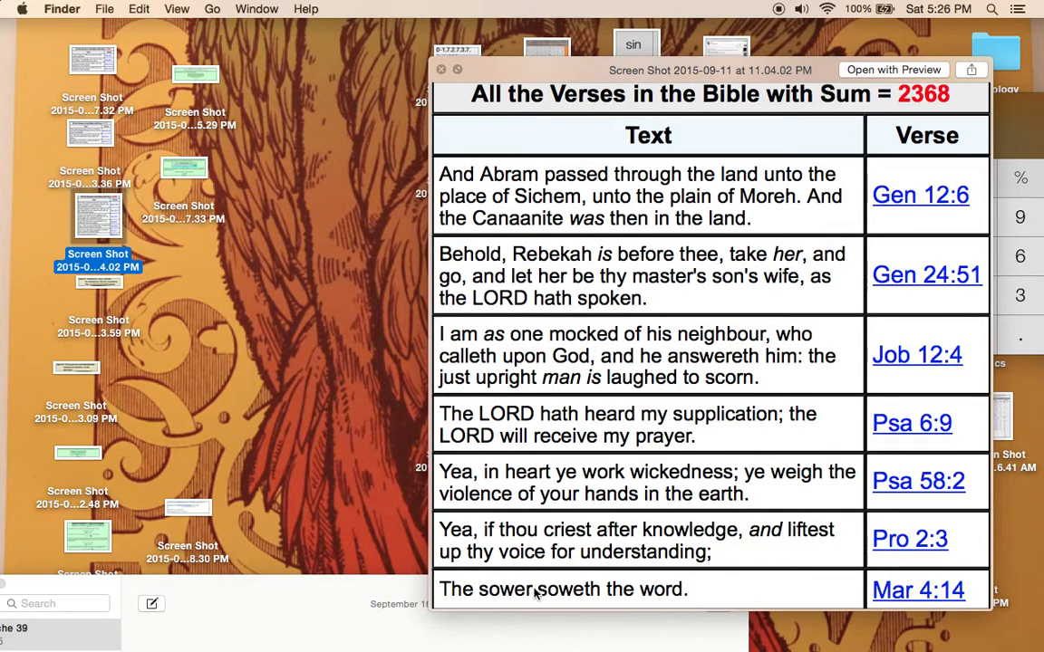
mouse_move(908, 515)
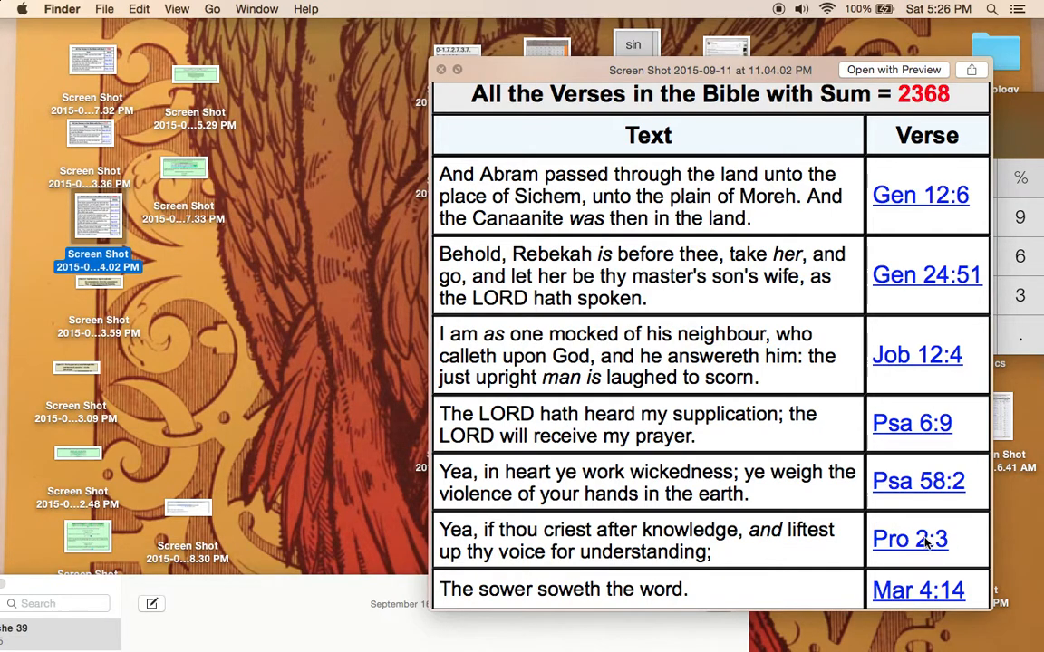
mouse_move(729, 600)
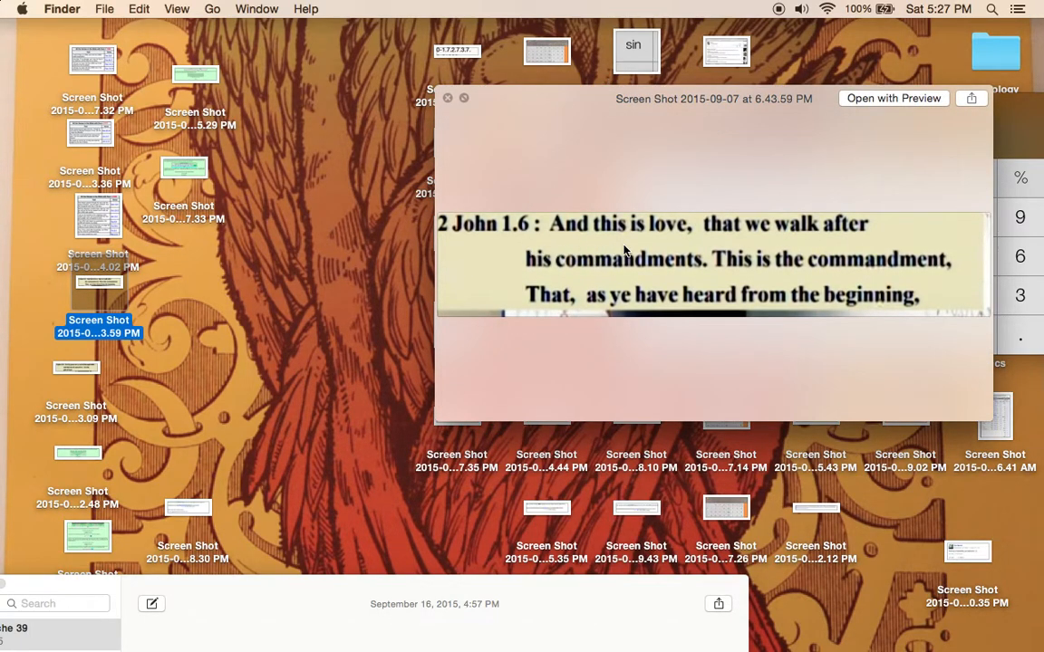
mouse_move(685, 234)
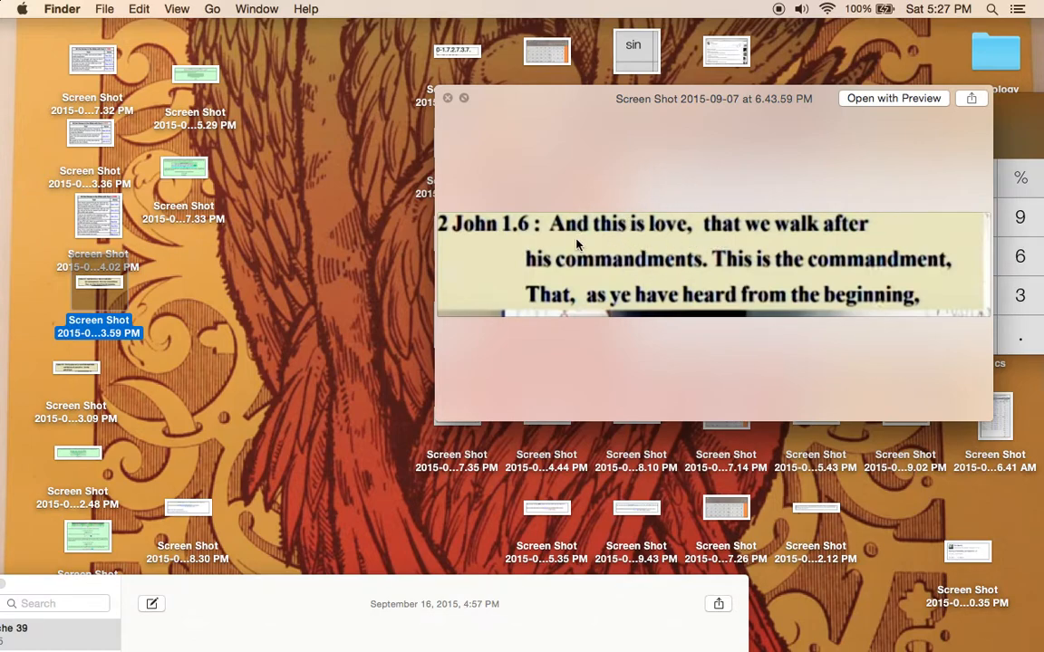
mouse_move(676, 210)
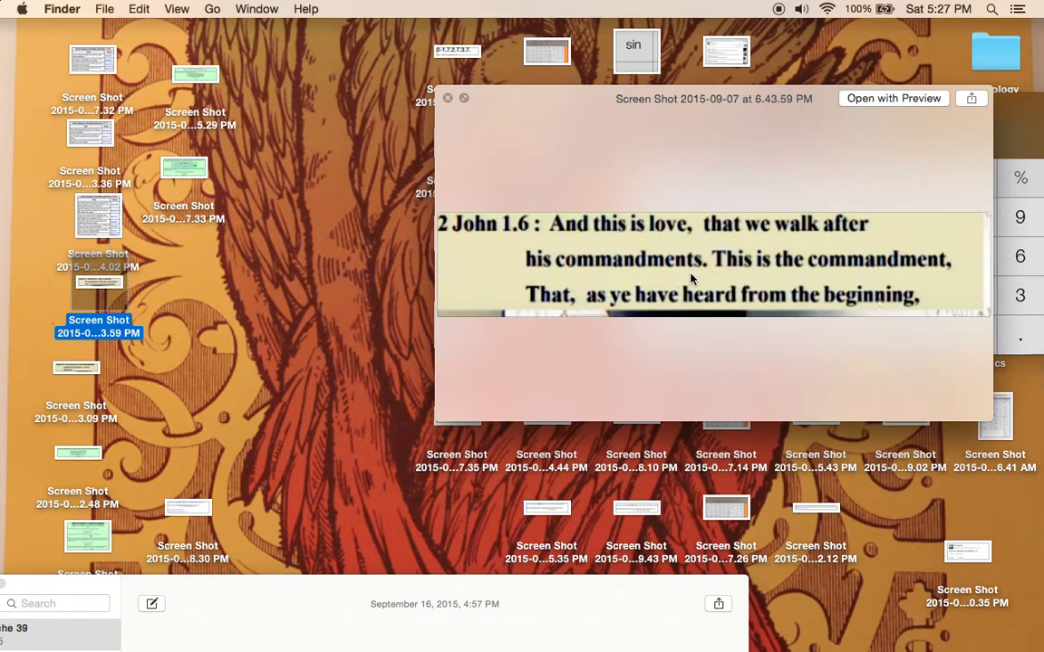
mouse_move(692, 243)
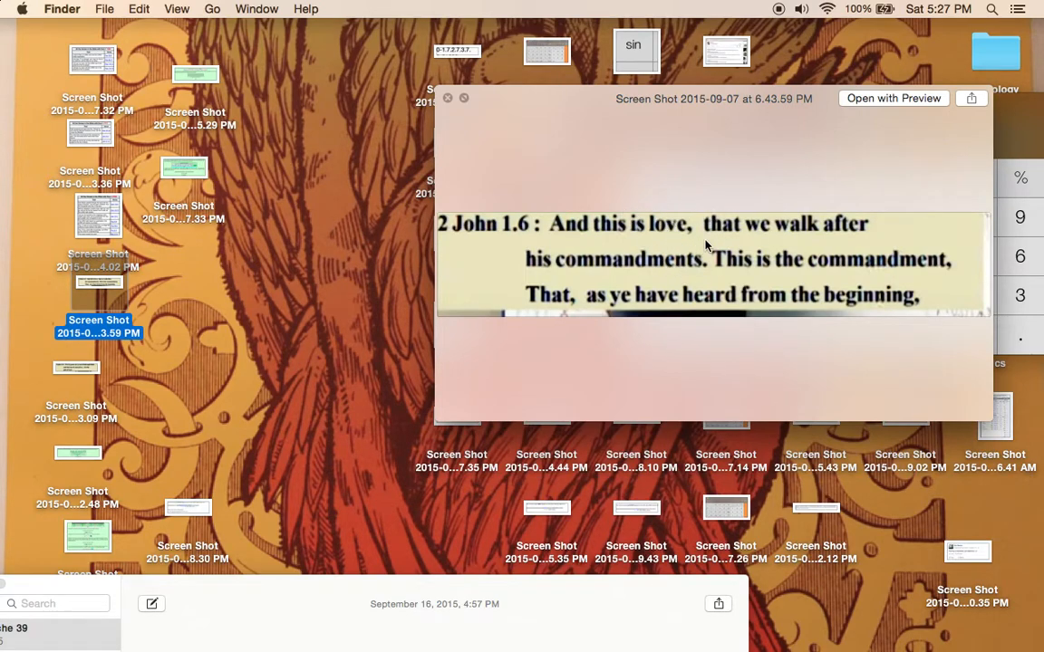
mouse_move(648, 197)
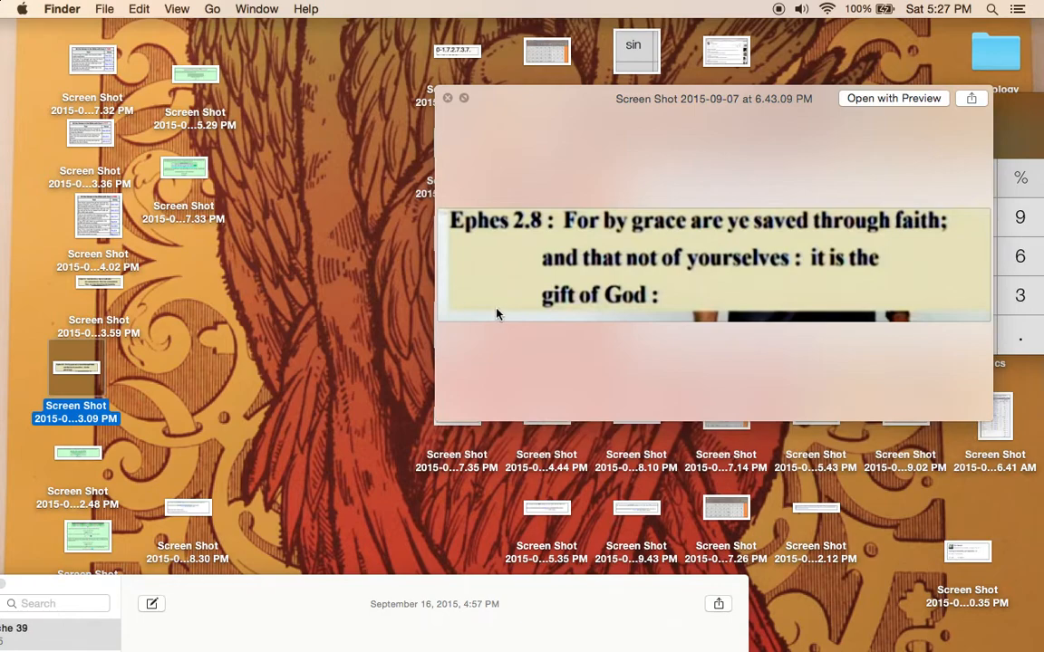
mouse_move(635, 228)
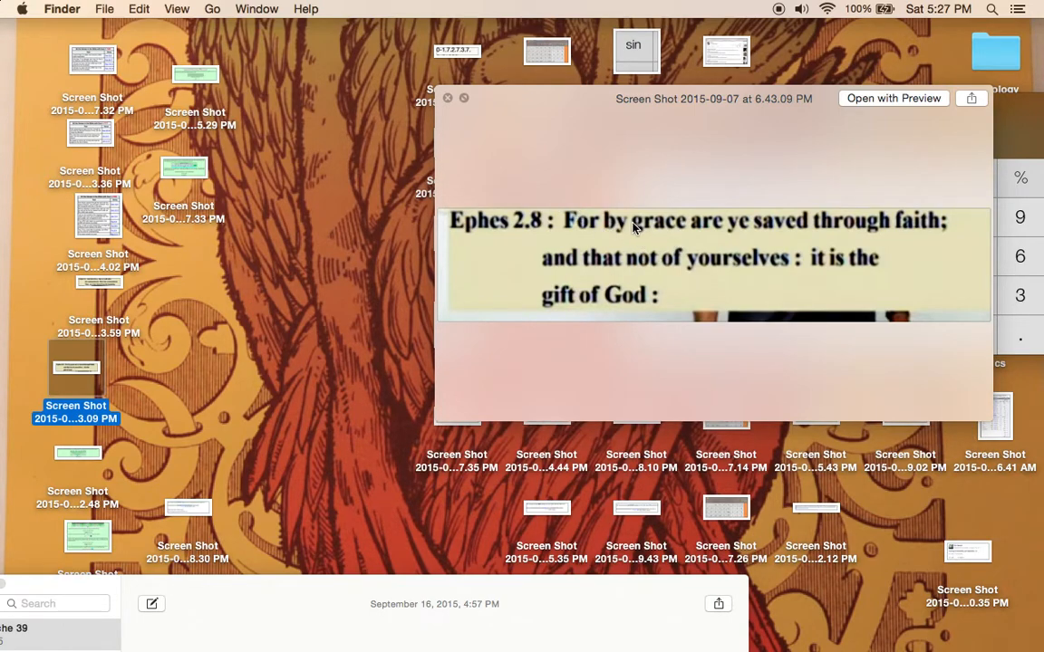
mouse_move(560, 250)
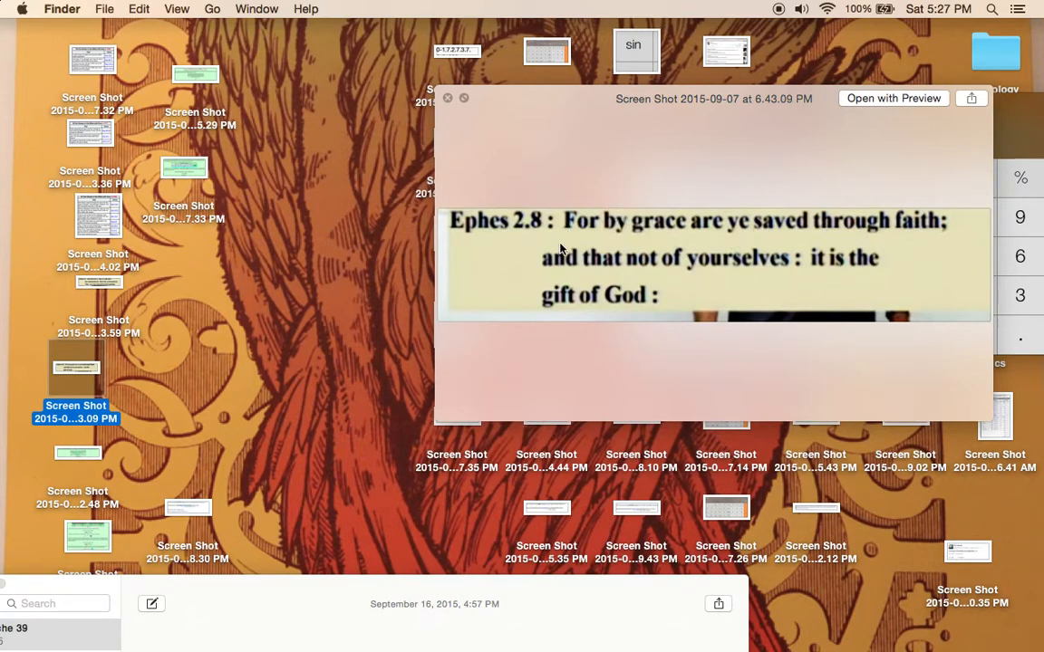
mouse_move(725, 263)
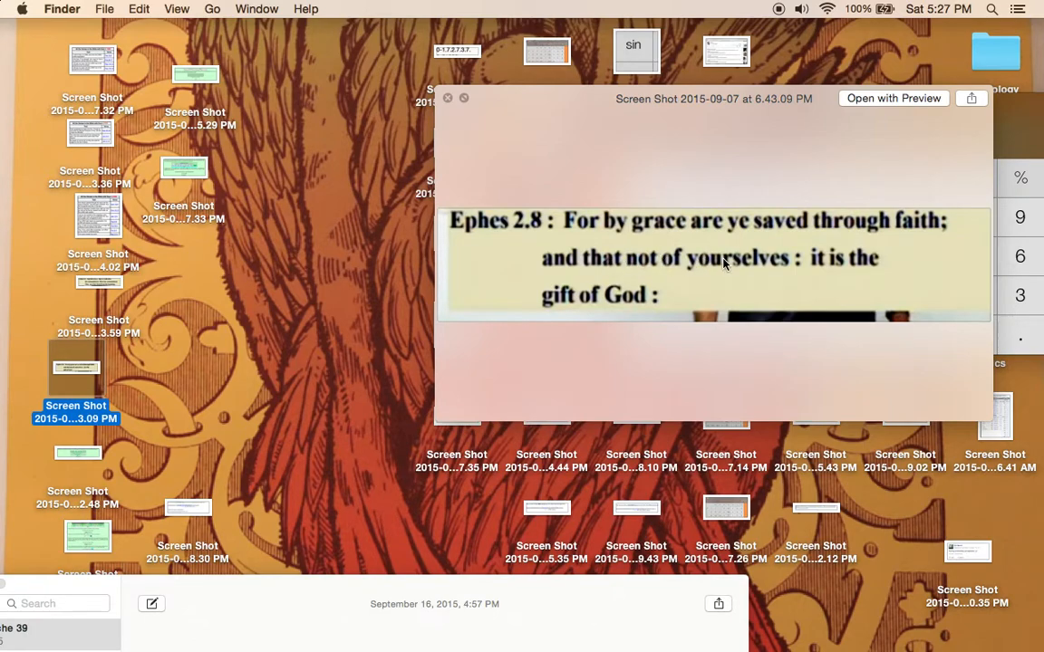
mouse_move(739, 217)
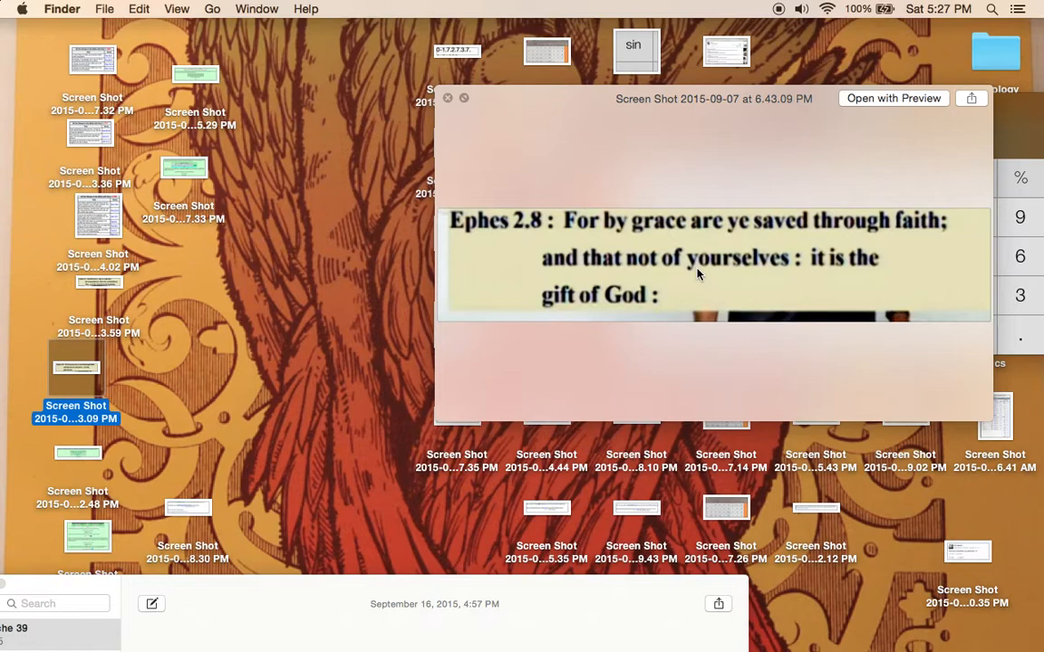
mouse_move(547, 311)
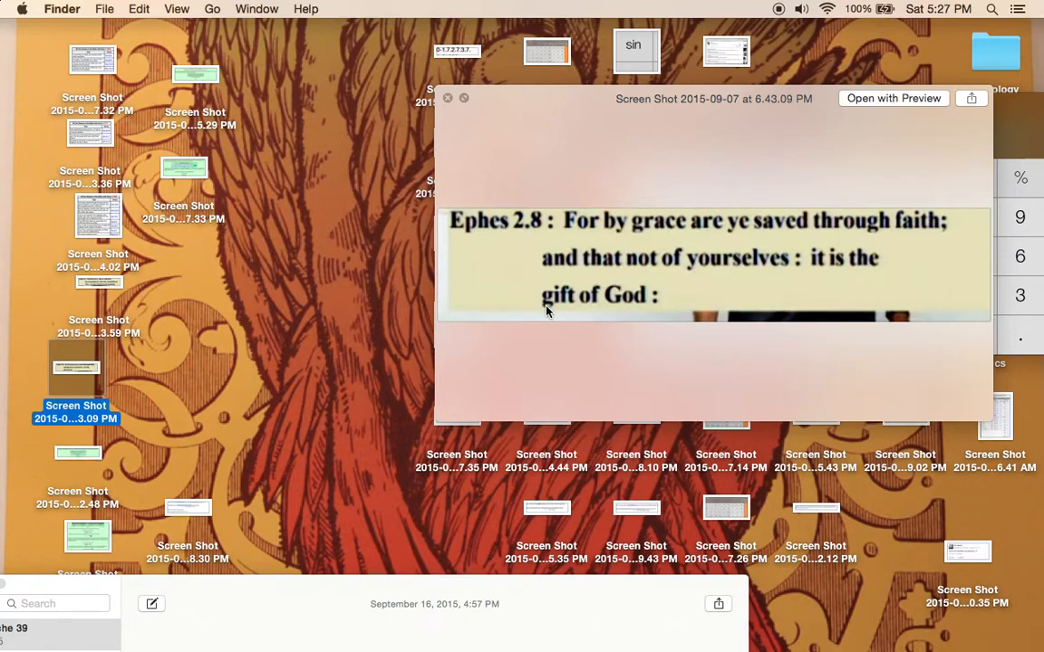
mouse_move(559, 312)
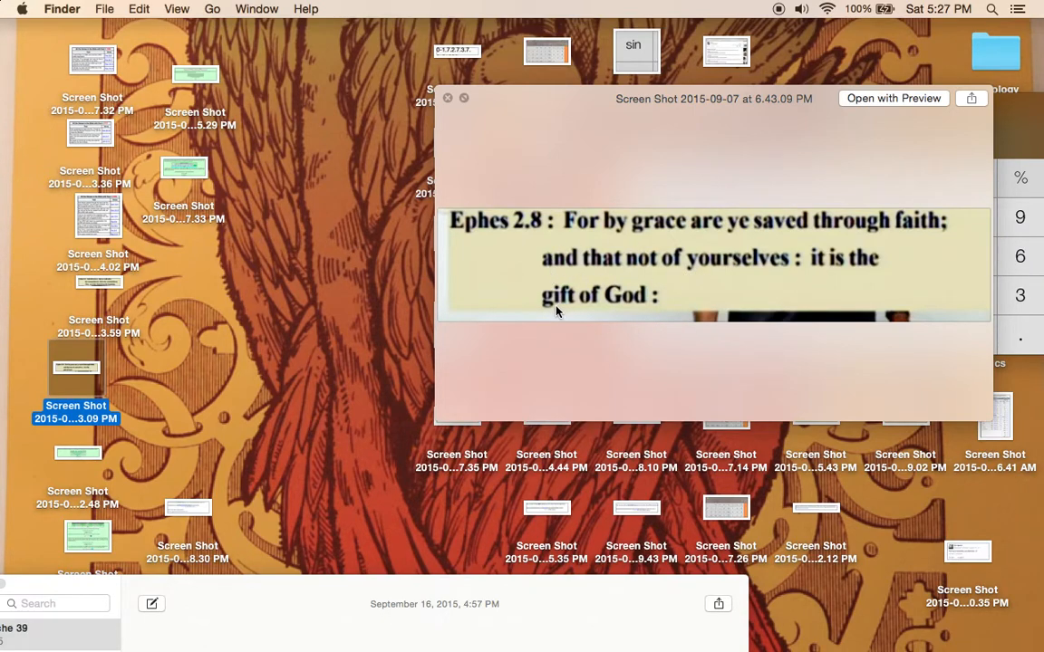
mouse_move(65, 457)
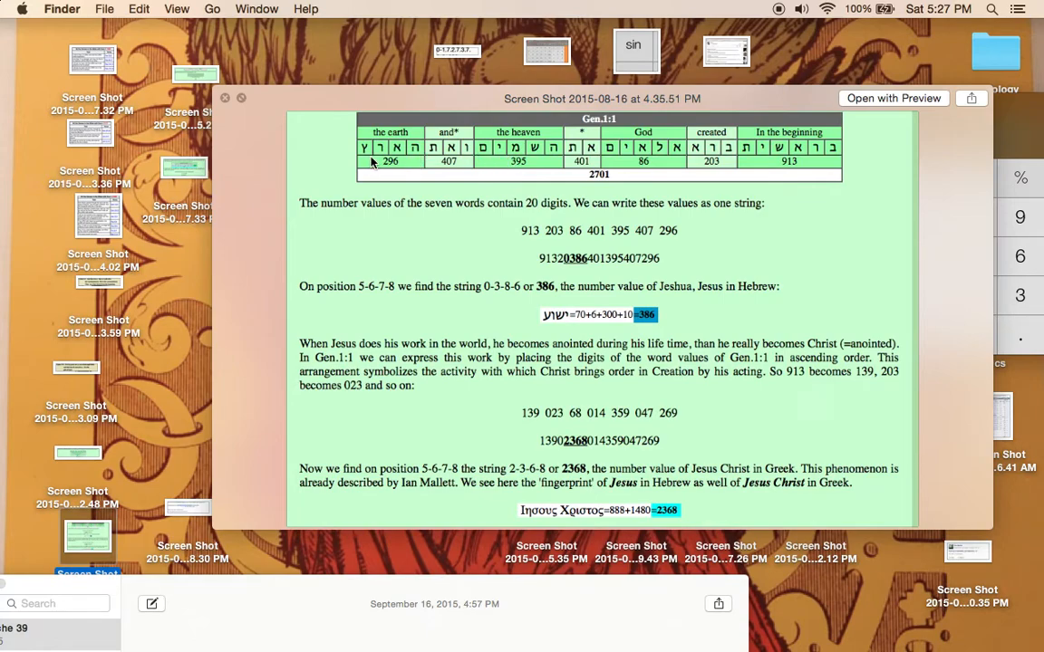
mouse_move(90, 466)
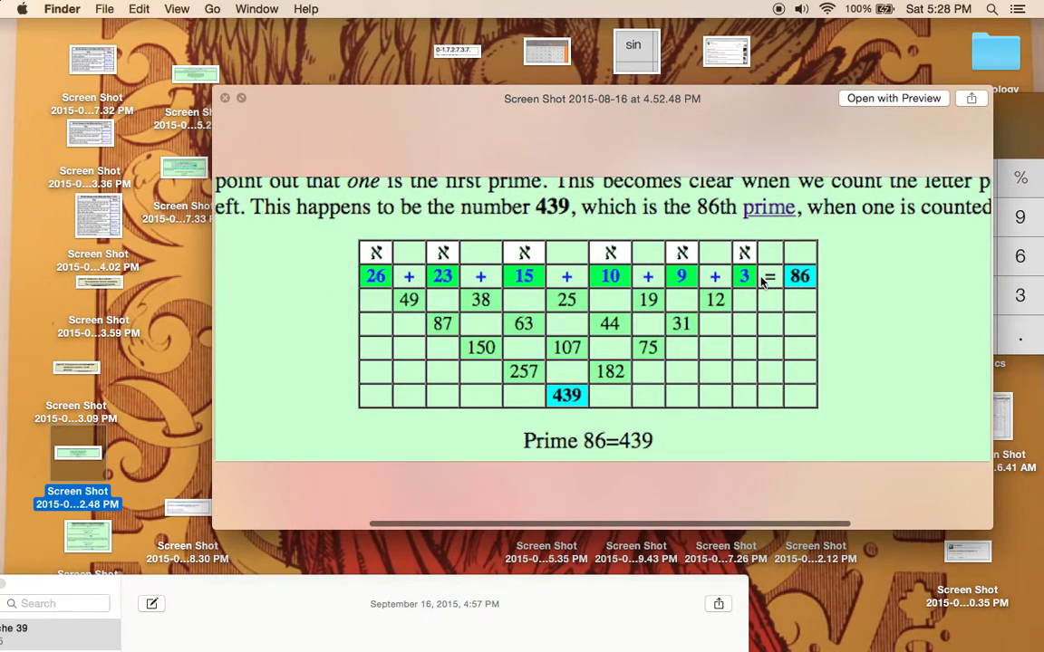
mouse_move(770, 268)
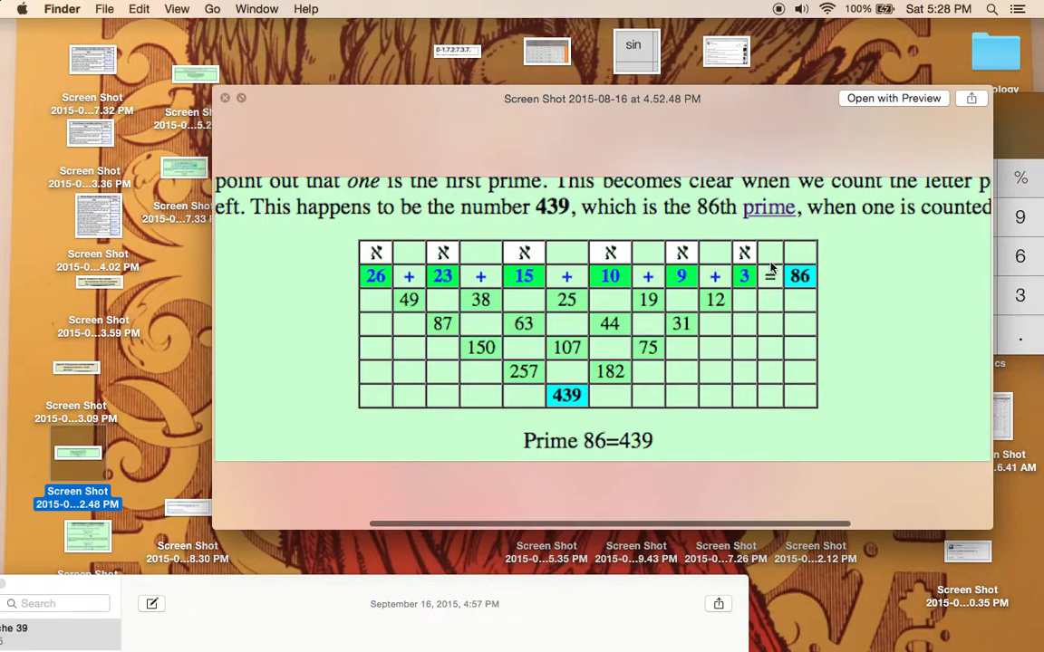
mouse_move(524, 415)
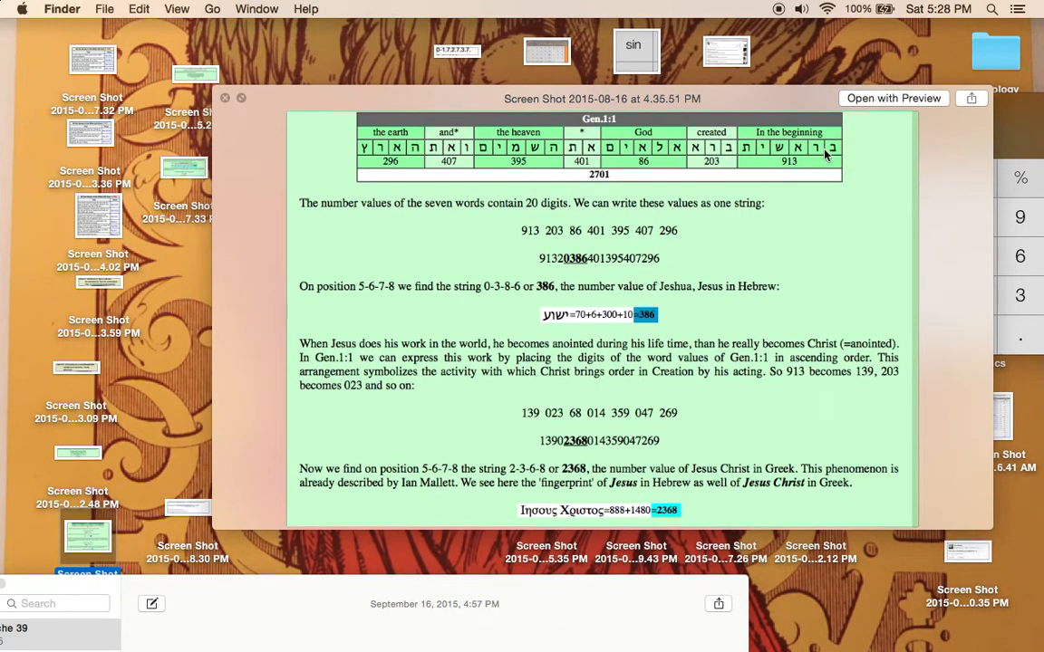
mouse_move(763, 154)
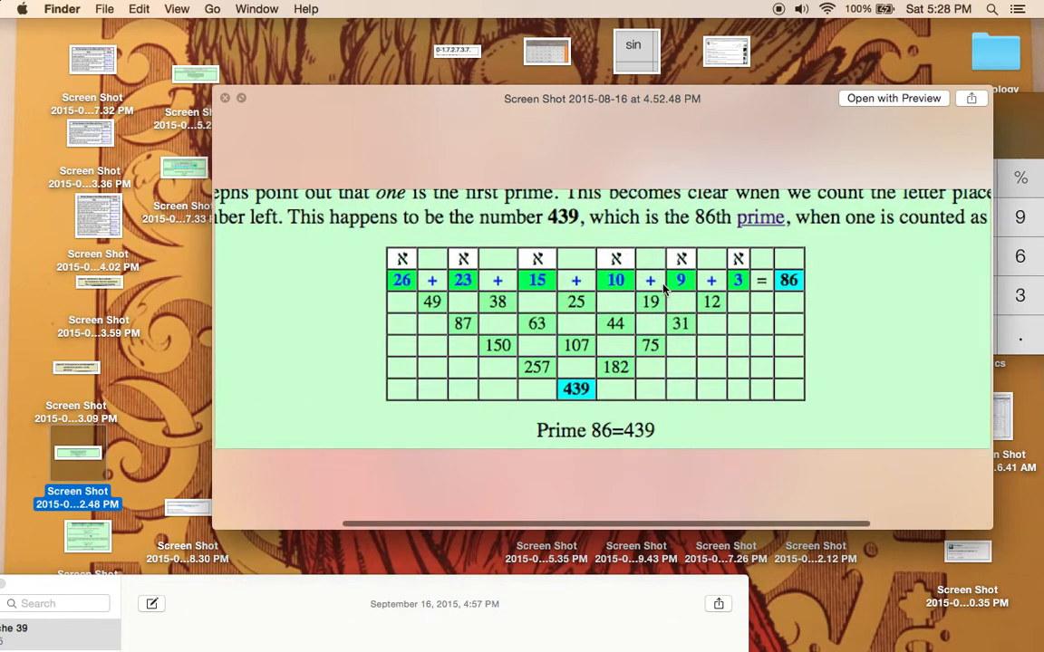
mouse_move(636, 243)
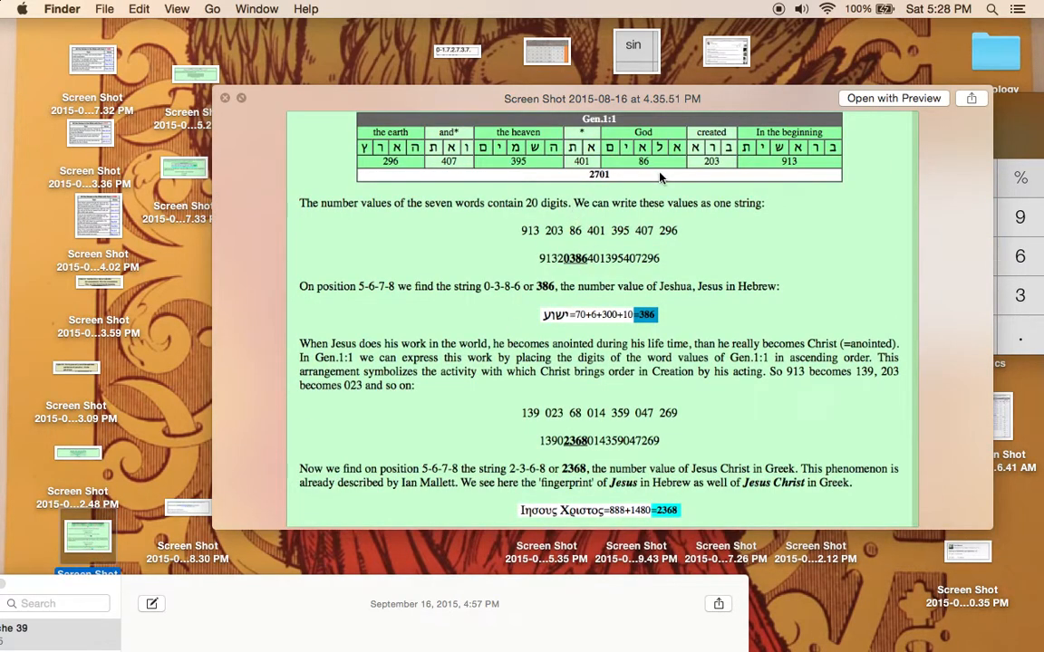
mouse_move(659, 174)
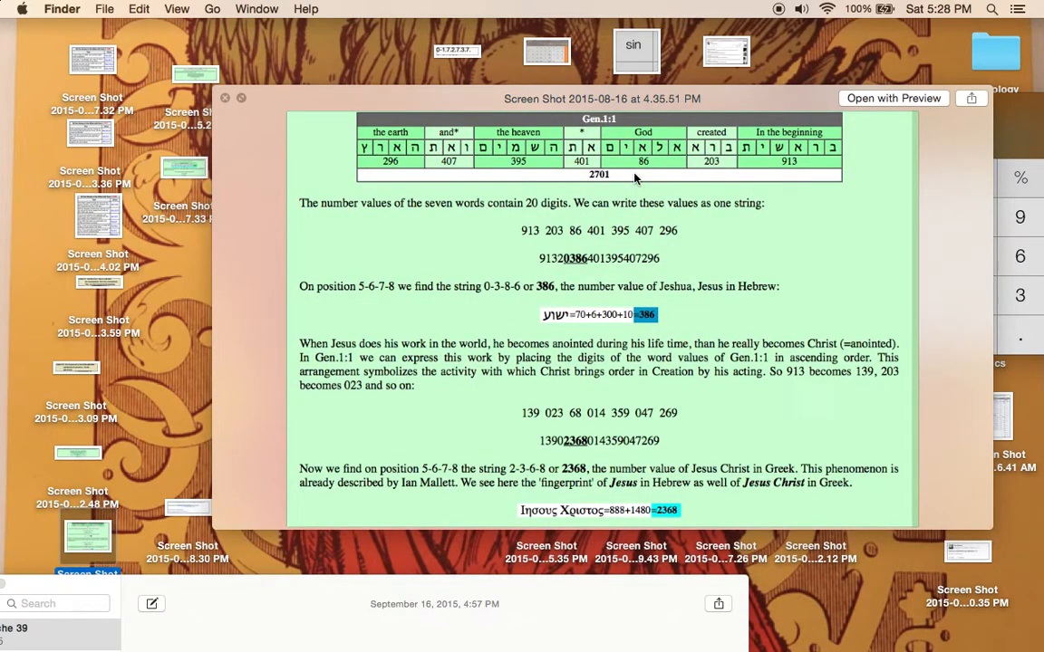
Switch the preview to the Gen 1:1 letter-count grid showing Prime 86=439
click(76, 462)
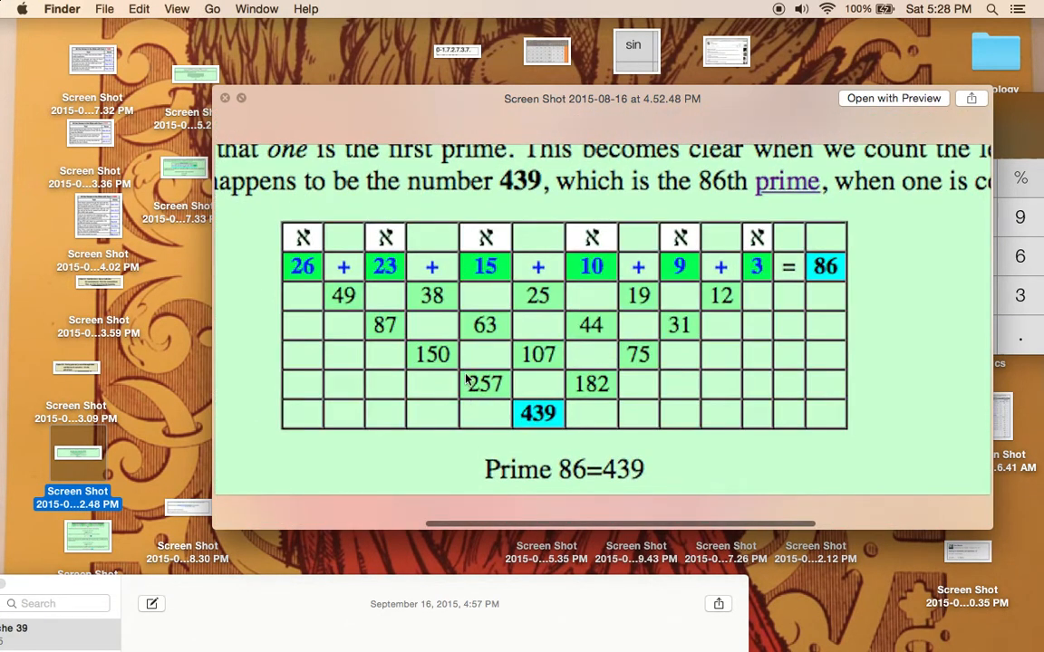
mouse_move(582, 491)
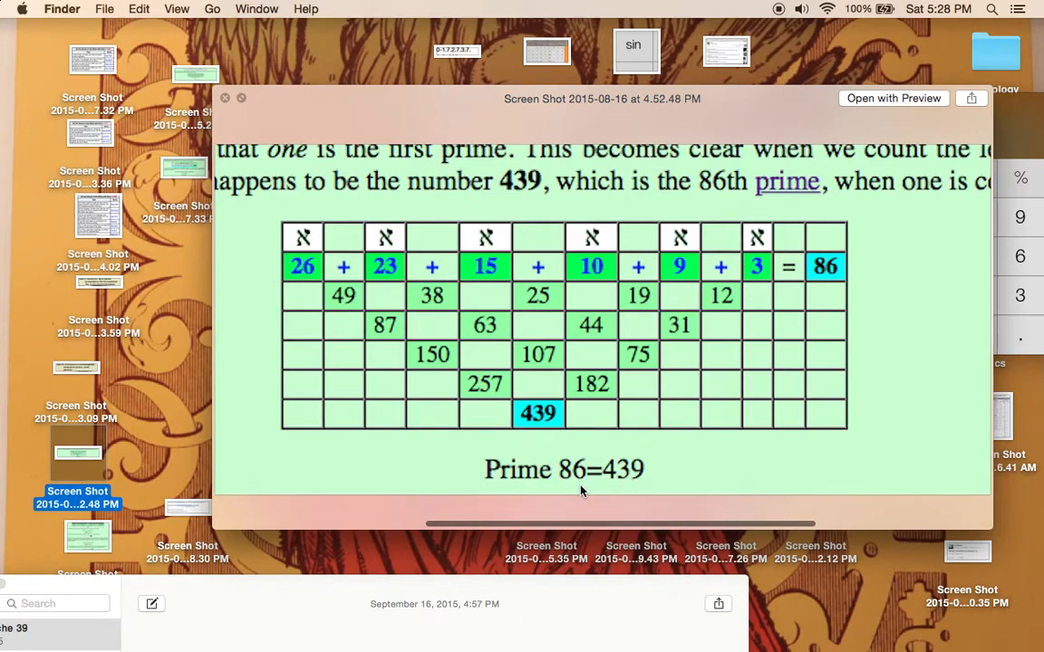
mouse_move(939, 323)
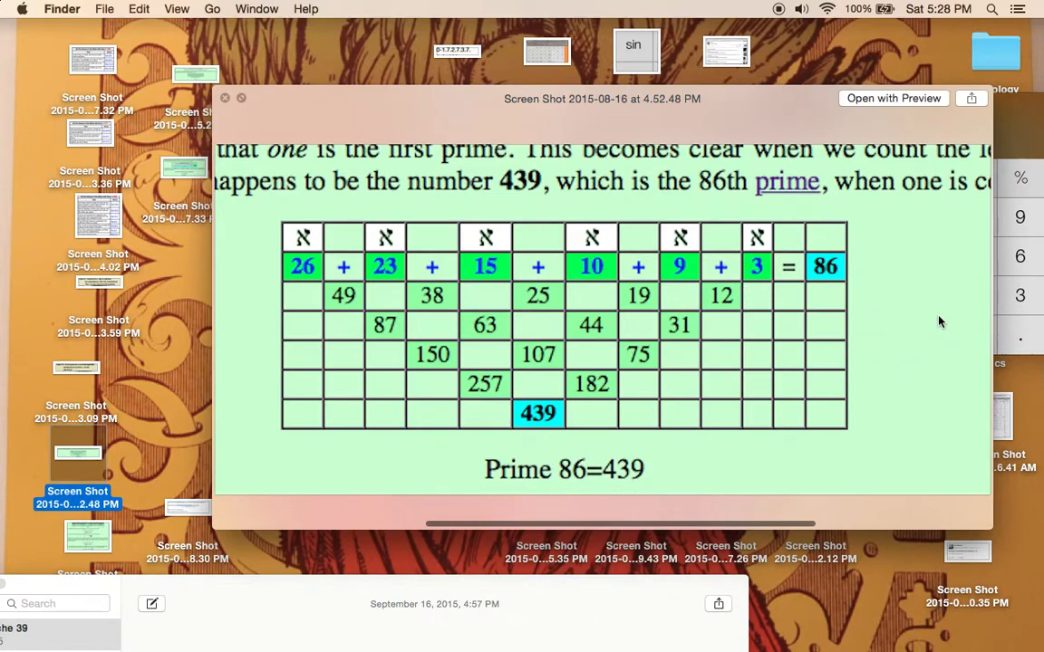
mouse_move(518, 379)
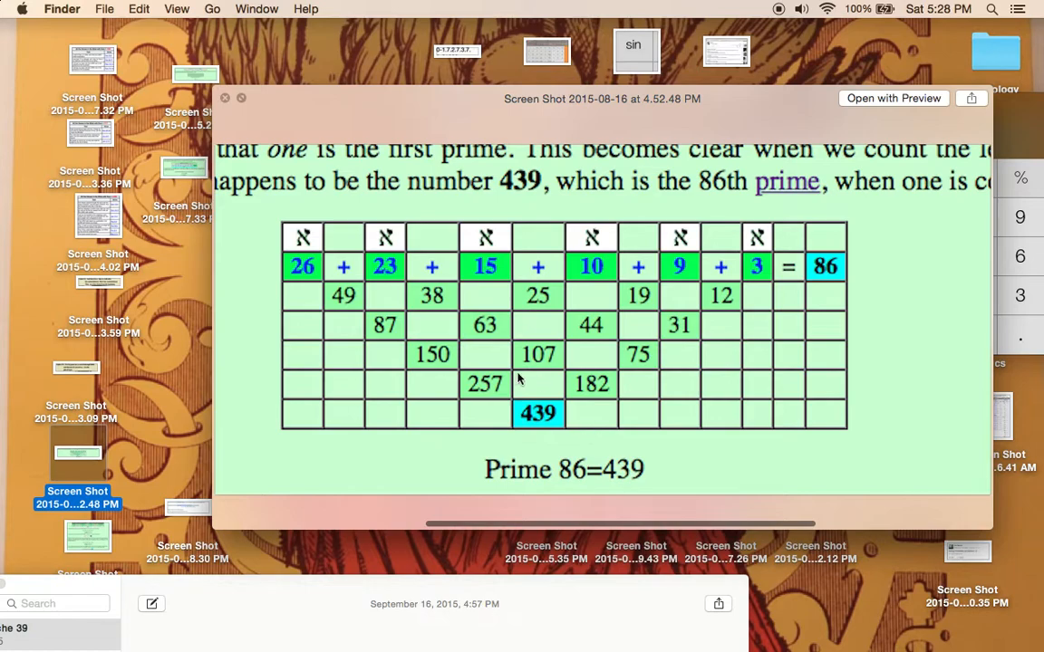
mouse_move(99, 548)
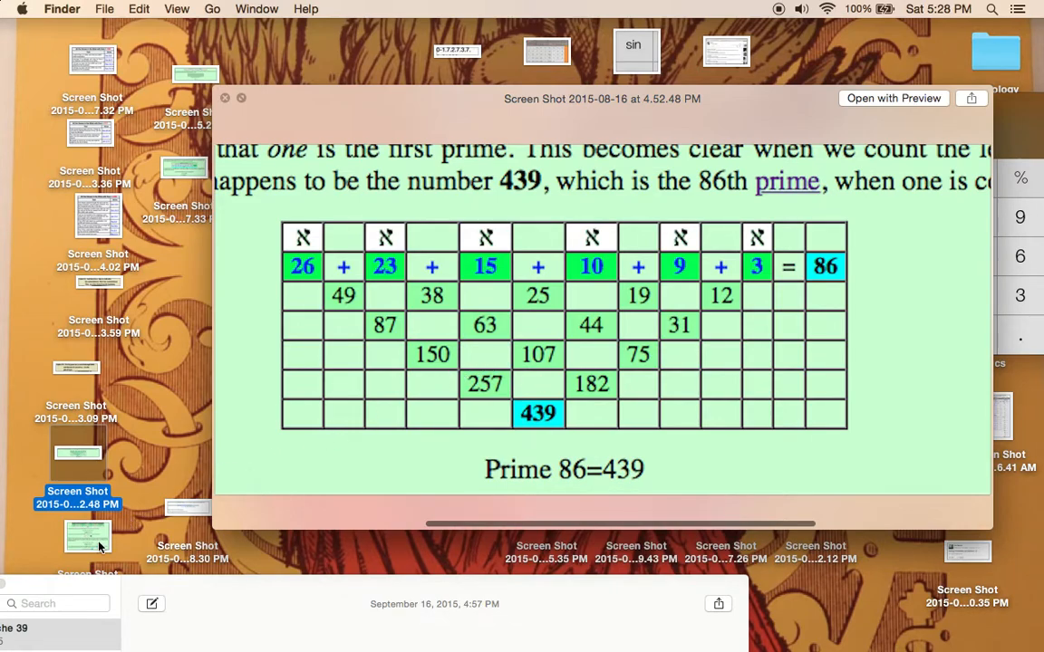
mouse_move(337, 10)
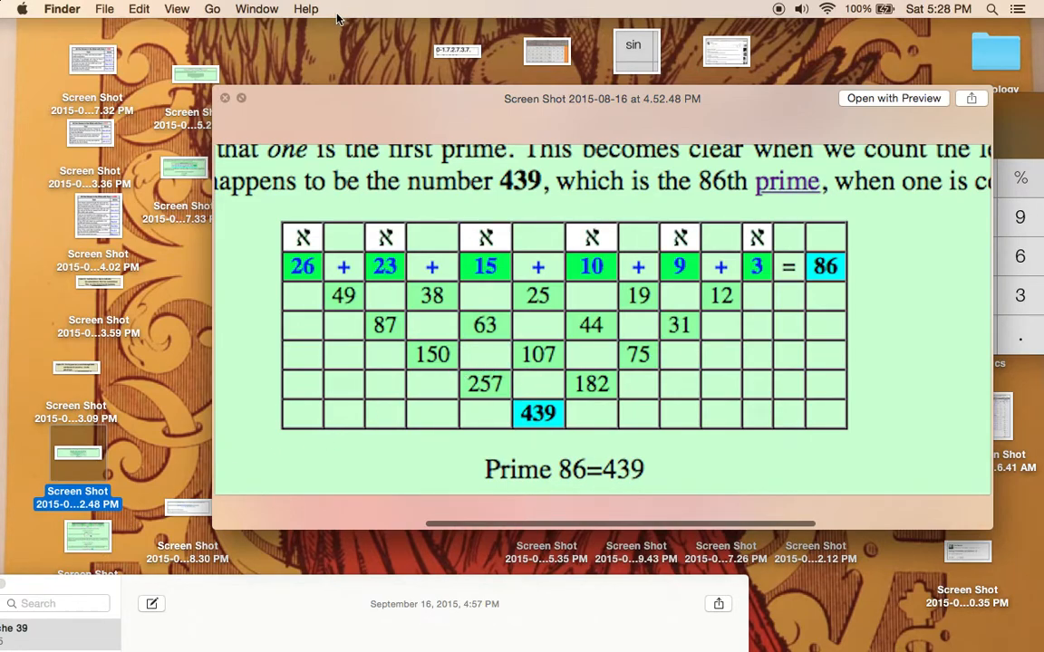
mouse_move(107, 538)
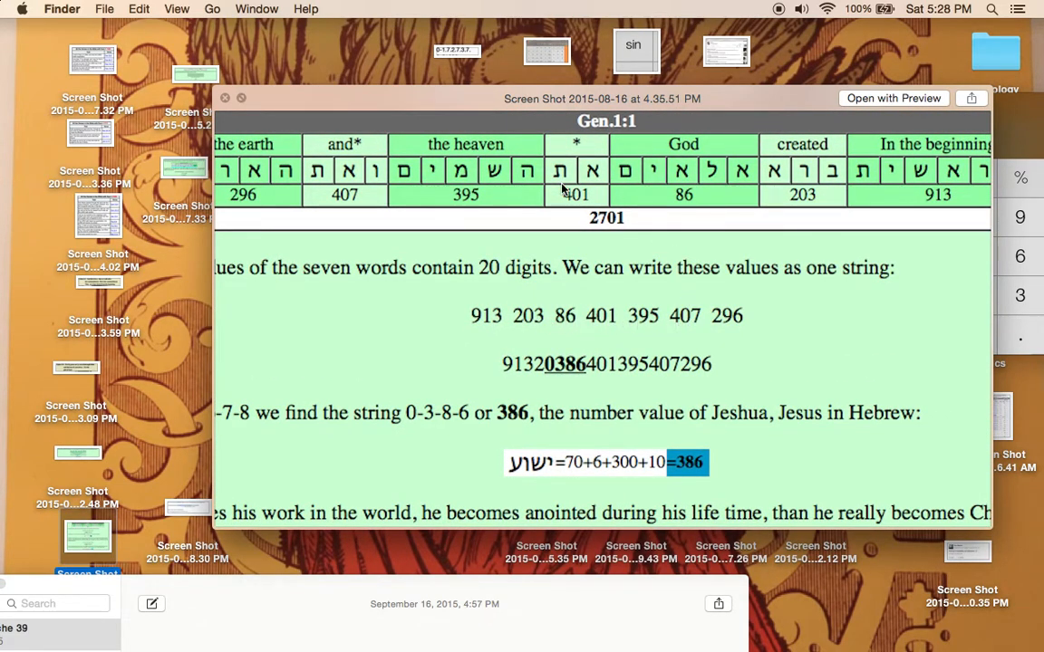
scroll(down, 3)
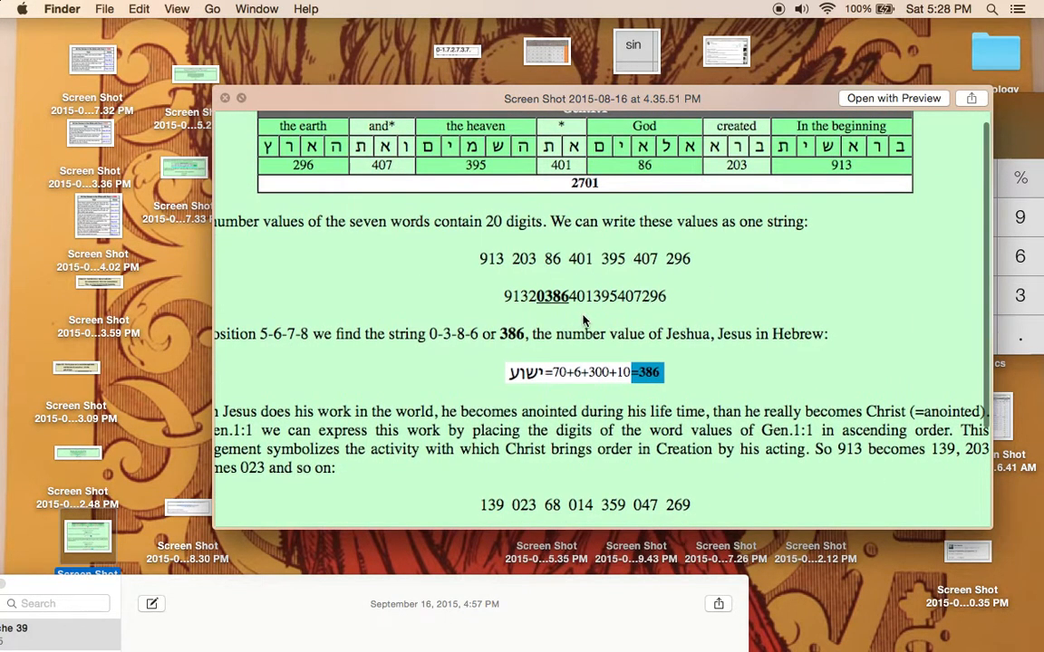
mouse_move(536, 301)
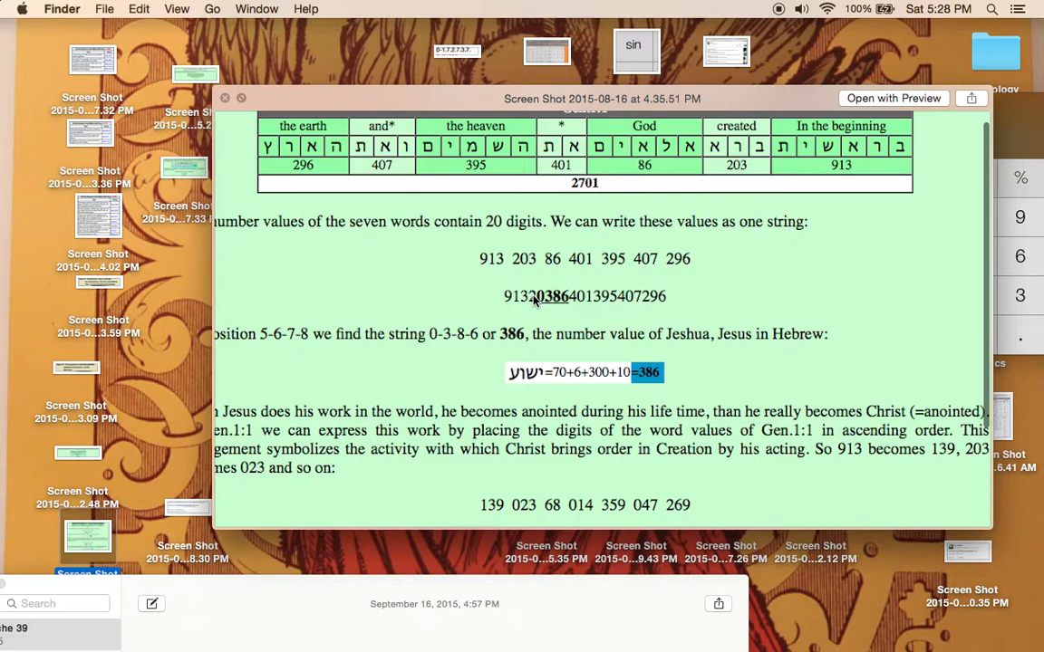
mouse_move(540, 315)
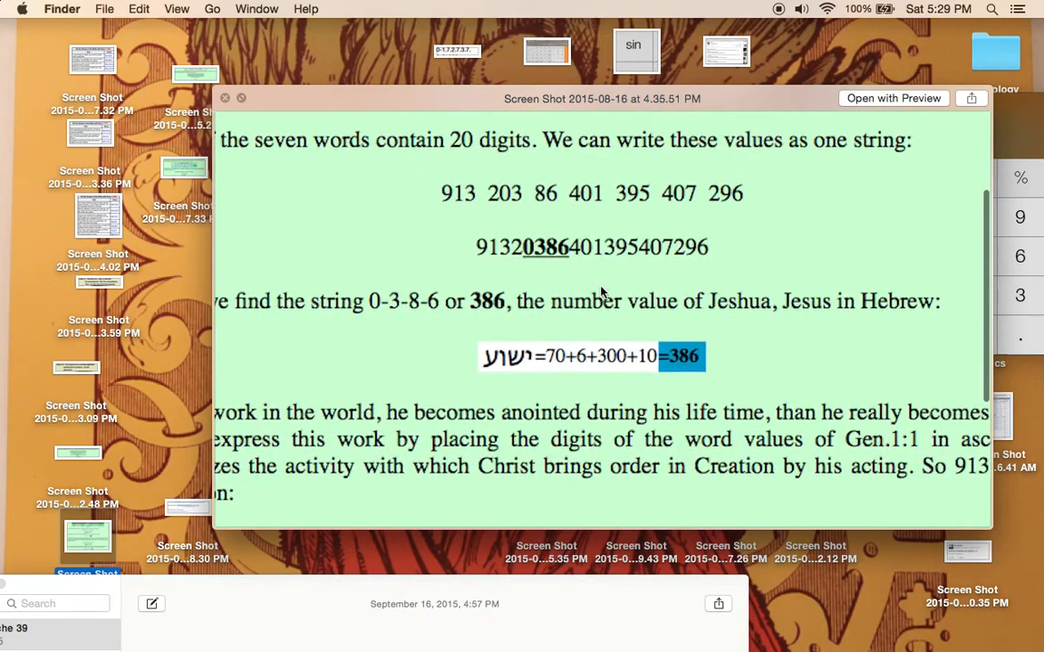
mouse_move(645, 375)
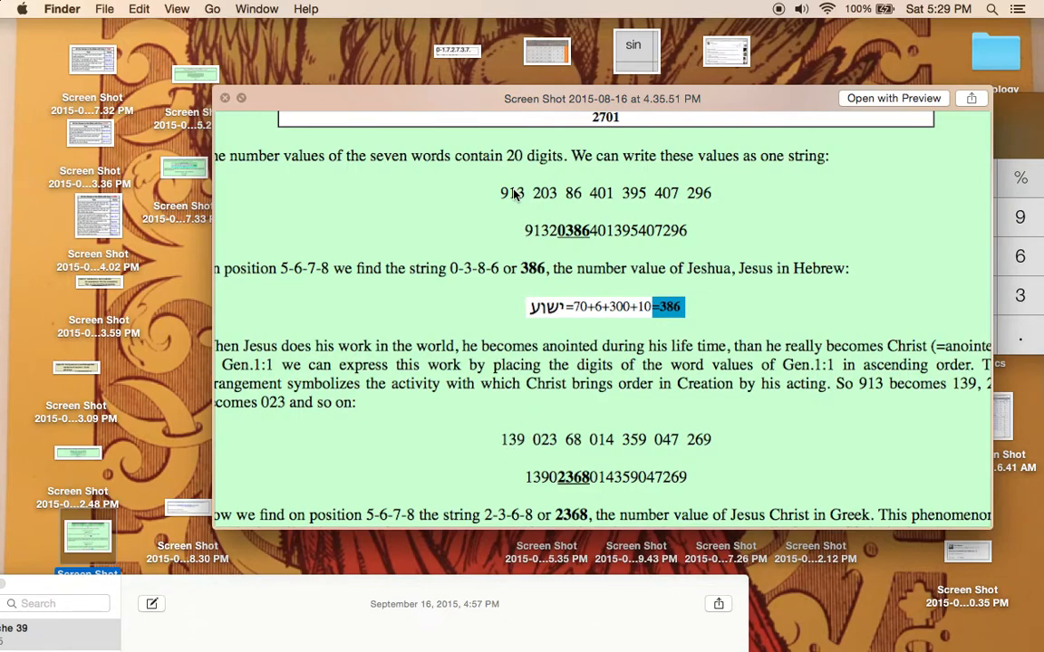
mouse_move(504, 437)
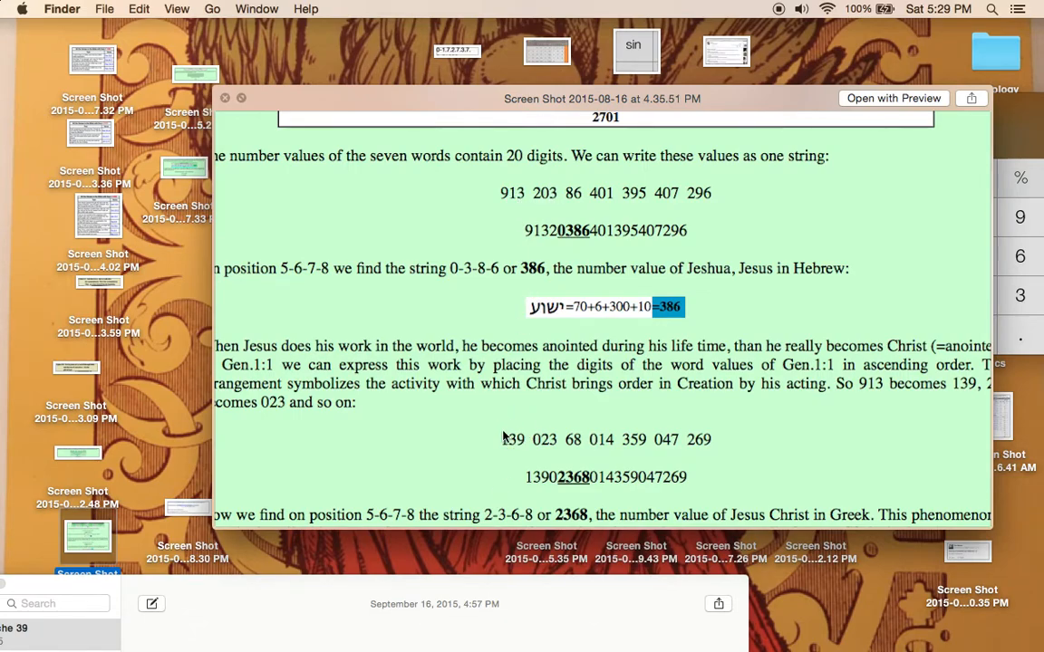
mouse_move(522, 453)
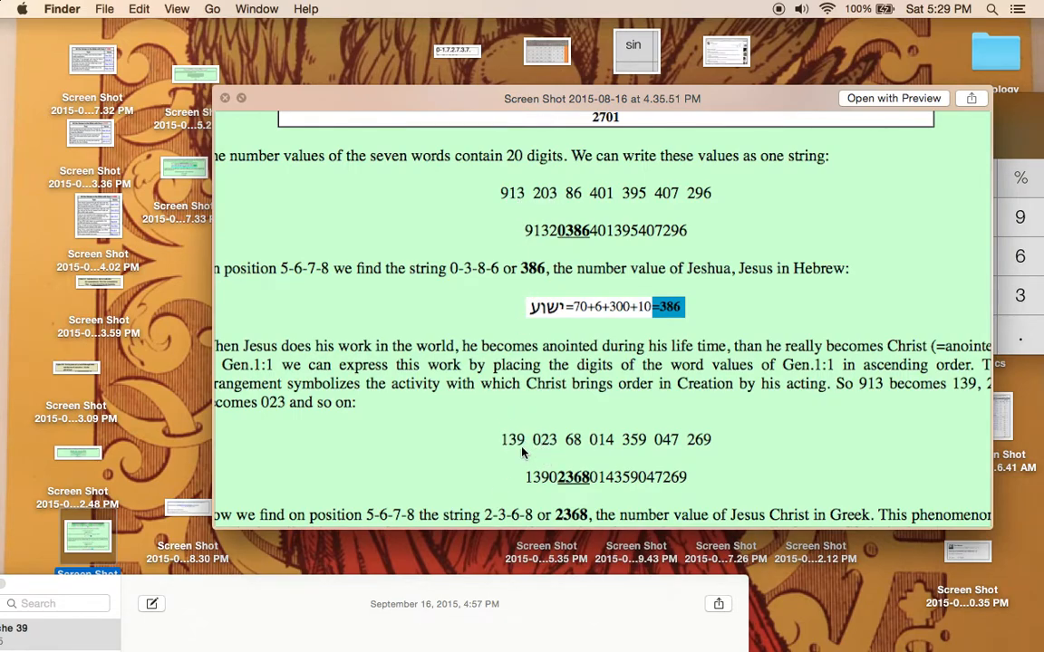
mouse_move(576, 265)
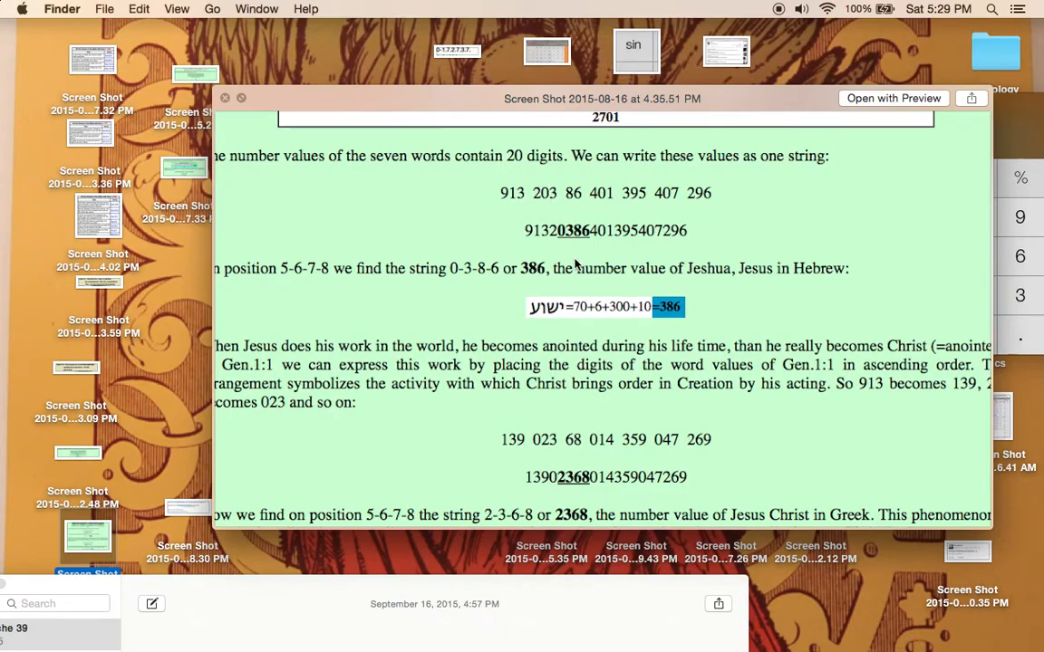
scroll(down, 3)
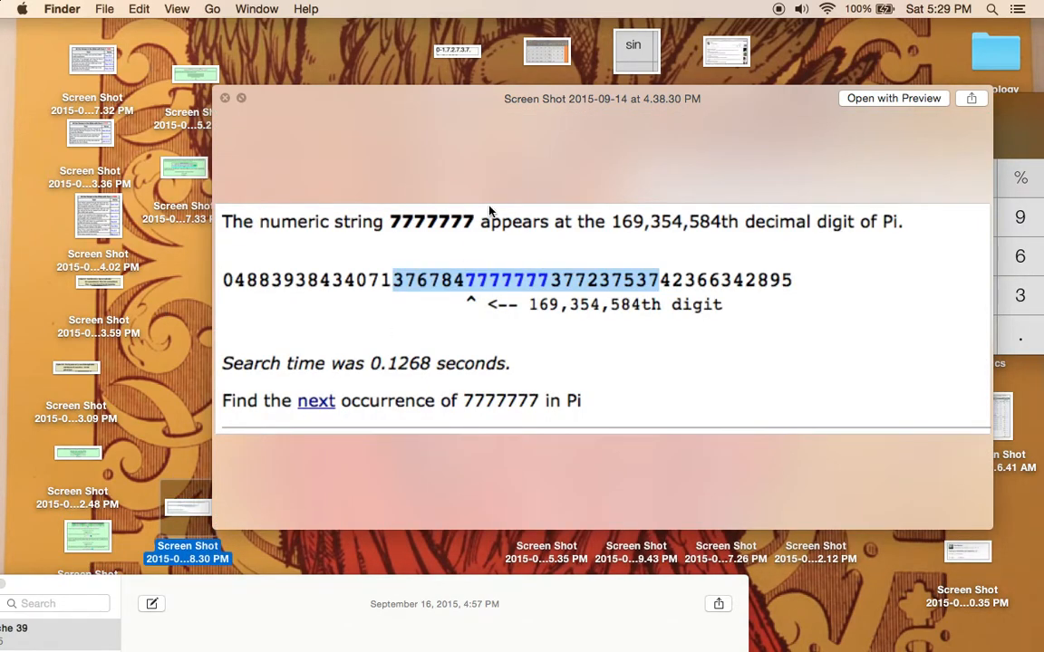
mouse_move(138, 357)
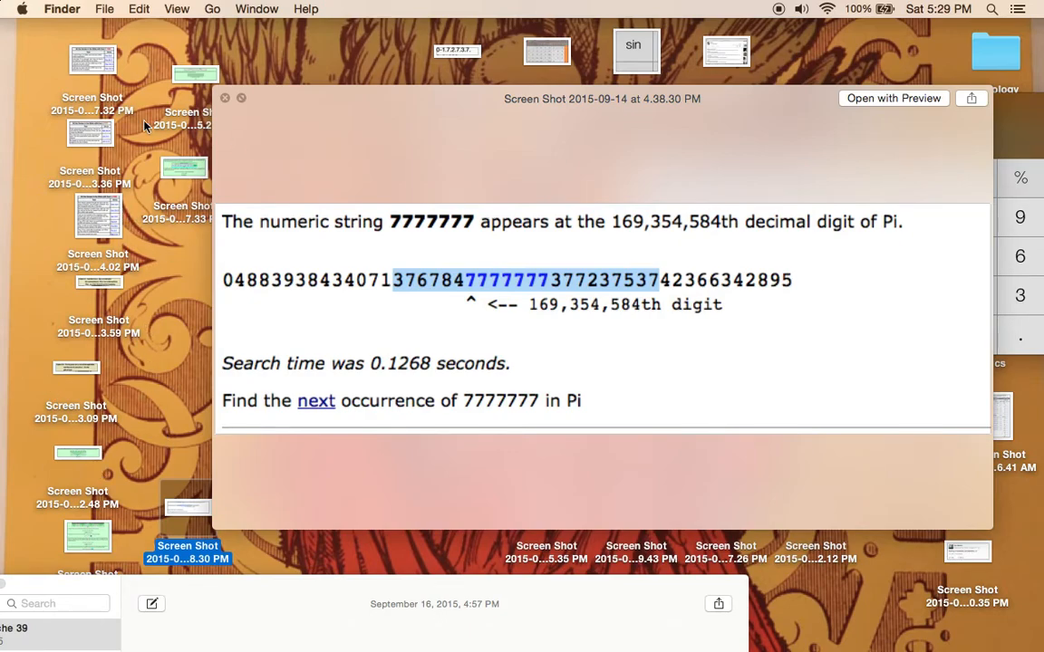
mouse_move(482, 297)
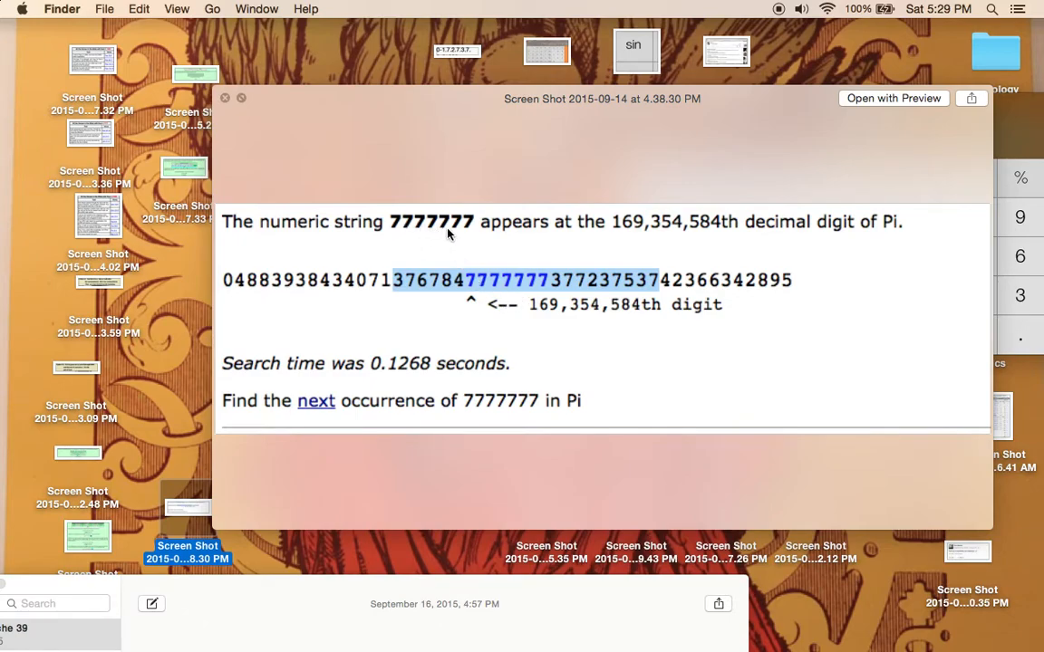
mouse_move(408, 309)
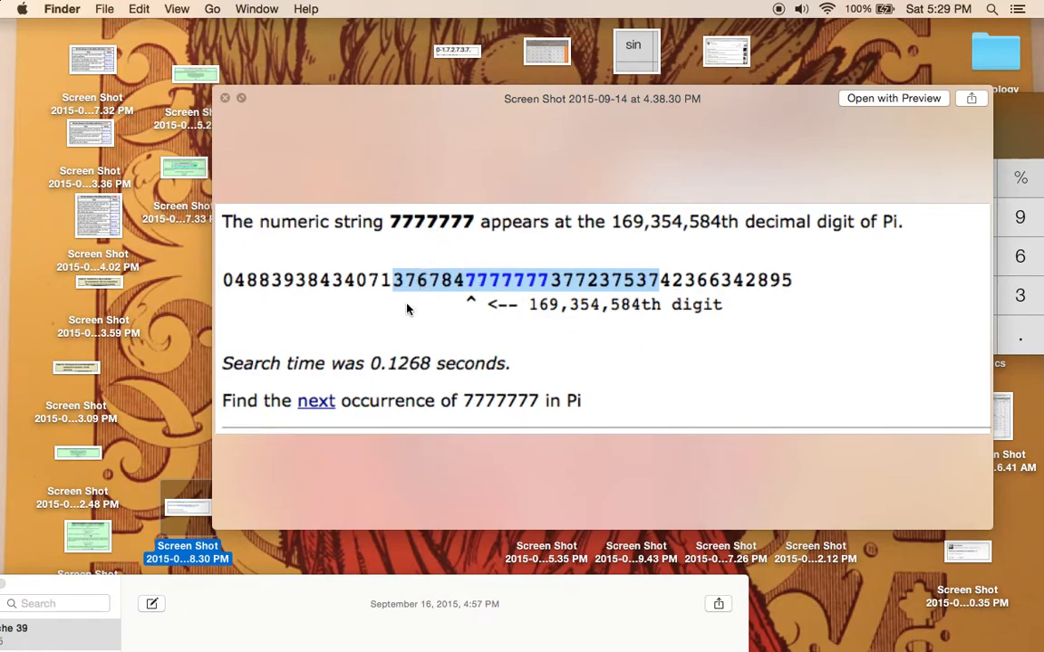
mouse_move(399, 290)
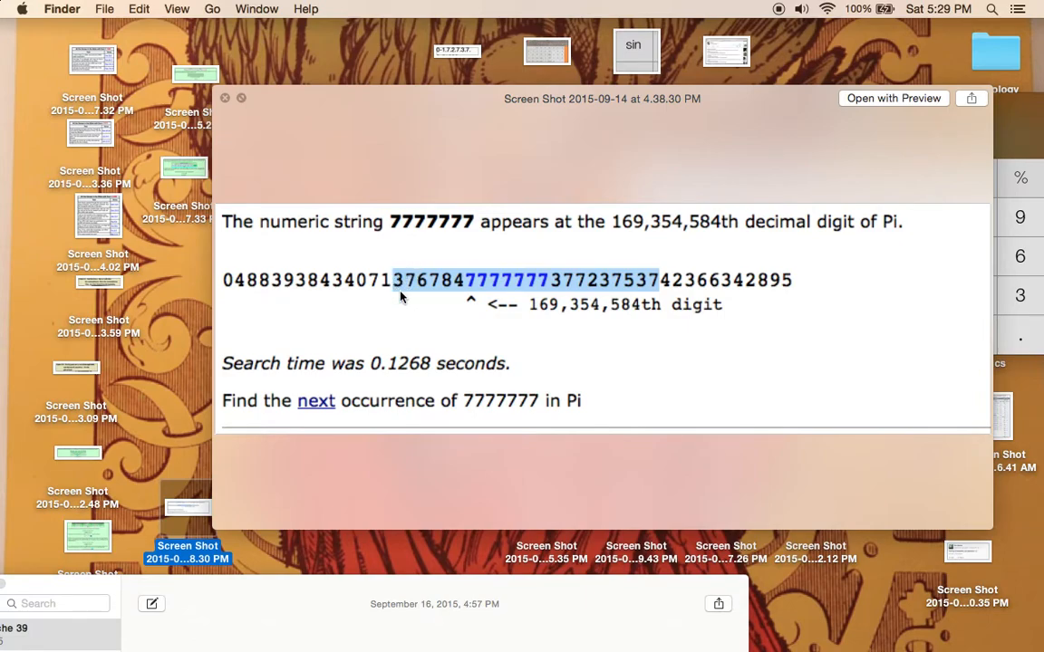
mouse_move(408, 293)
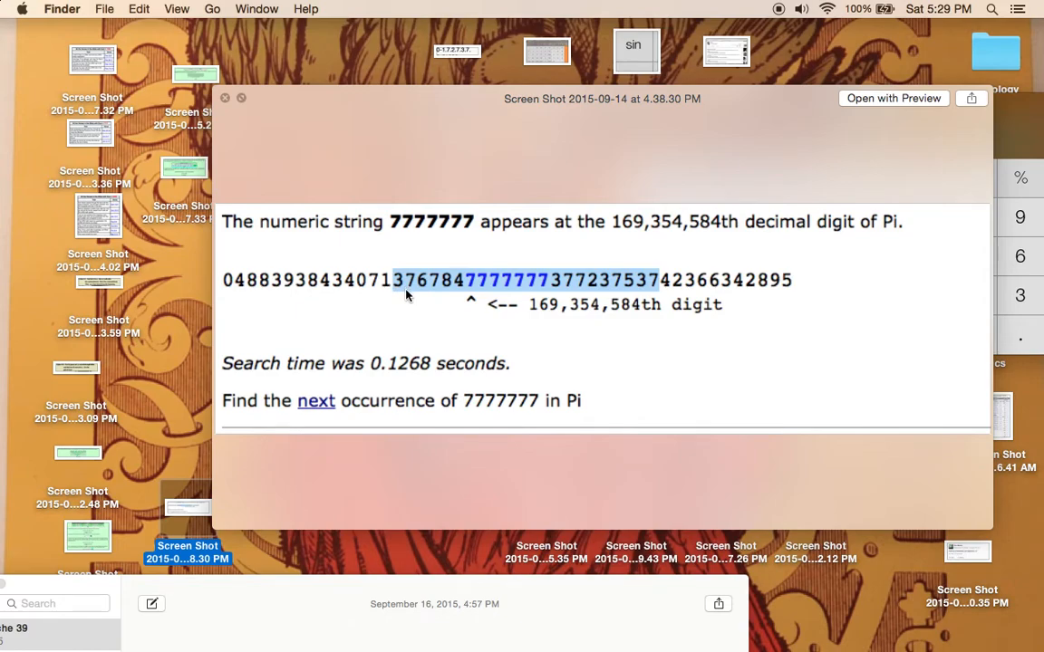
mouse_move(623, 272)
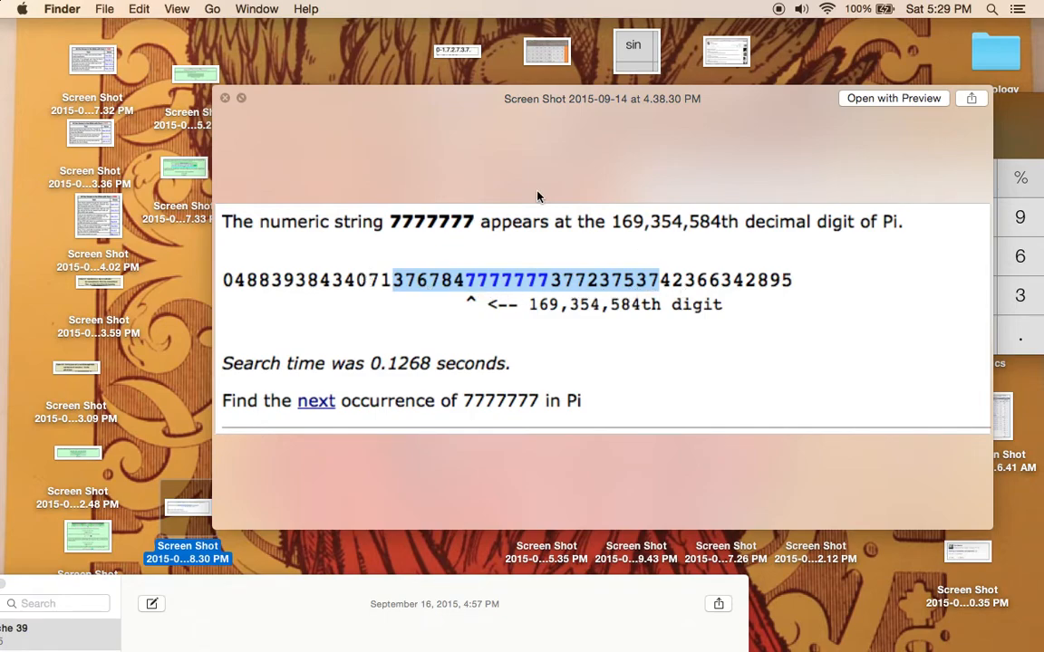
mouse_move(471, 304)
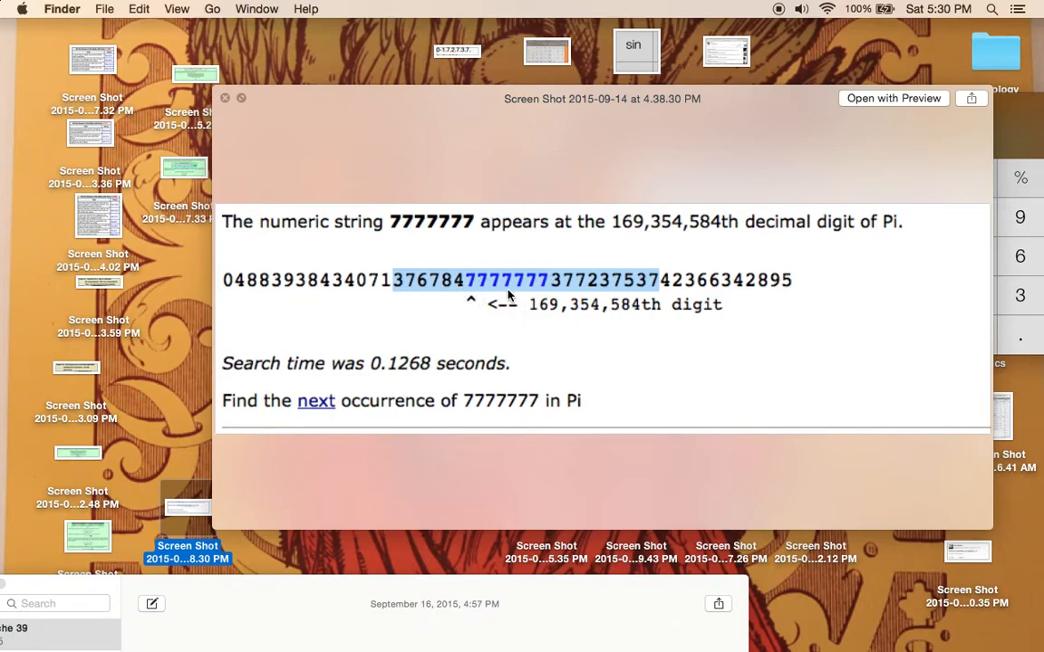
mouse_move(433, 294)
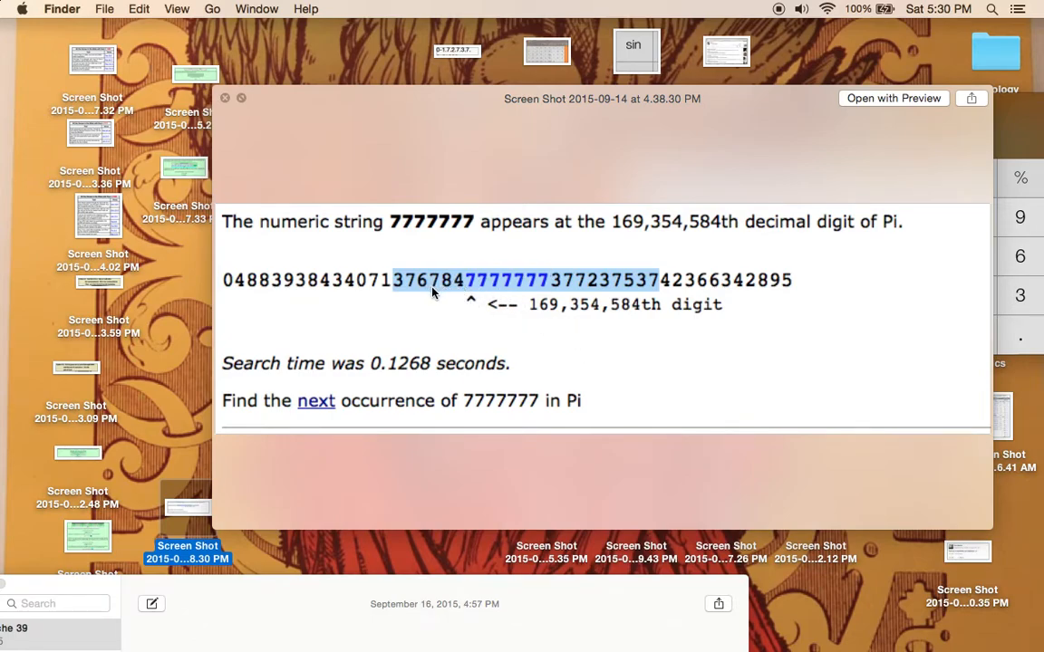
mouse_move(567, 304)
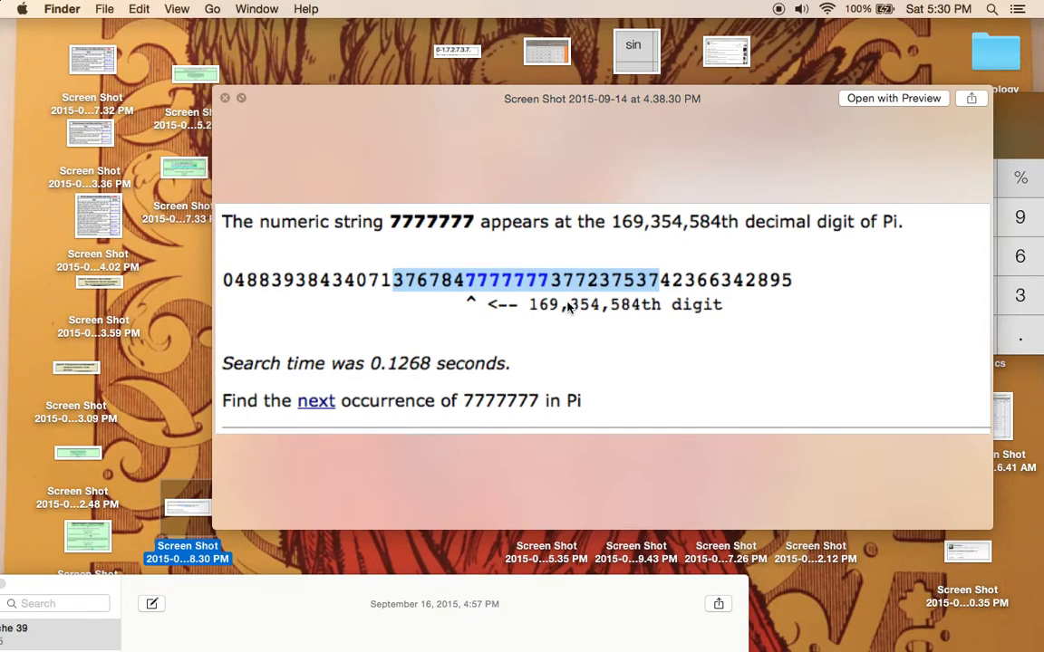
mouse_move(562, 345)
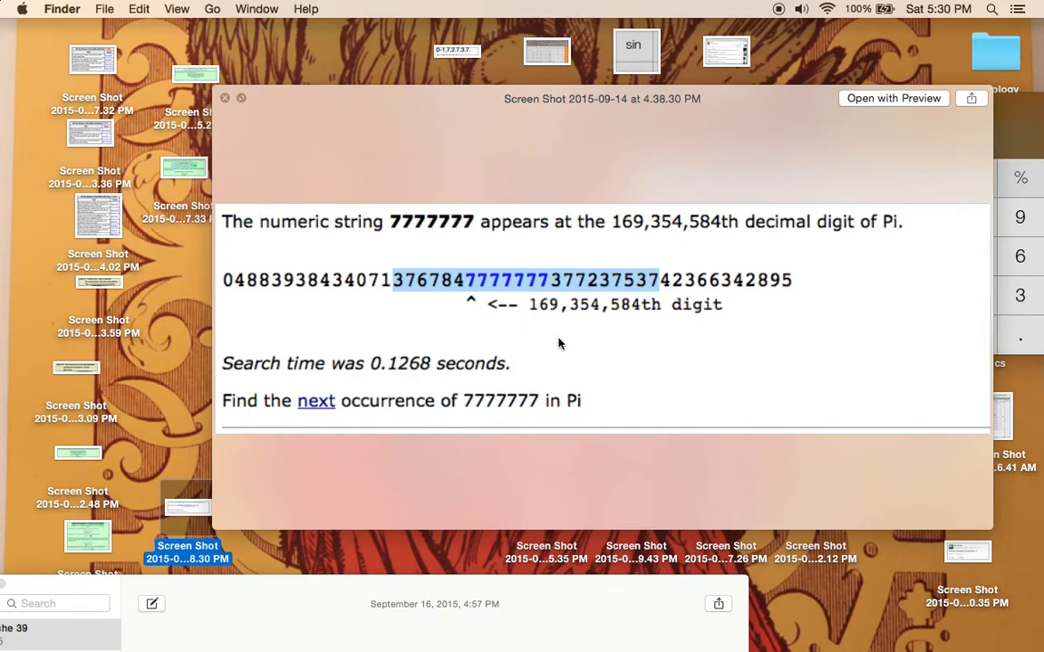
mouse_move(461, 226)
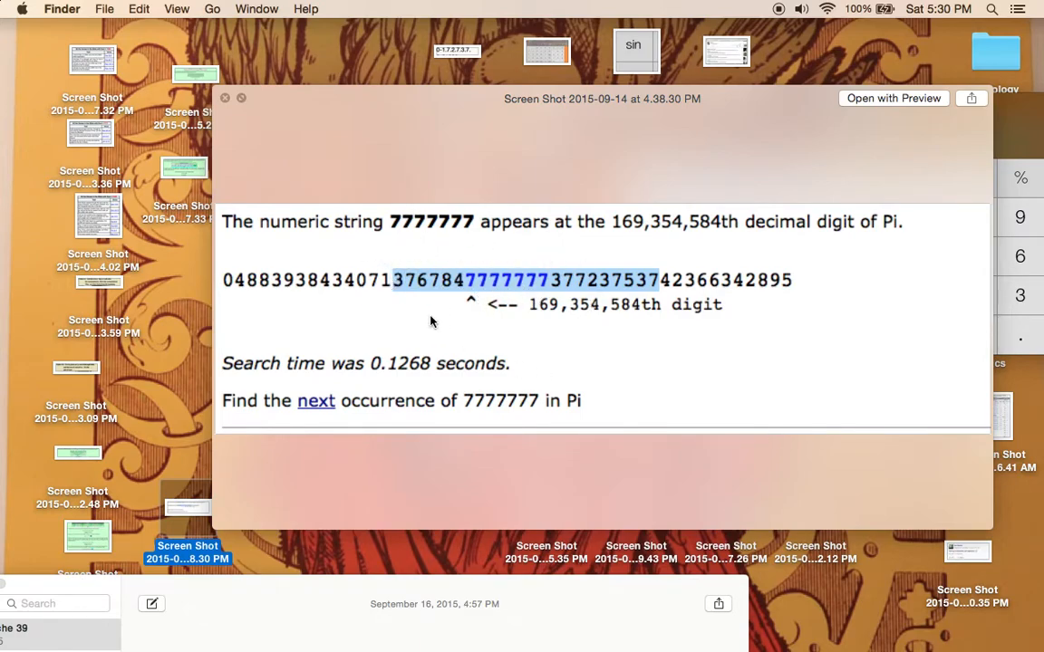
mouse_move(392, 303)
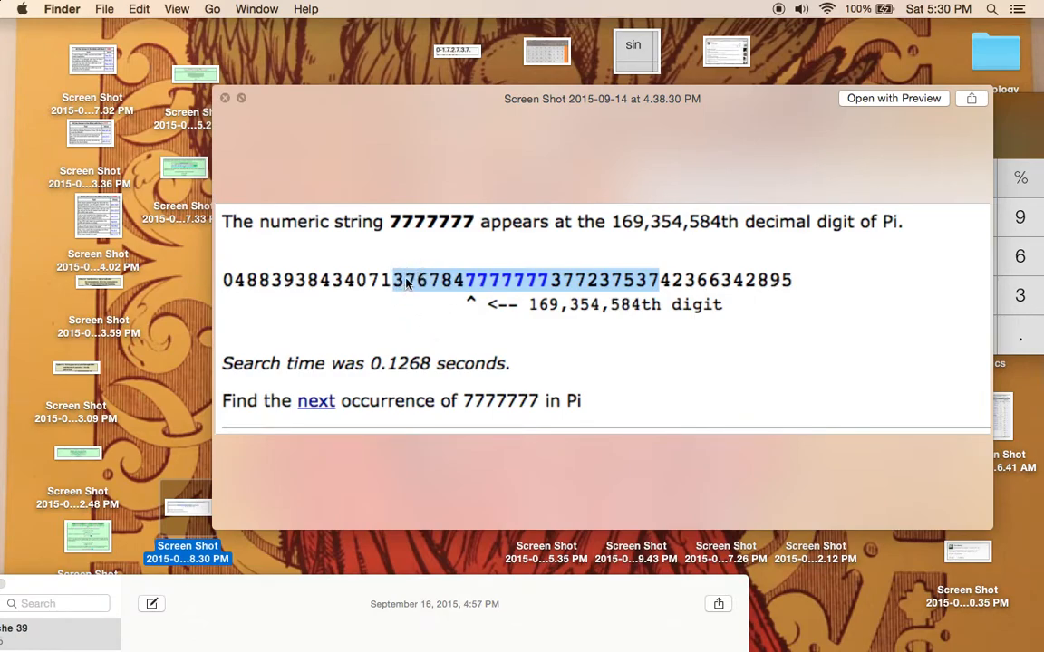
mouse_move(402, 282)
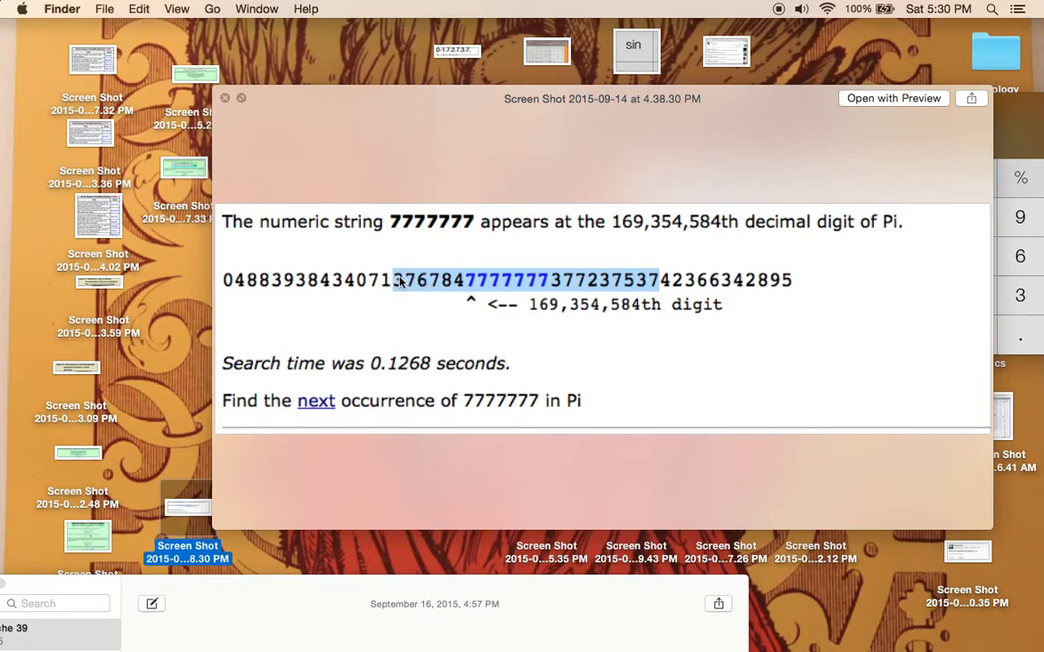
mouse_move(420, 294)
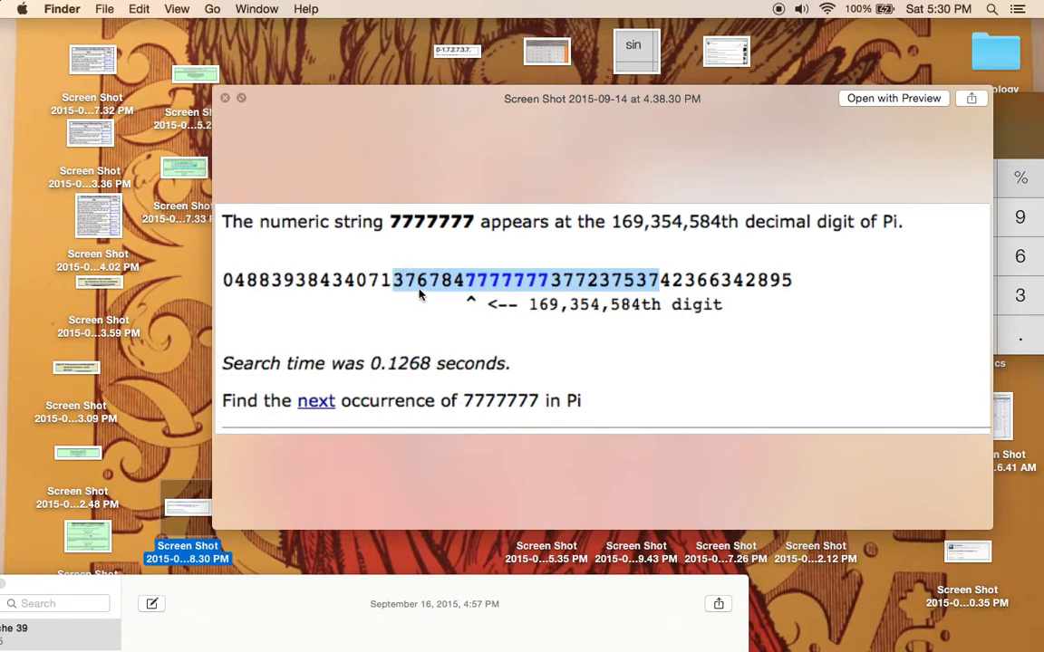
mouse_move(404, 300)
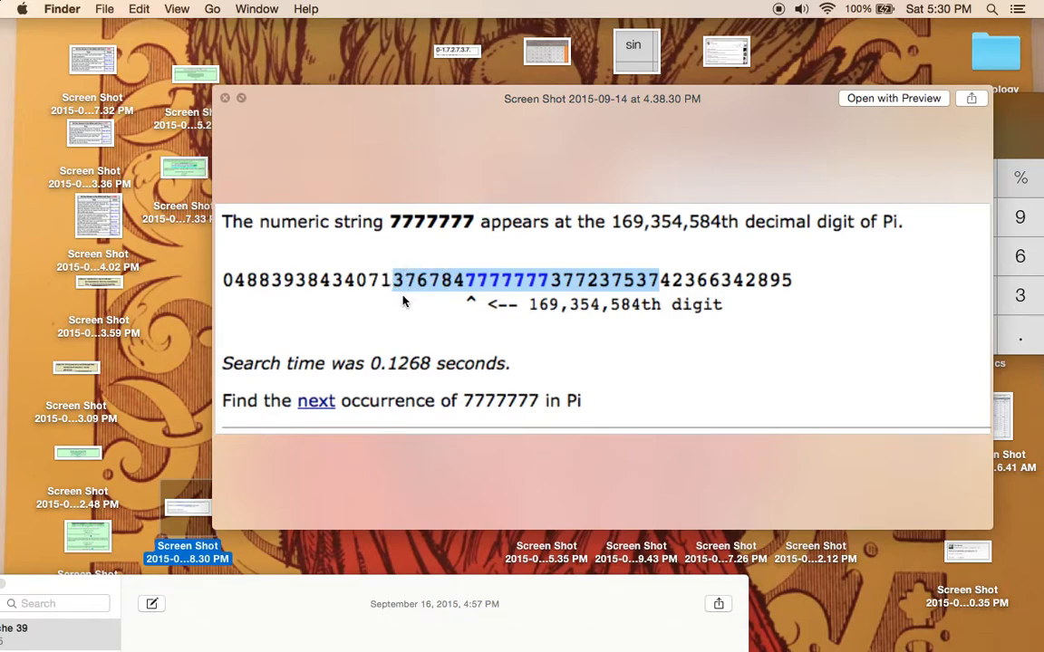
mouse_move(395, 265)
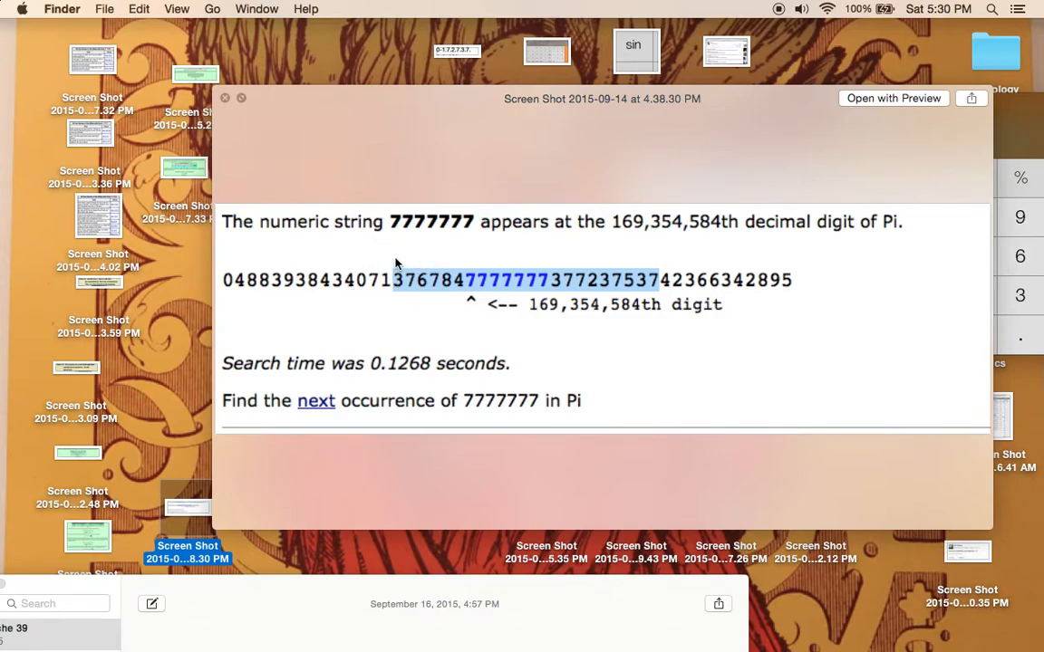
mouse_move(442, 279)
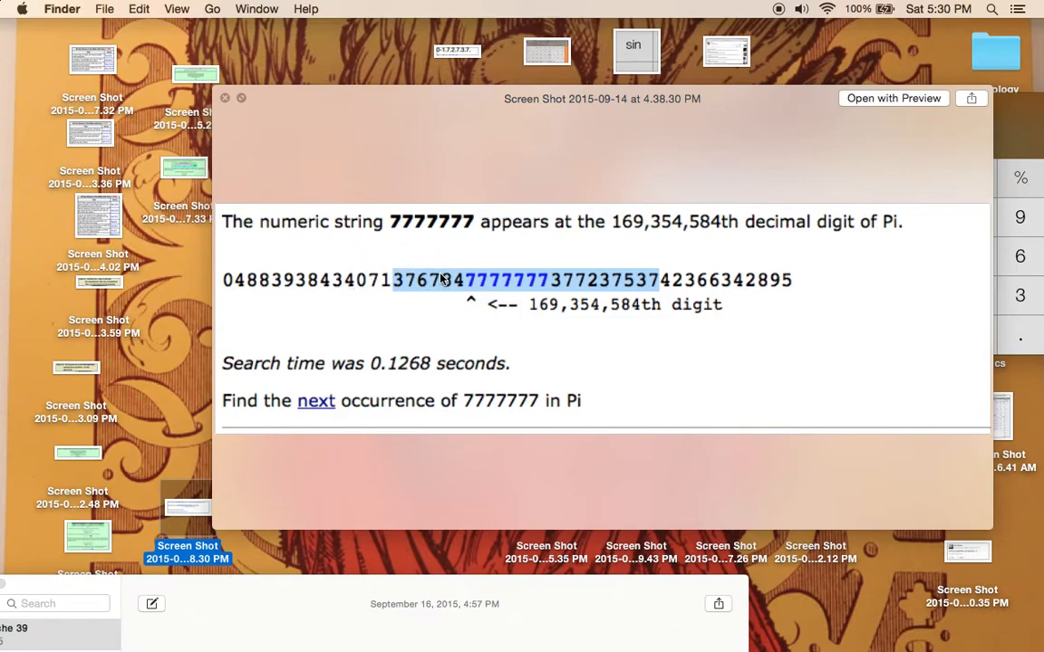